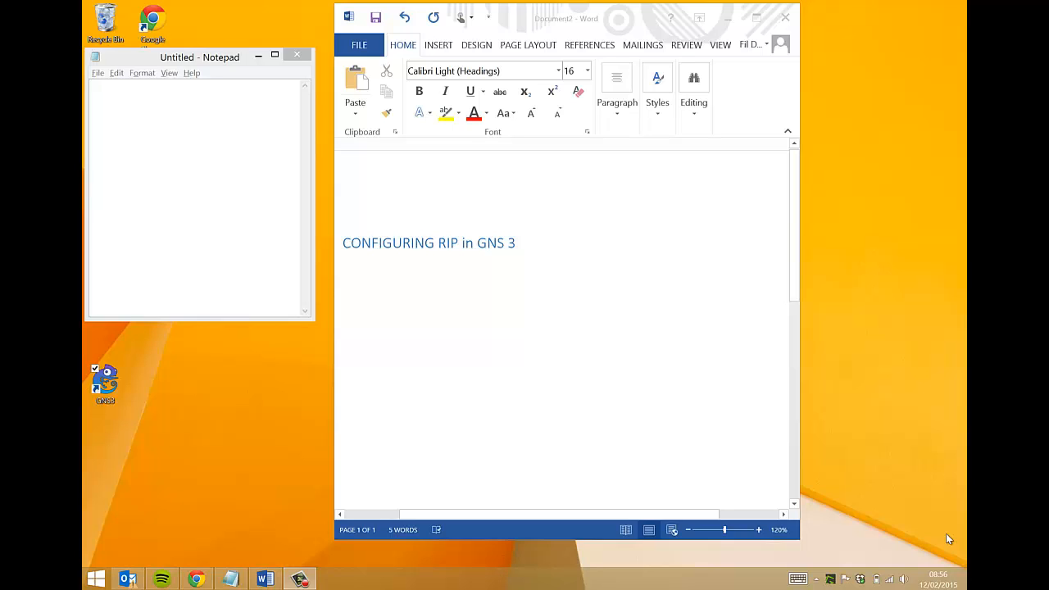
{"action": "mouse_move", "coordinate": [897, 399]}
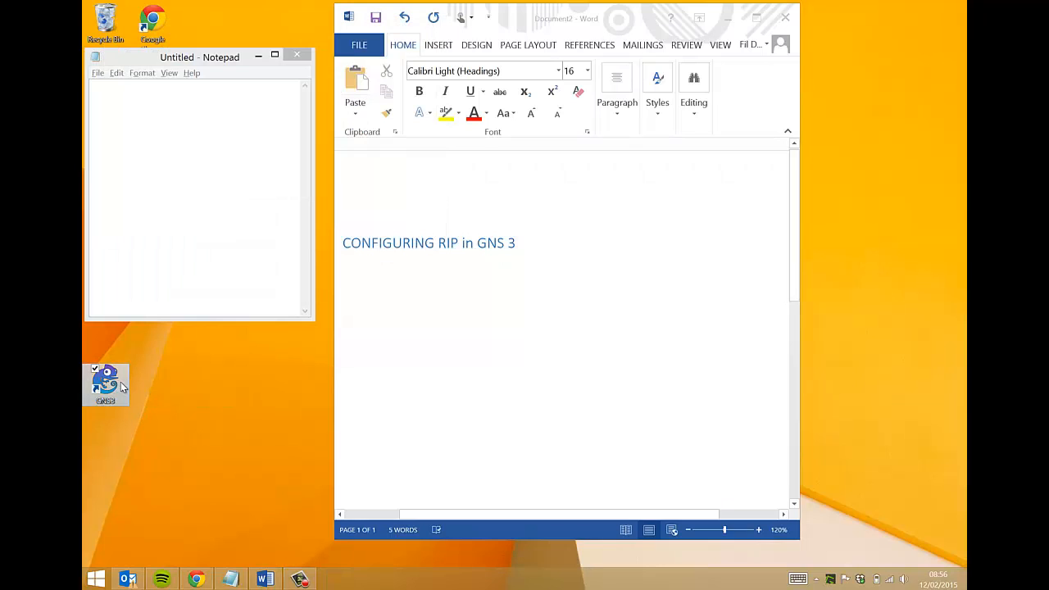
Launch GNS3, accept the new untitled project and go to Preferences.
{"action": "double_click", "coordinate": [106, 384]}
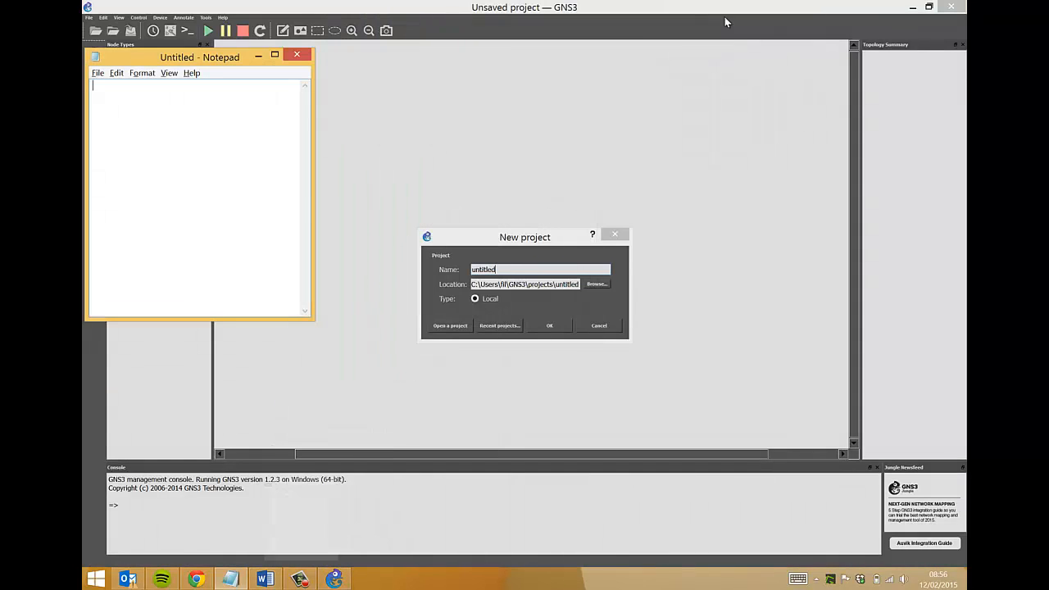
{"action": "left_click", "coordinate": [550, 325]}
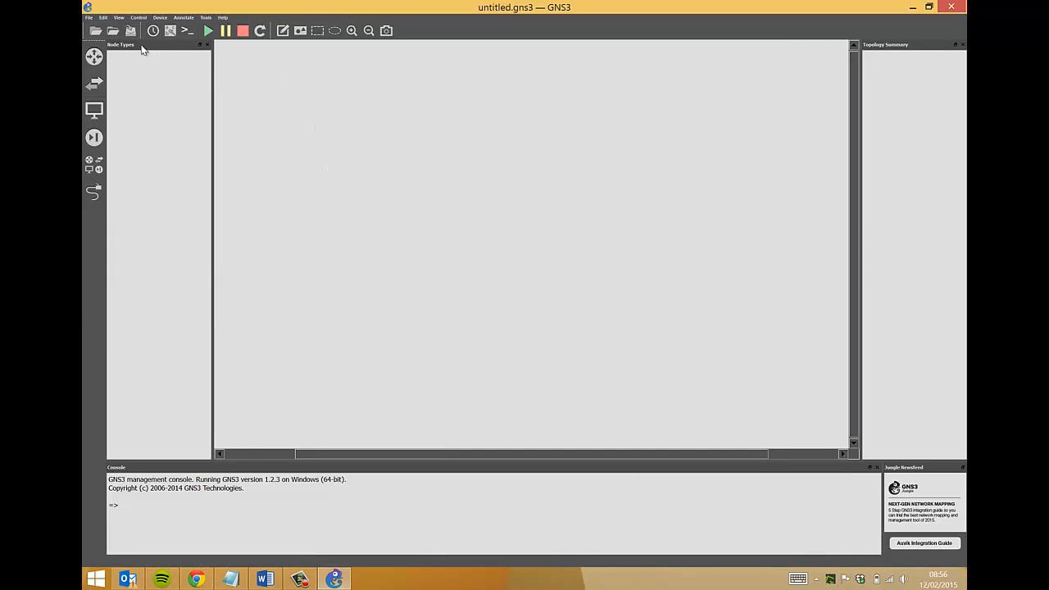
{"action": "left_click", "coordinate": [103, 17]}
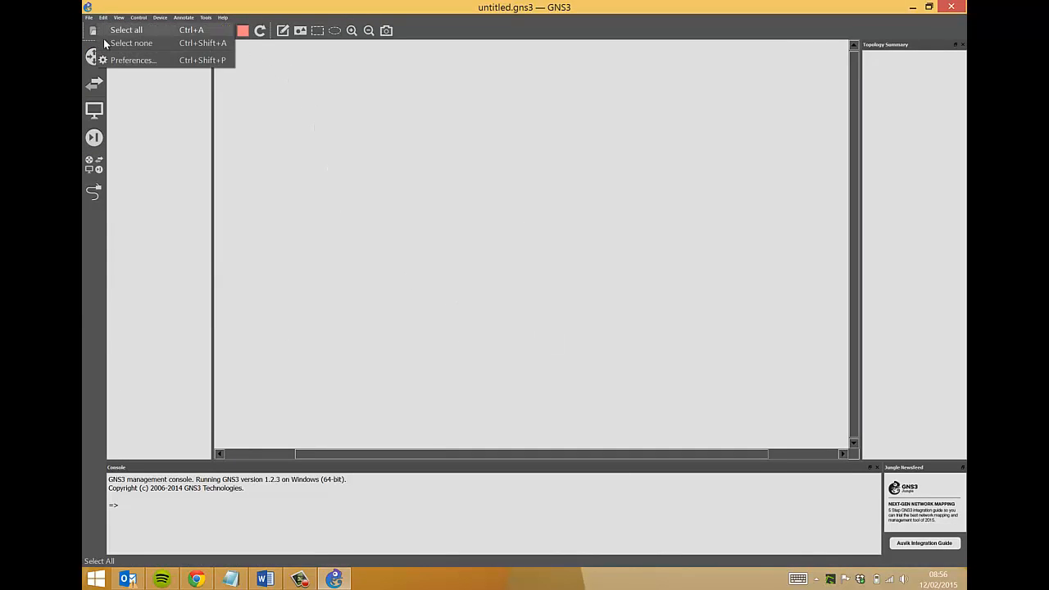
{"action": "left_click", "coordinate": [133, 60]}
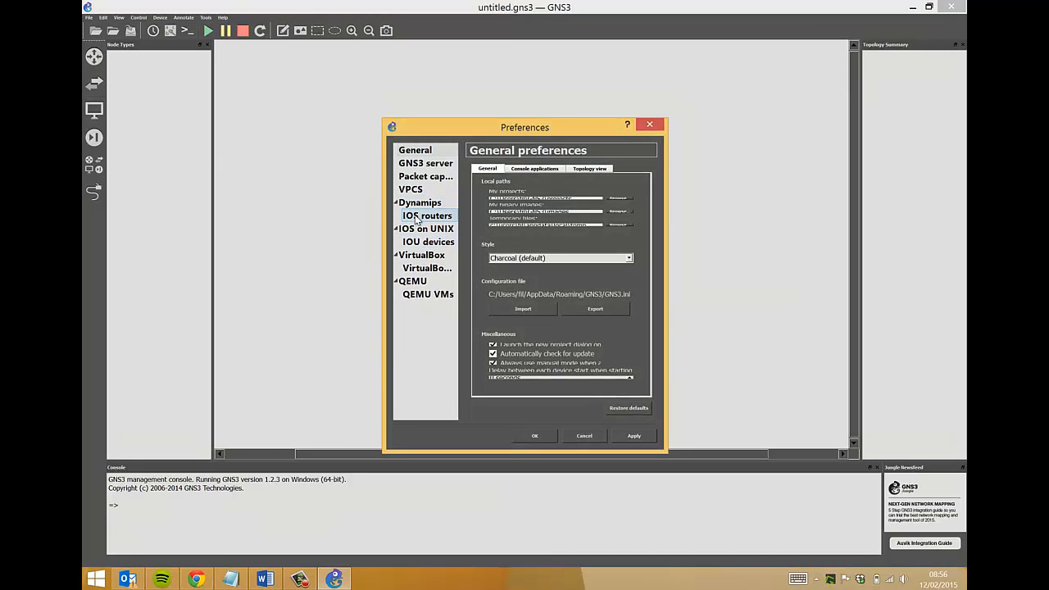
Review the IOS router templates c3600 and c2691, including c2691's image details.
{"action": "left_click", "coordinate": [427, 216]}
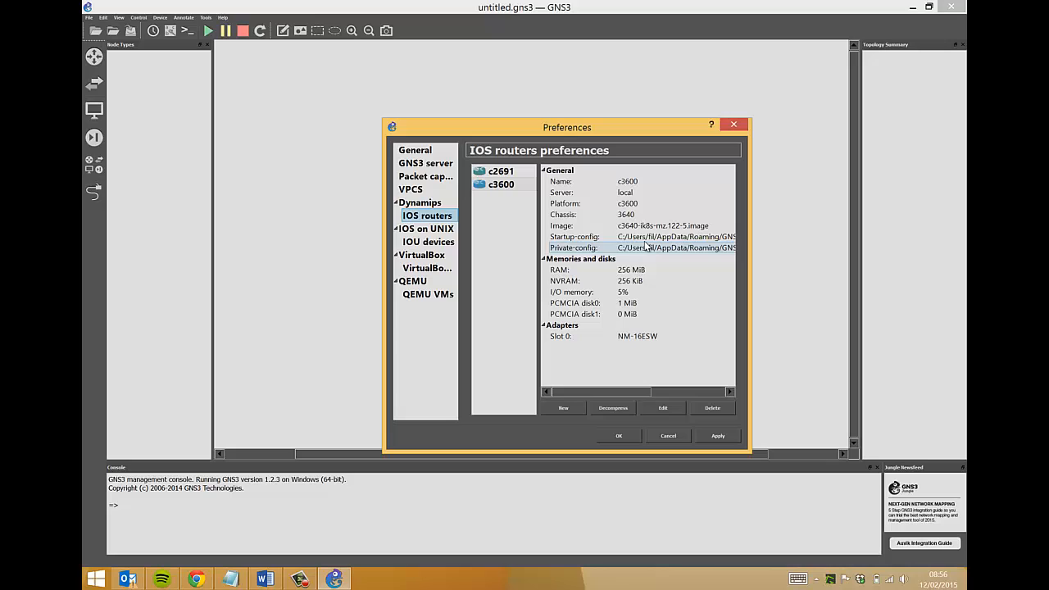
{"action": "left_click", "coordinate": [501, 172]}
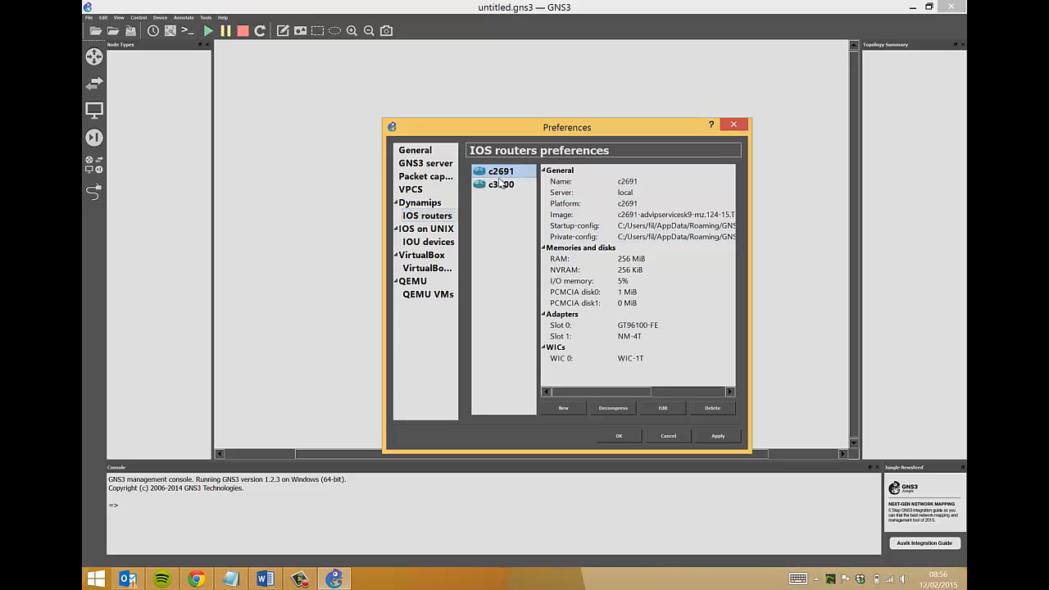
{"action": "left_click", "coordinate": [501, 170]}
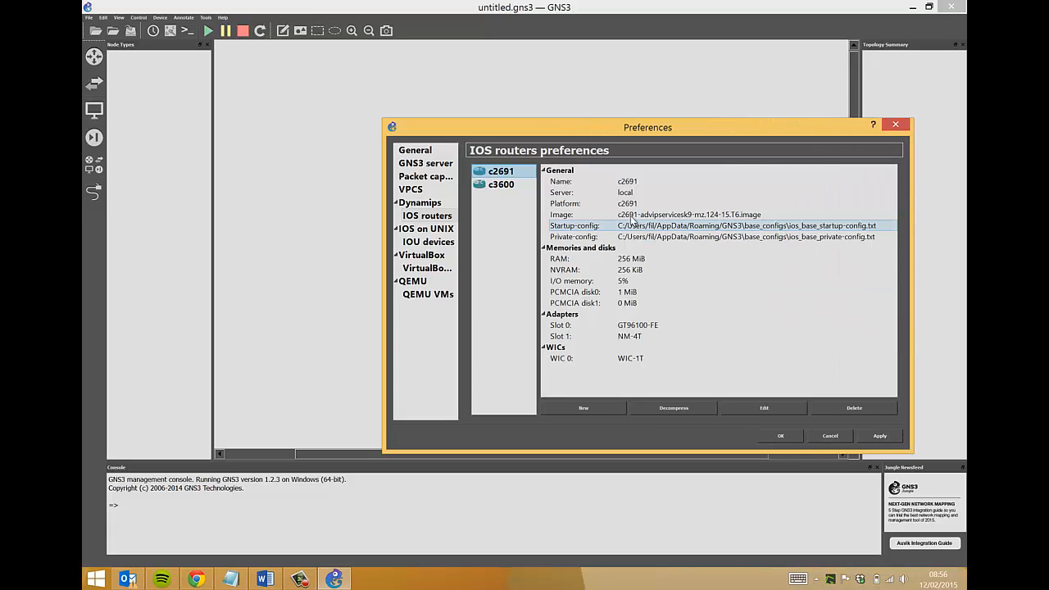
{"action": "left_click", "coordinate": [689, 214]}
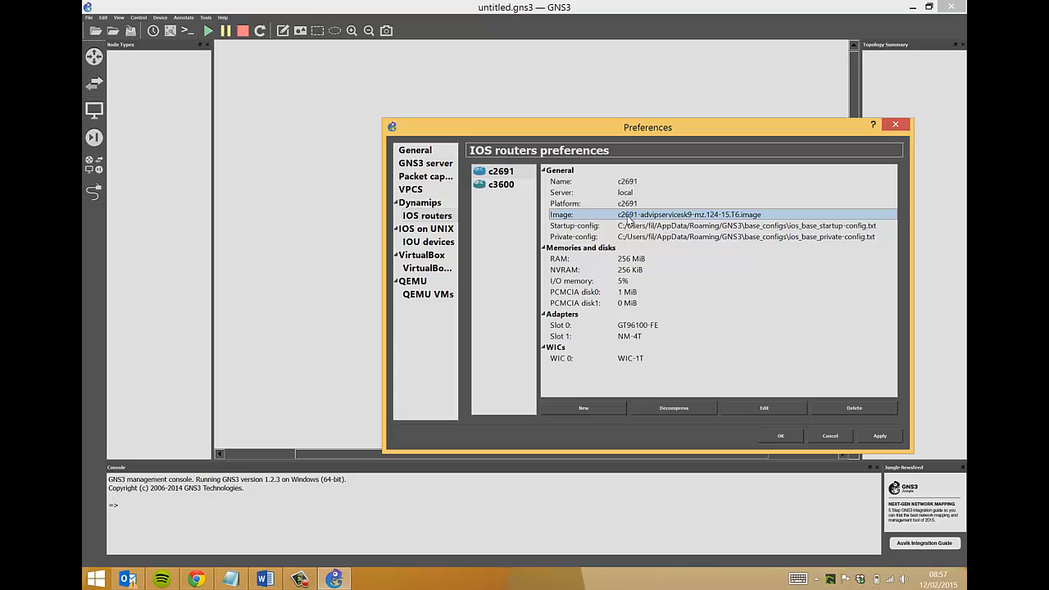
{"action": "mouse_move", "coordinate": [664, 219]}
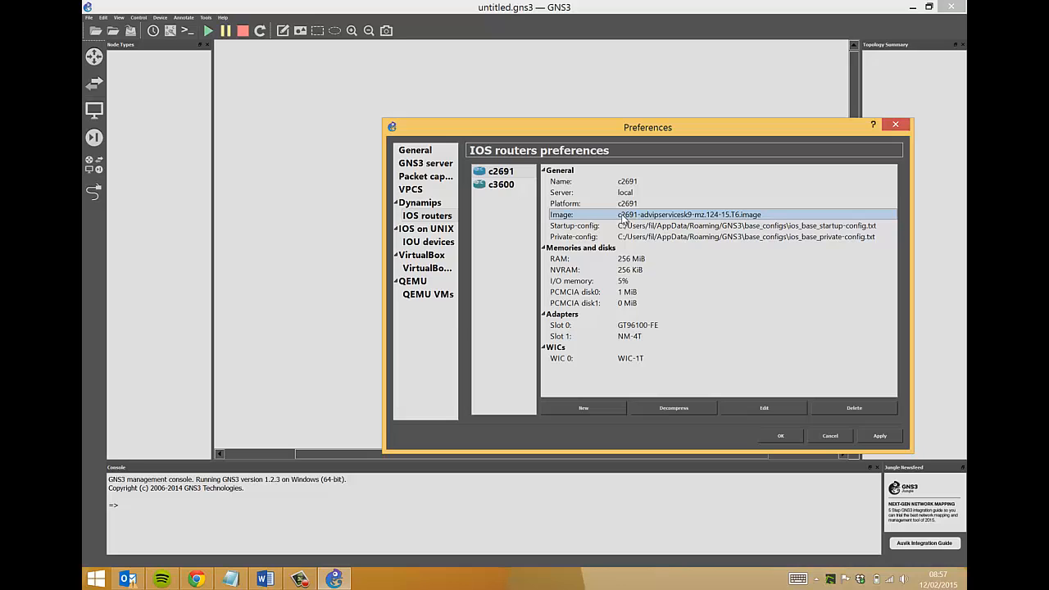
{"action": "mouse_move", "coordinate": [637, 232]}
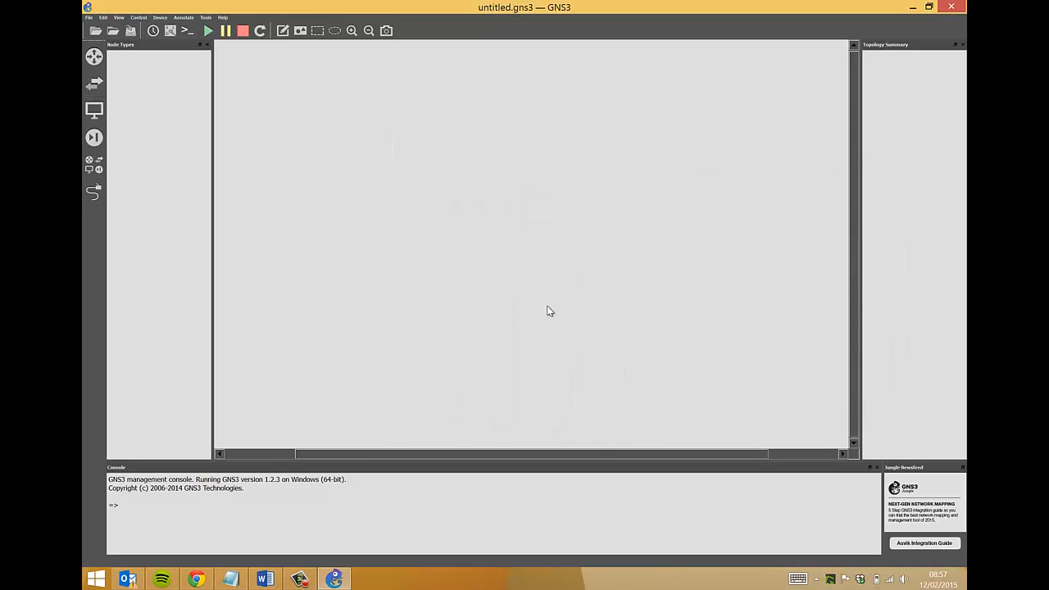
{"action": "mouse_move", "coordinate": [396, 282]}
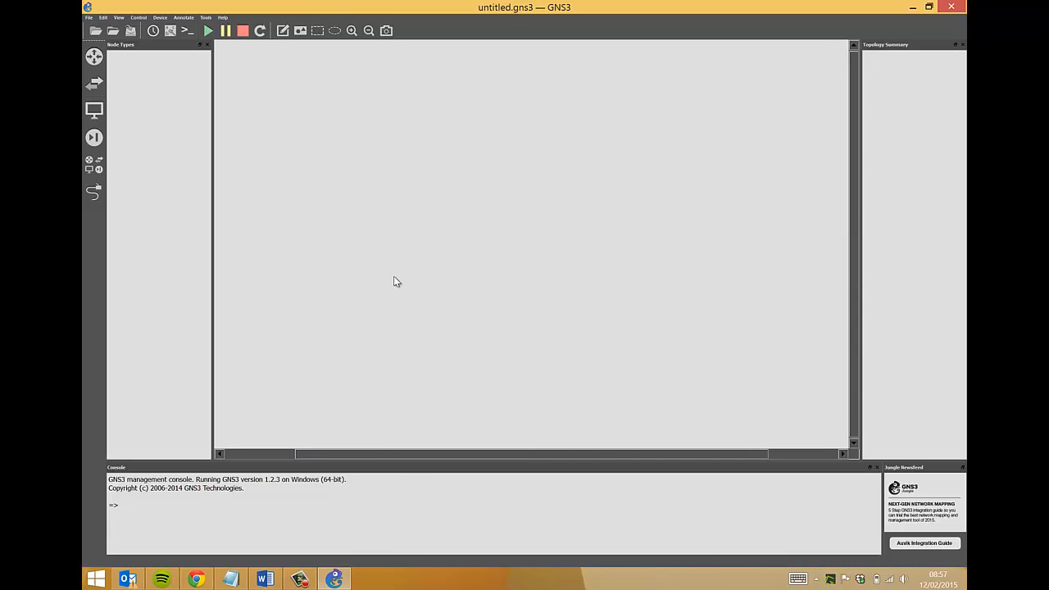
{"action": "mouse_move", "coordinate": [193, 6]}
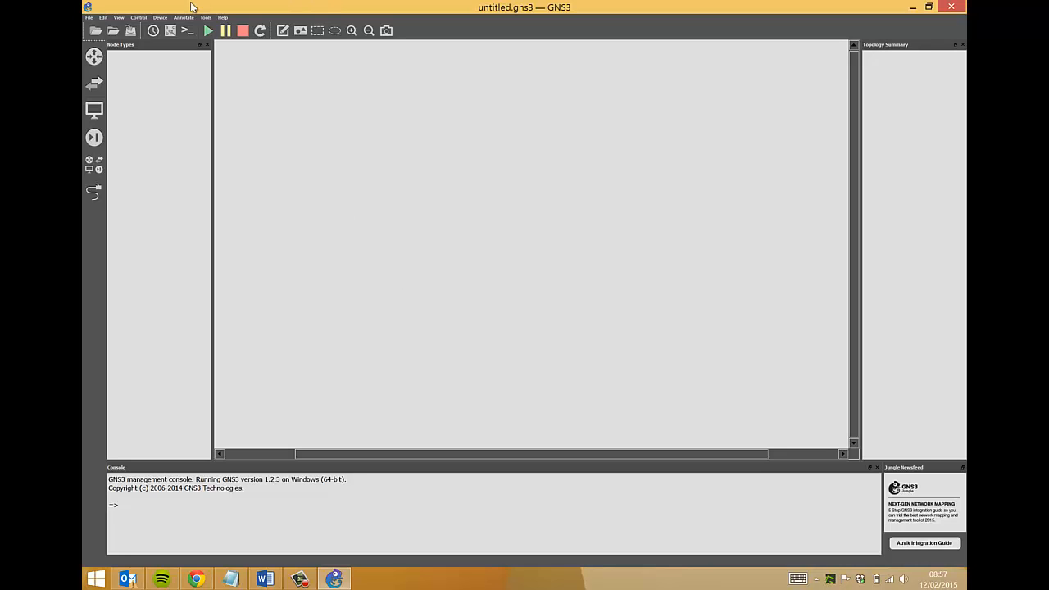
{"action": "mouse_move", "coordinate": [172, 6]}
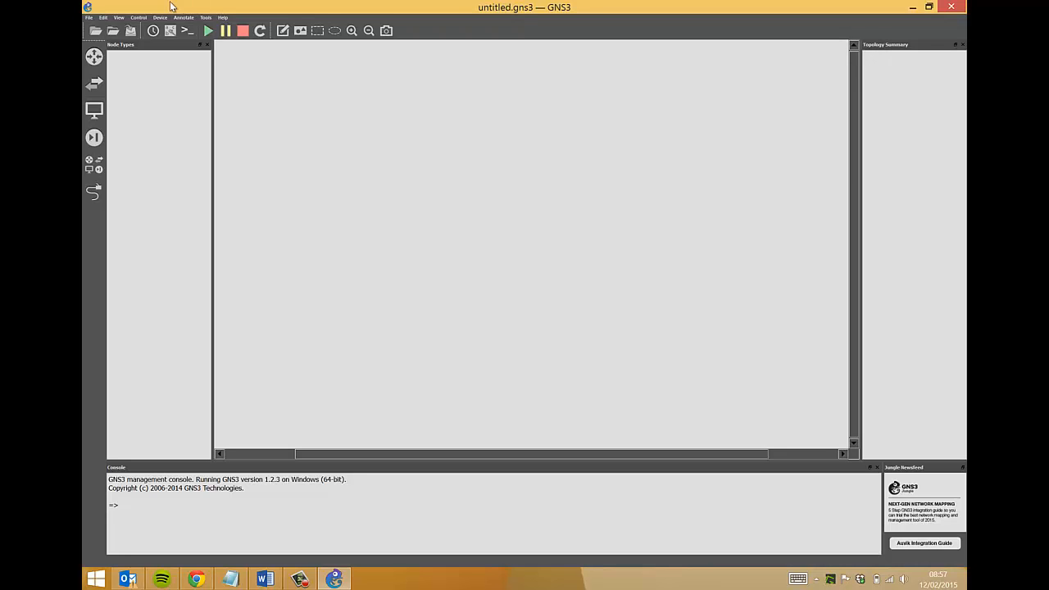
{"action": "mouse_move", "coordinate": [94, 56]}
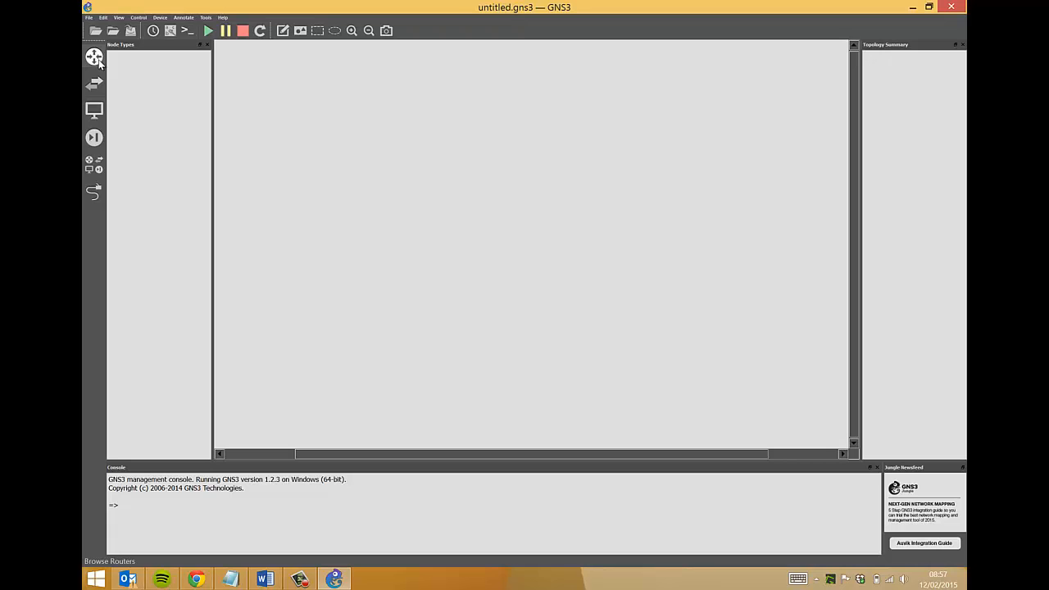
Drag c2691 routers from the Routers panel onto the workspace as R1, R2 and R3.
{"action": "left_click", "coordinate": [94, 57]}
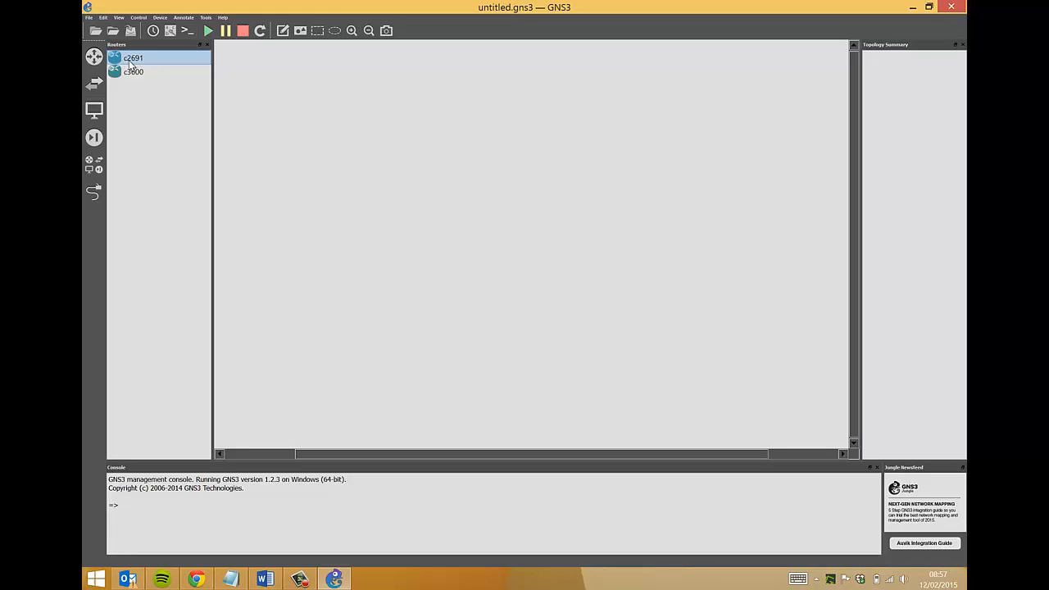
{"action": "left_click_drag", "start_coordinate": [133, 71], "coordinate": [364, 240]}
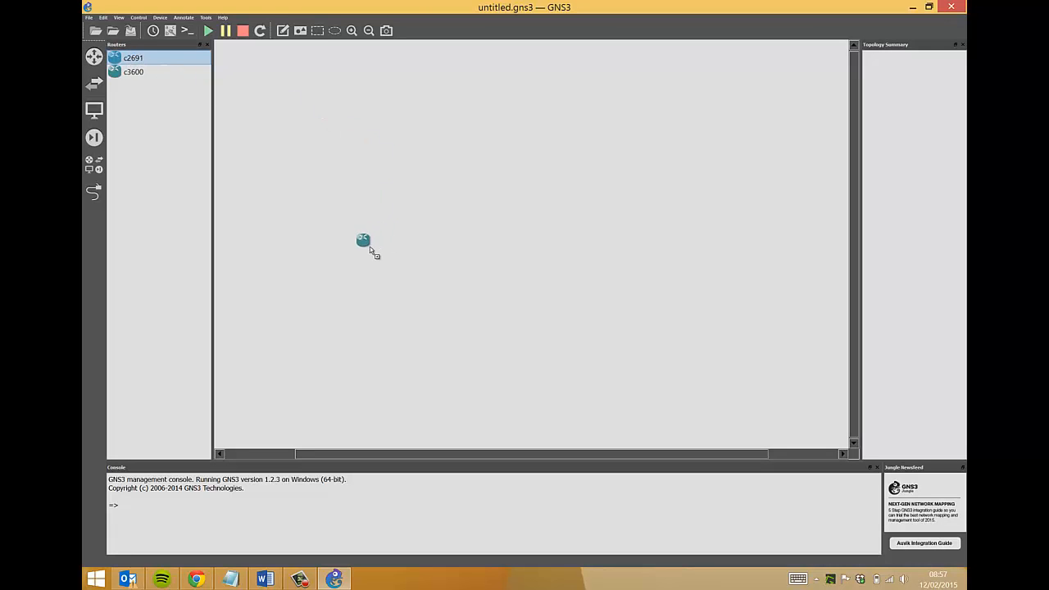
{"action": "left_click_drag", "start_coordinate": [363, 240], "coordinate": [343, 259]}
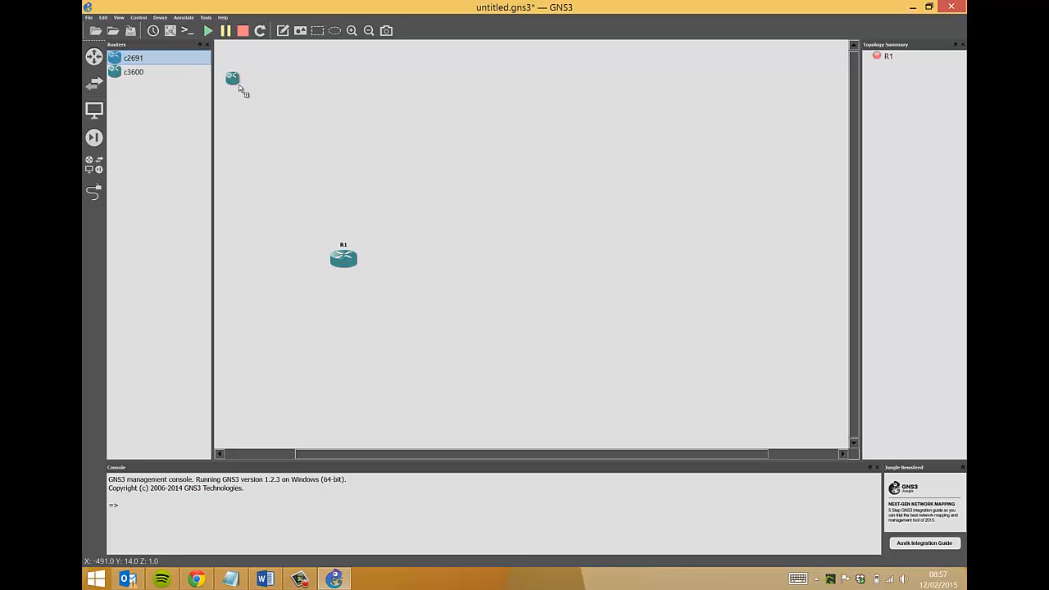
{"action": "left_click_drag", "start_coordinate": [232, 79], "coordinate": [468, 183]}
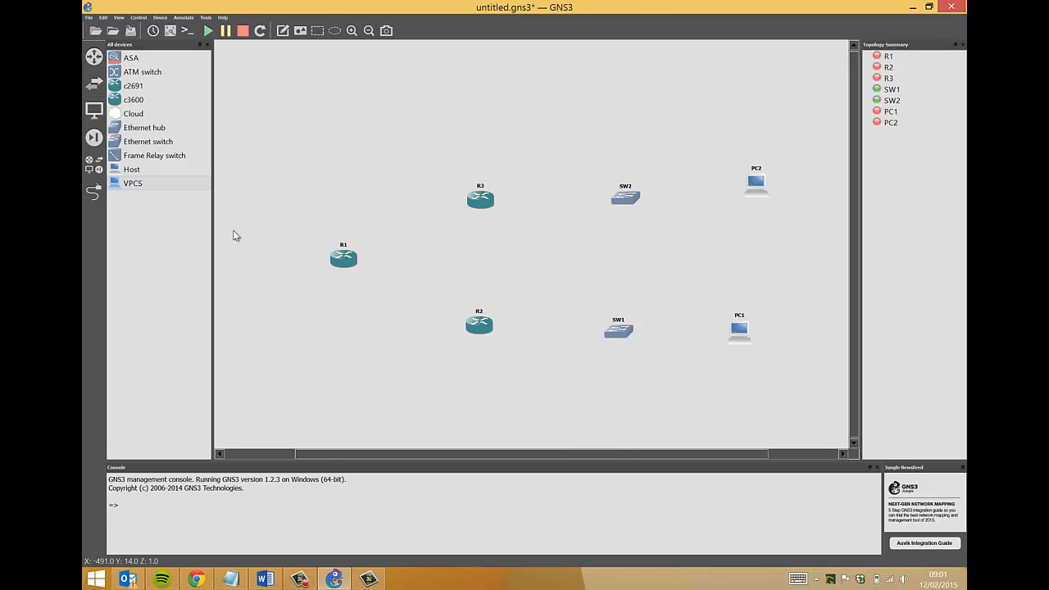
{"action": "mouse_move", "coordinate": [231, 245]}
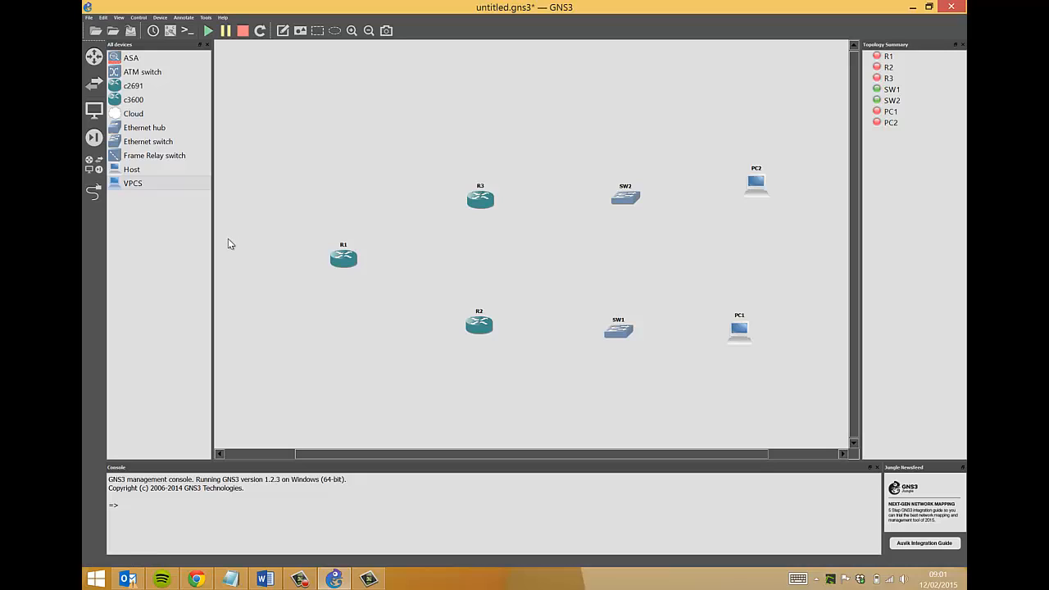
With the Add a link tool, run a serial cable from R1 to R2.
{"action": "left_click", "coordinate": [94, 191]}
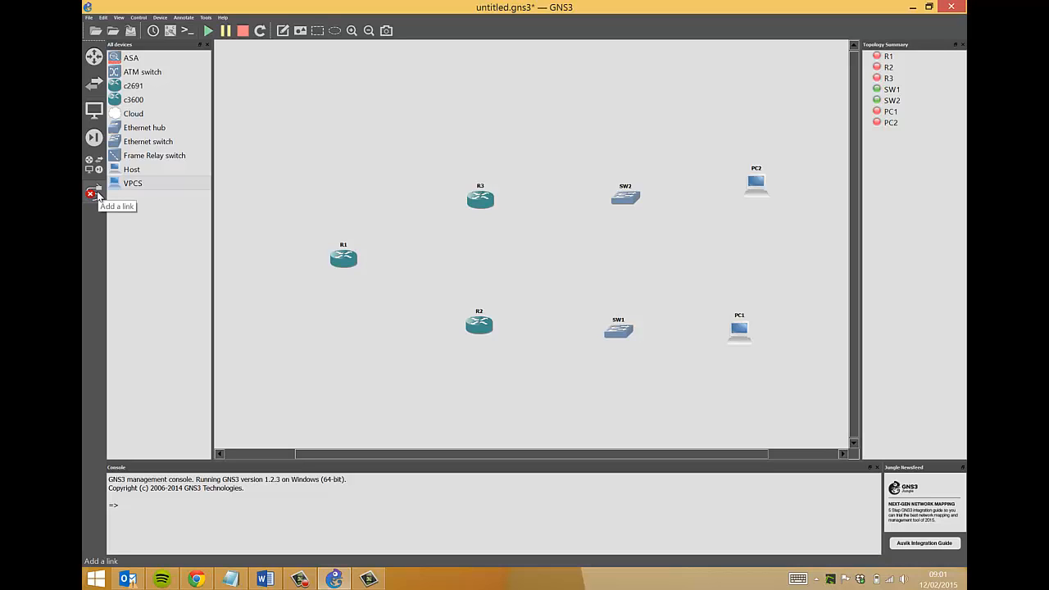
{"action": "left_click", "coordinate": [94, 194]}
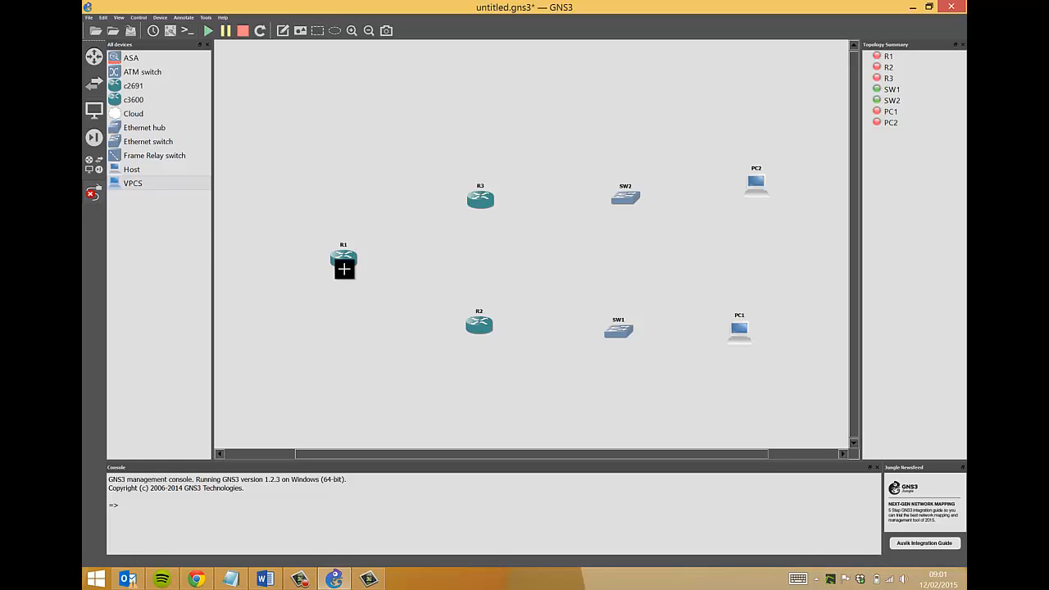
{"action": "left_click", "coordinate": [343, 258]}
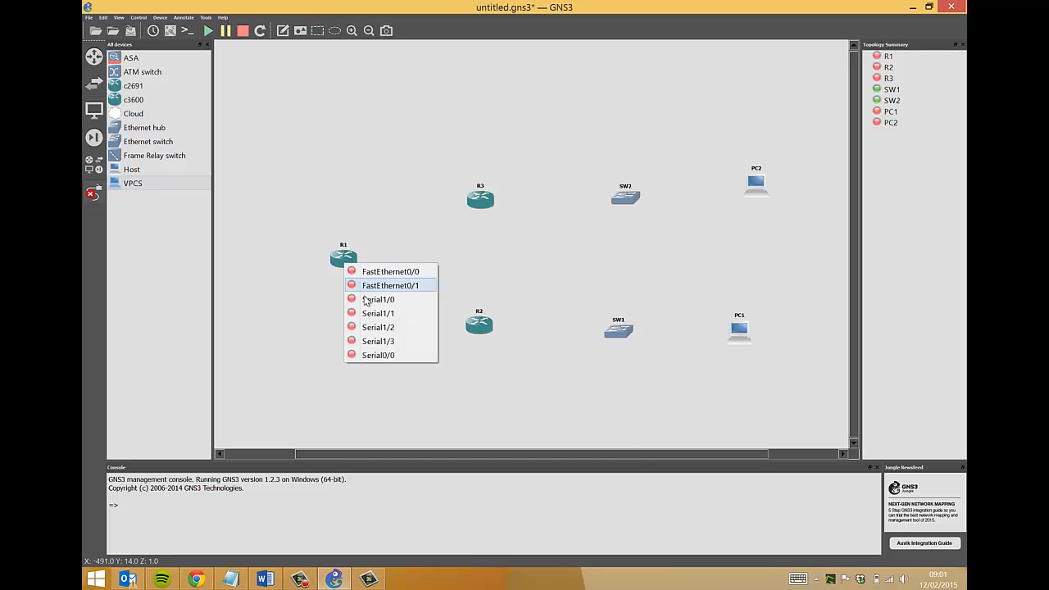
{"action": "left_click", "coordinate": [390, 286]}
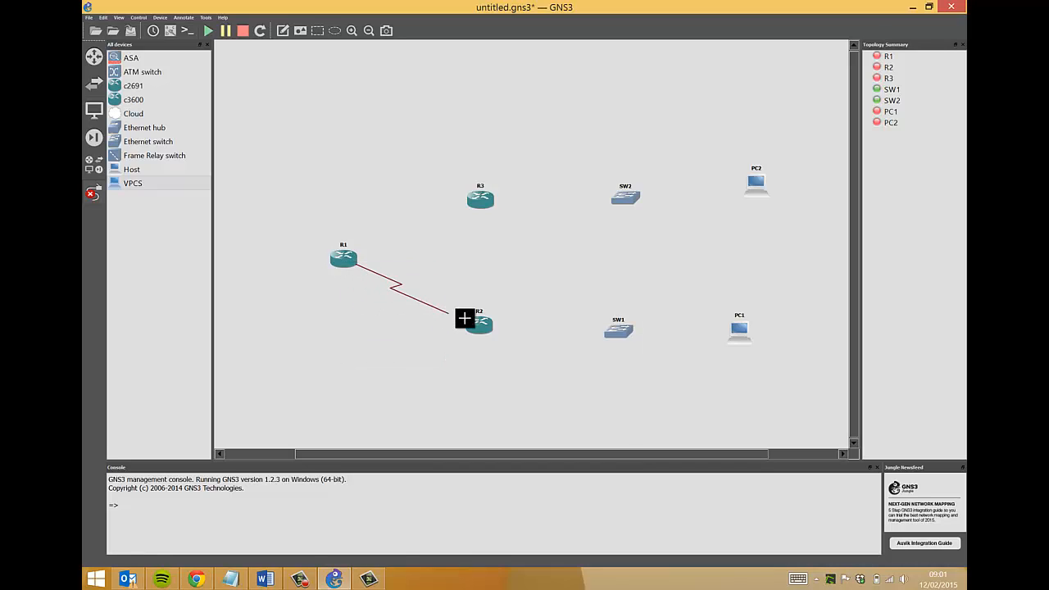
{"action": "left_click", "coordinate": [480, 322]}
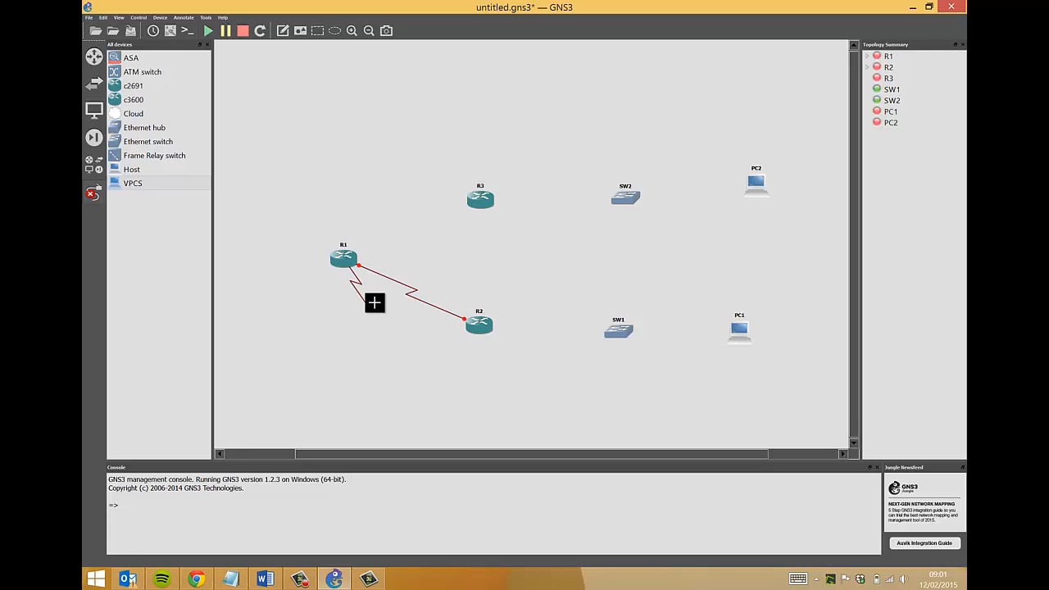
Cable R1 to R3, then link R3's interface onward to switch SW2.
{"action": "left_click", "coordinate": [480, 198]}
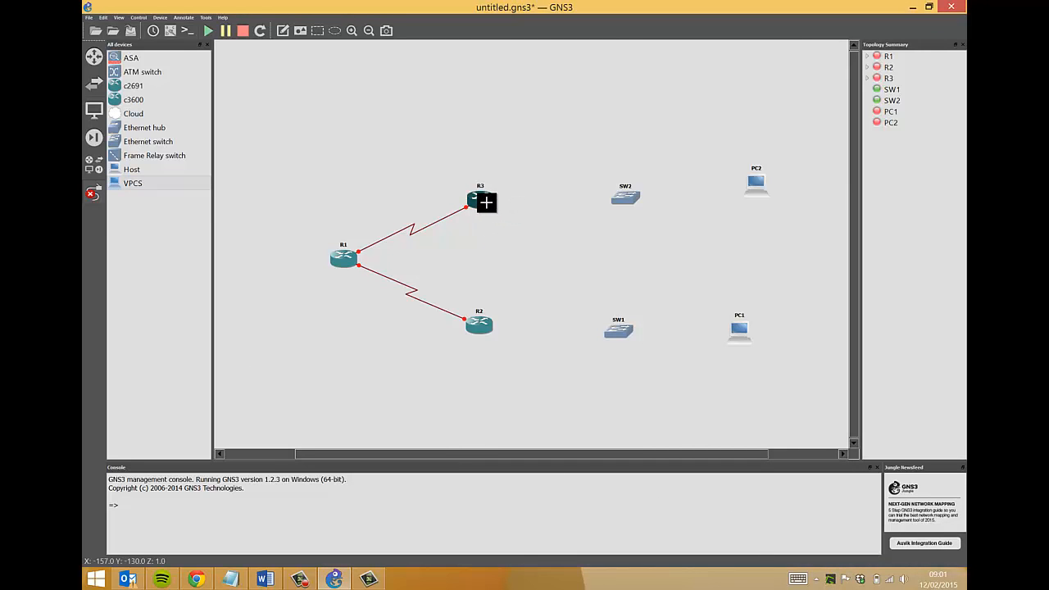
{"action": "left_click", "coordinate": [479, 199]}
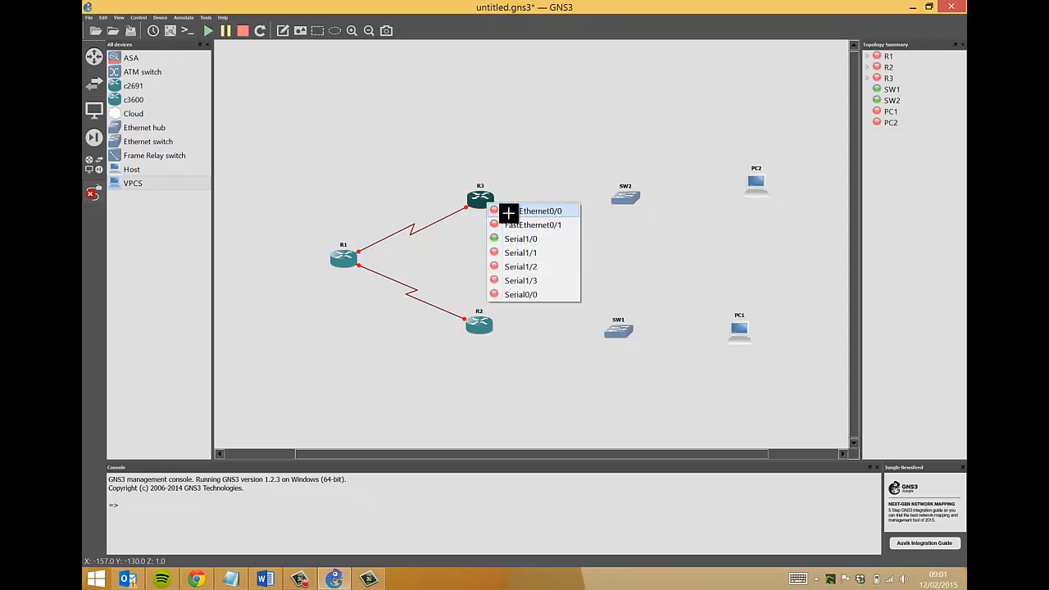
{"action": "left_click", "coordinate": [540, 211]}
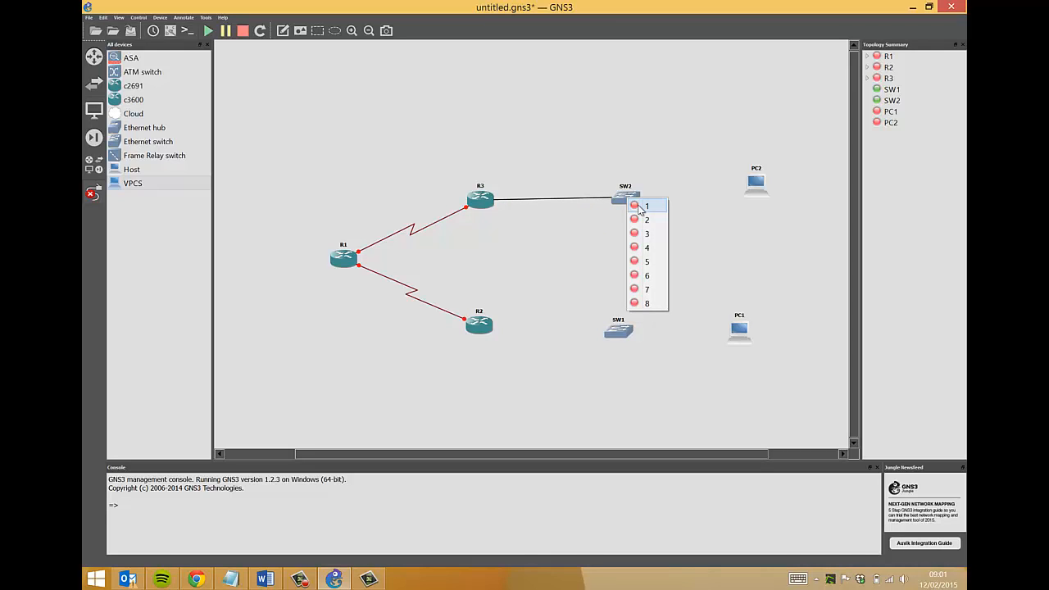
{"action": "left_click", "coordinate": [647, 205]}
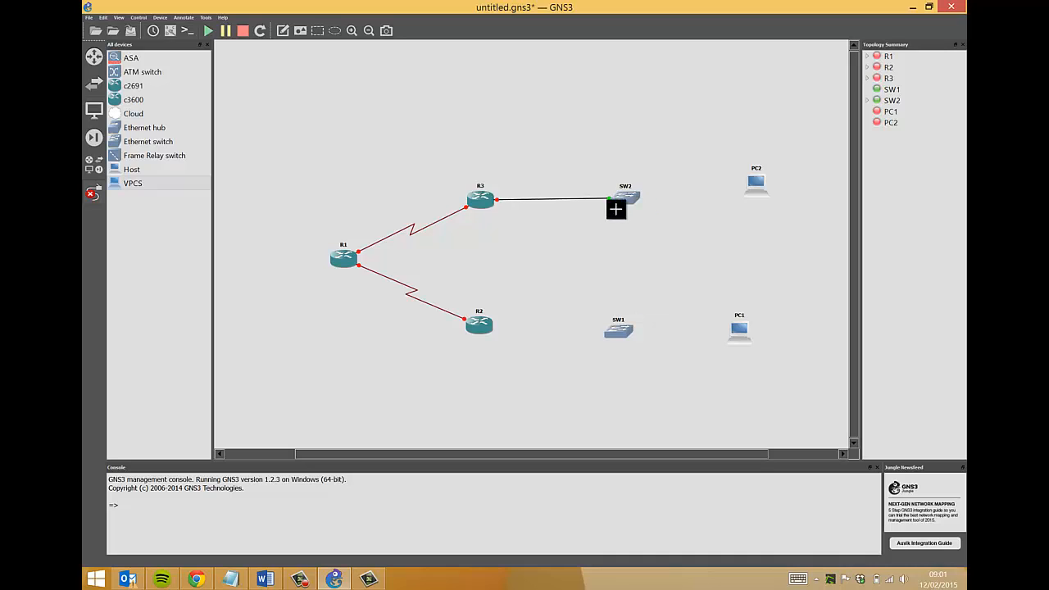
{"action": "left_click", "coordinate": [480, 324]}
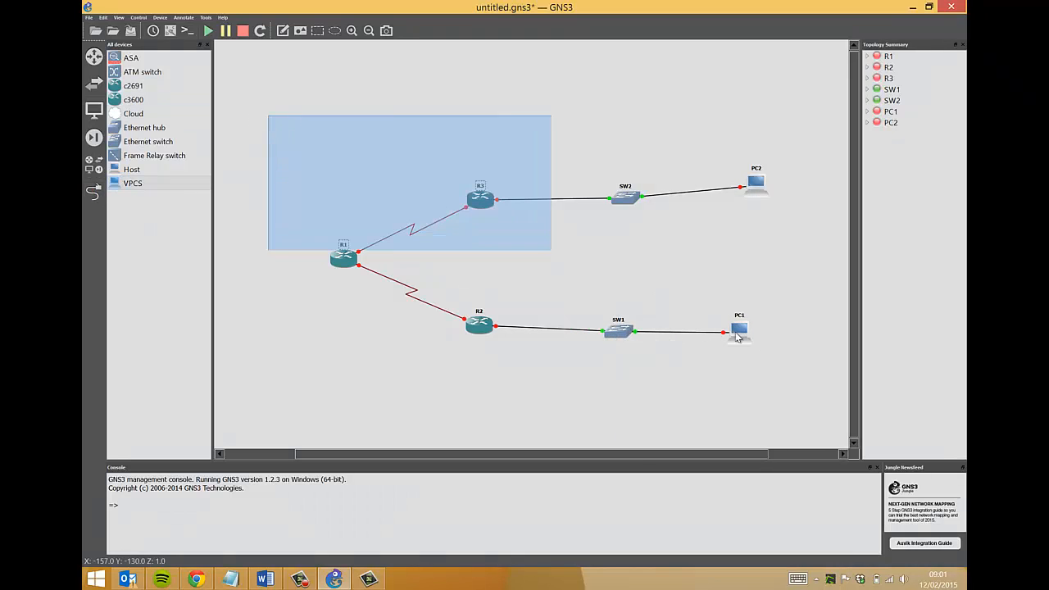
Start all selected devices and enable View > Show interface labels on the links.
{"action": "right_click", "coordinate": [739, 330]}
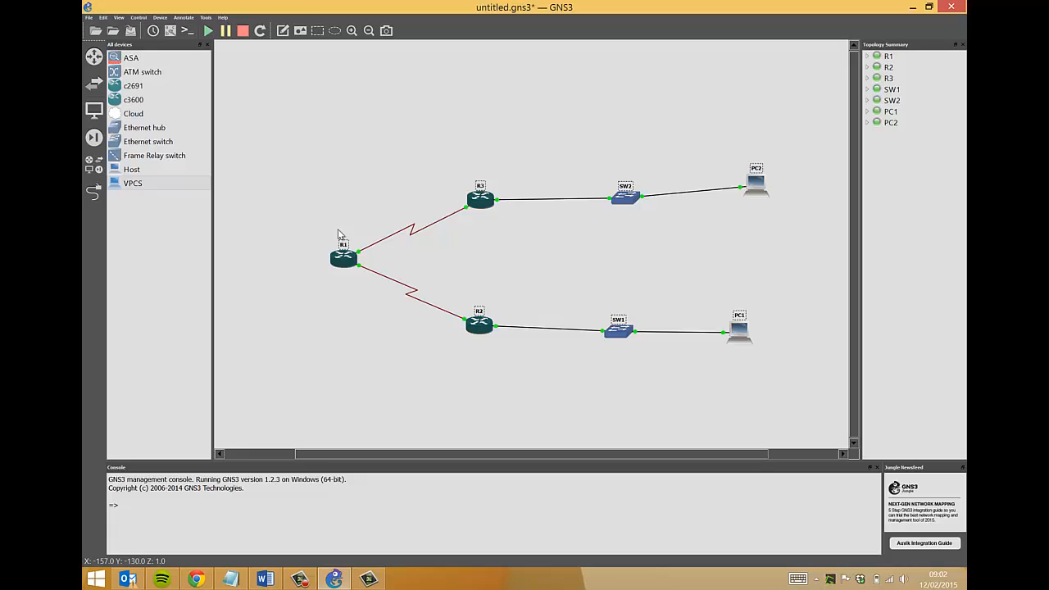
{"action": "mouse_move", "coordinate": [344, 226]}
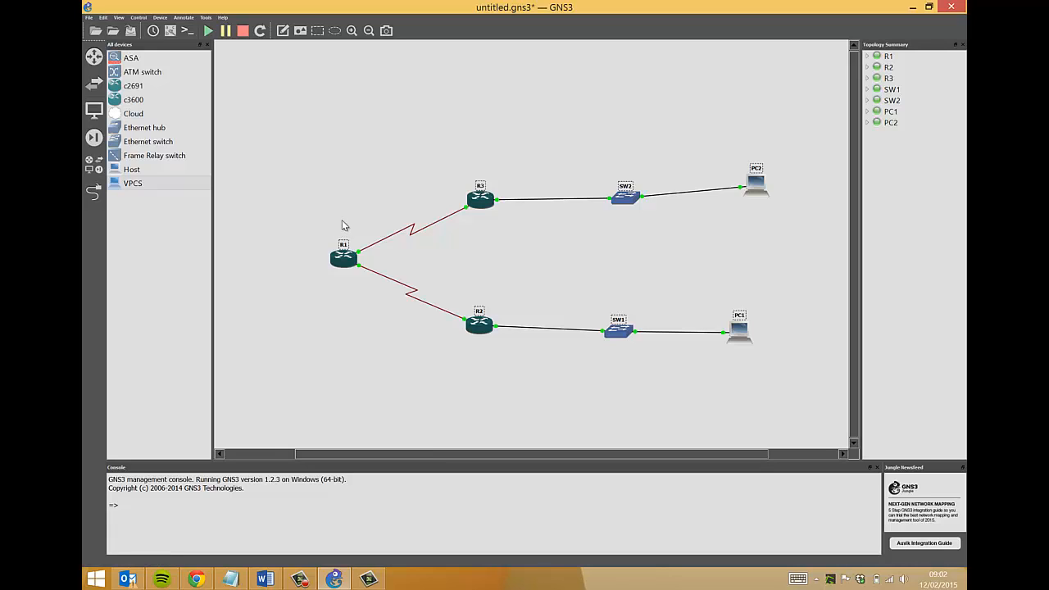
{"action": "mouse_move", "coordinate": [592, 254]}
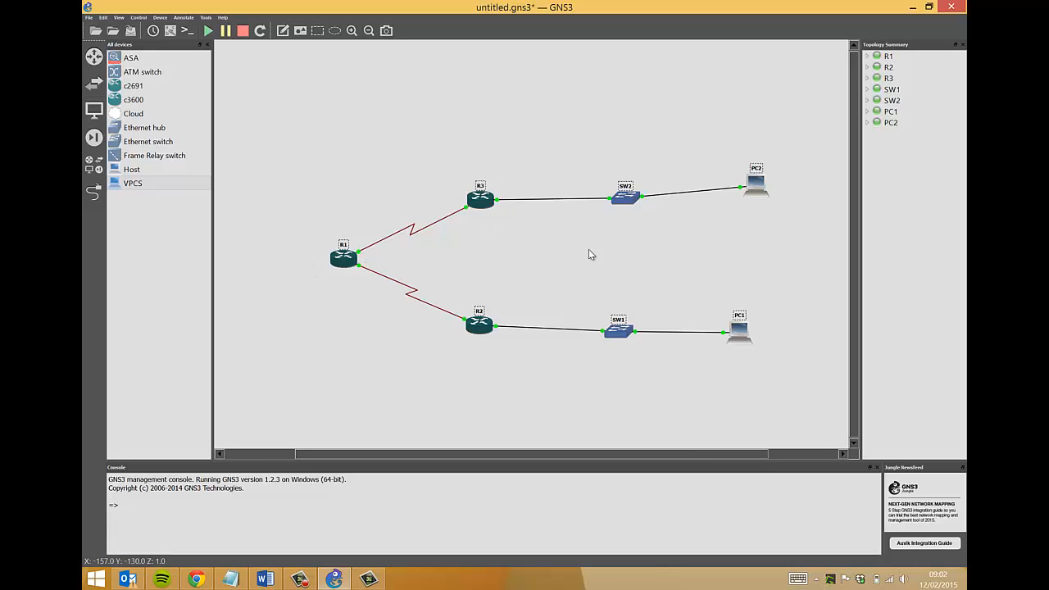
{"action": "left_click", "coordinate": [119, 17]}
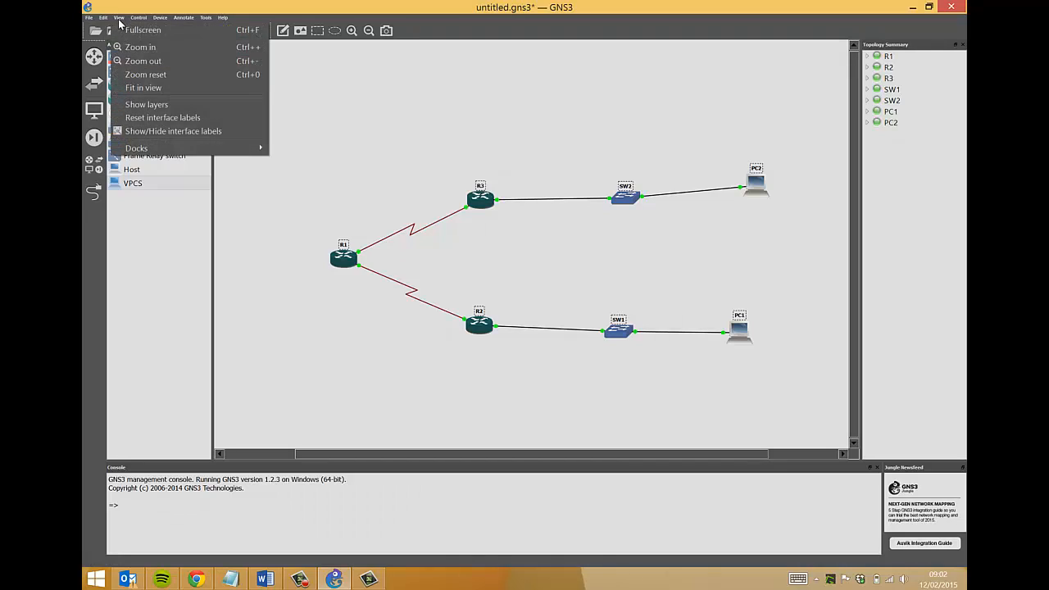
{"action": "left_click", "coordinate": [173, 131]}
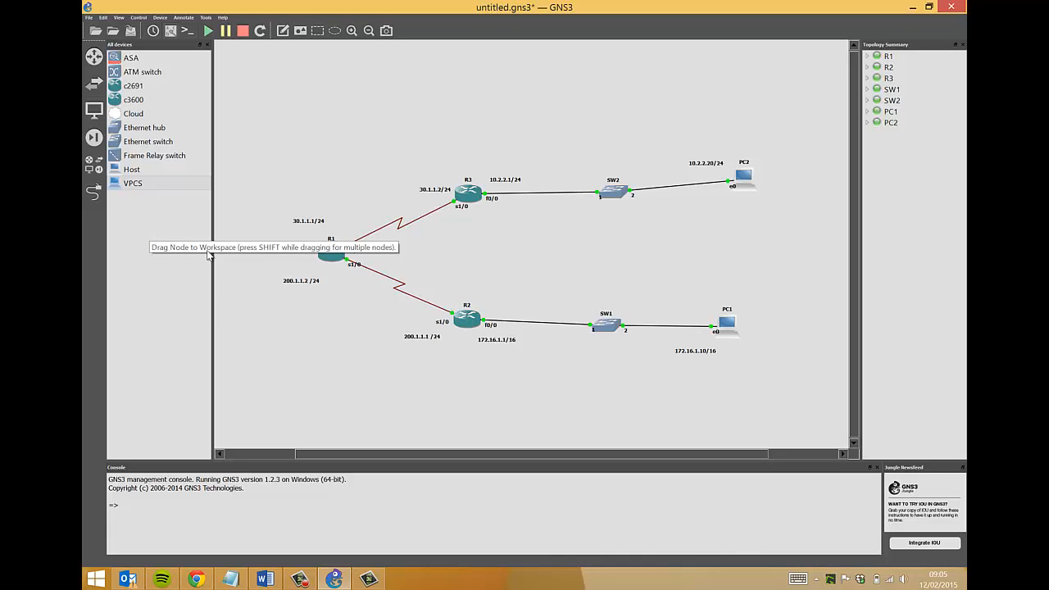
{"action": "mouse_move", "coordinate": [265, 373]}
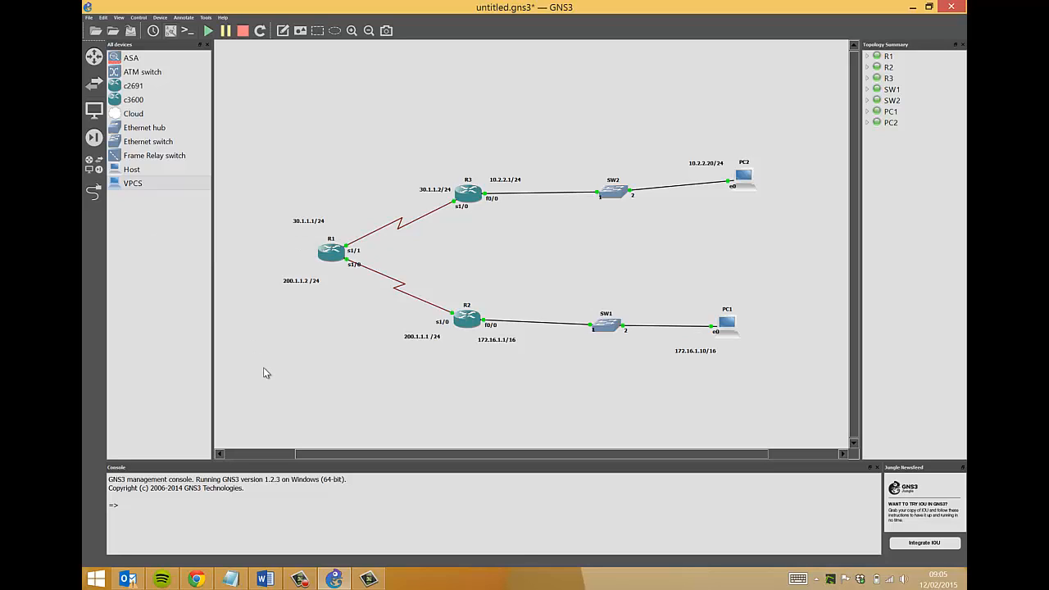
{"action": "mouse_move", "coordinate": [281, 322]}
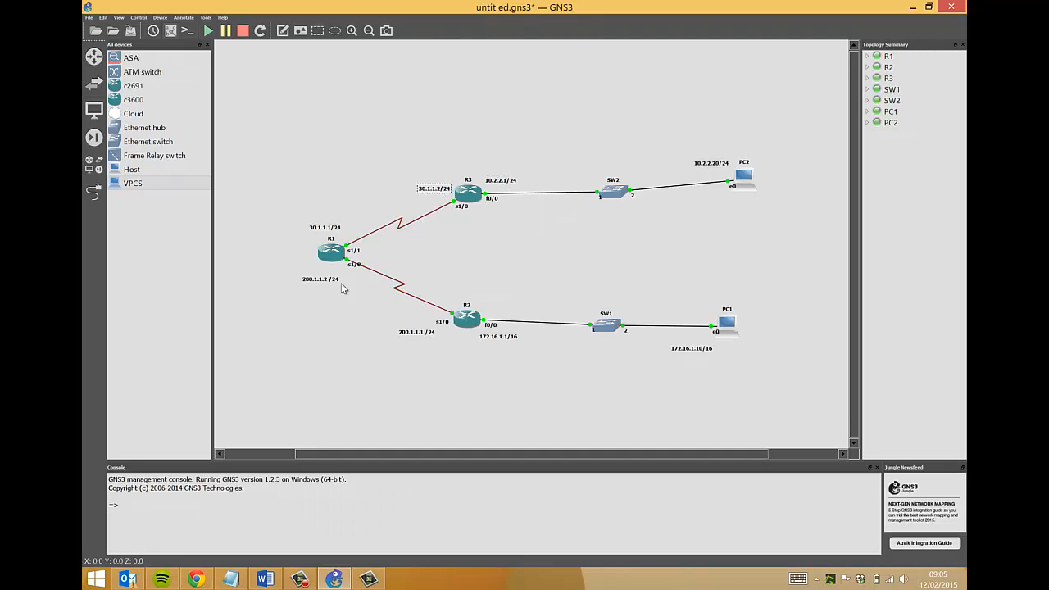
In R1's console, give Serial1/0 200.1.1.2 255.255.255.0 with no shutdown.
{"action": "right_click", "coordinate": [331, 251]}
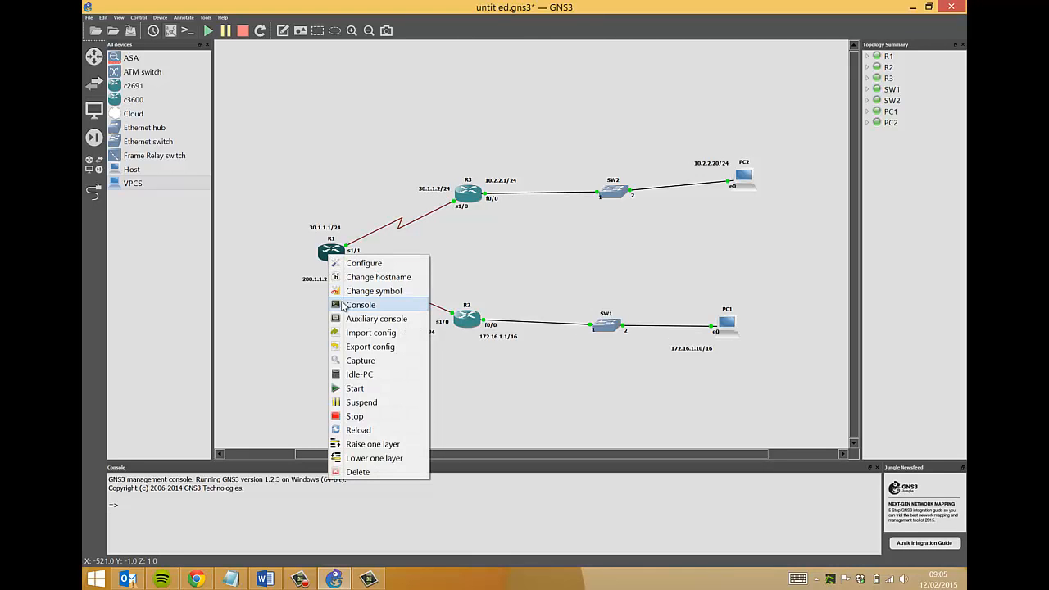
{"action": "left_click", "coordinate": [361, 304]}
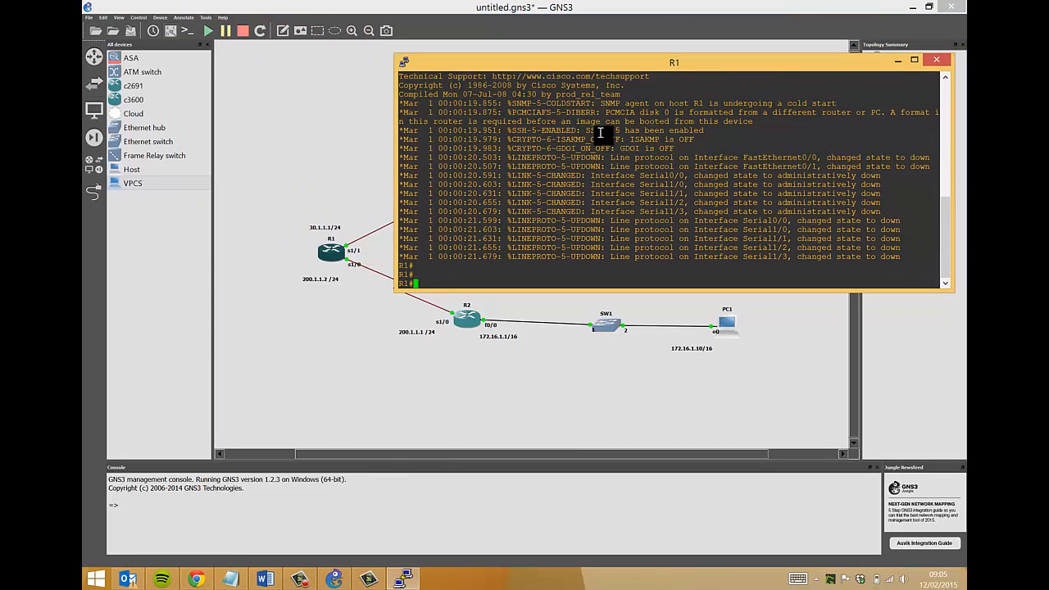
{"action": "type", "text": "conf t"}
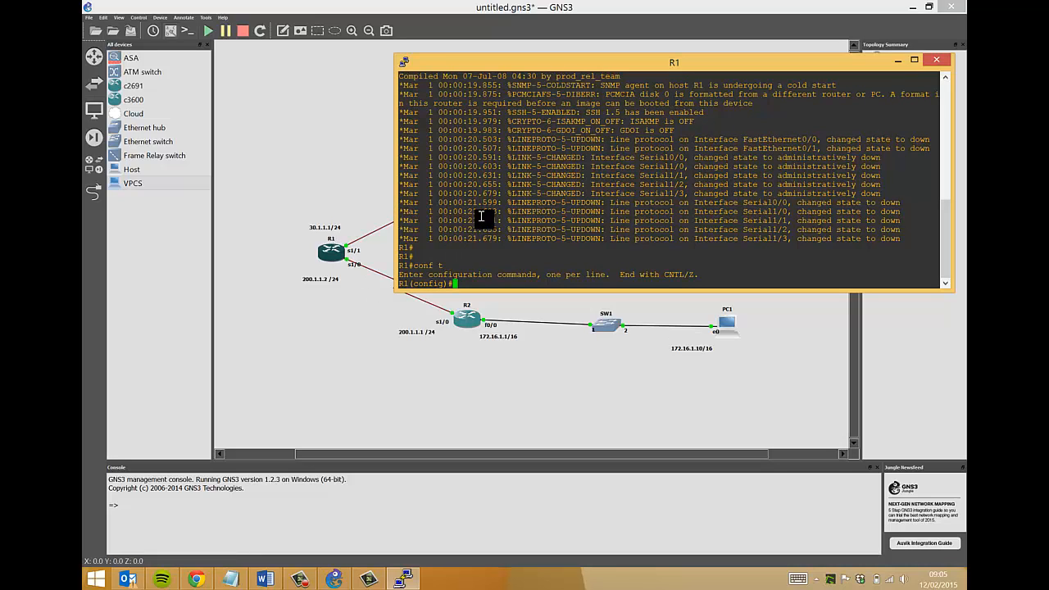
{"action": "mouse_move", "coordinate": [357, 271]}
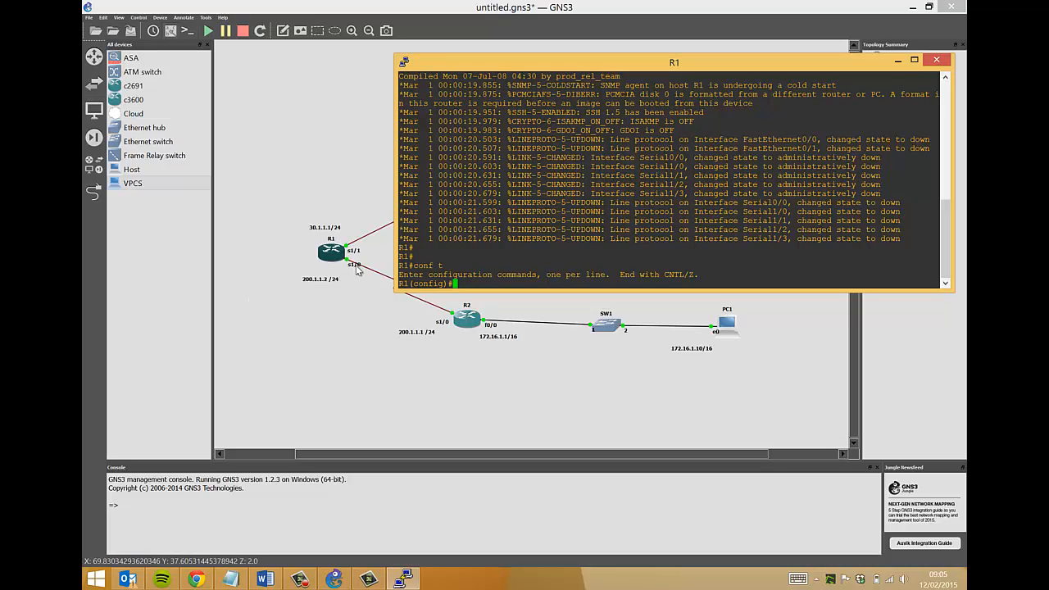
{"action": "type", "text": "int ser"}
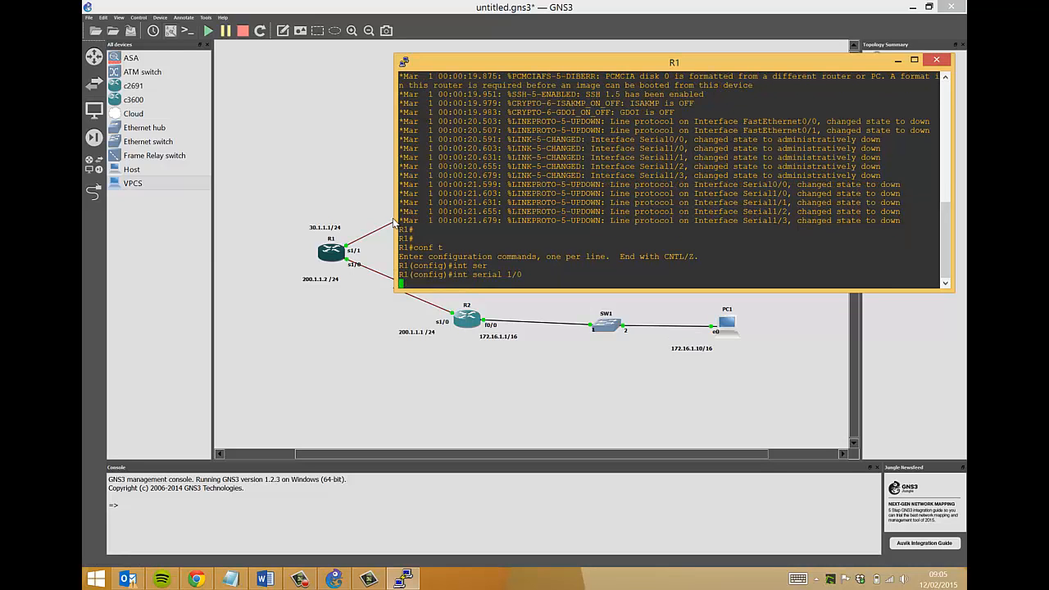
{"action": "type", "text": "ip address 2"}
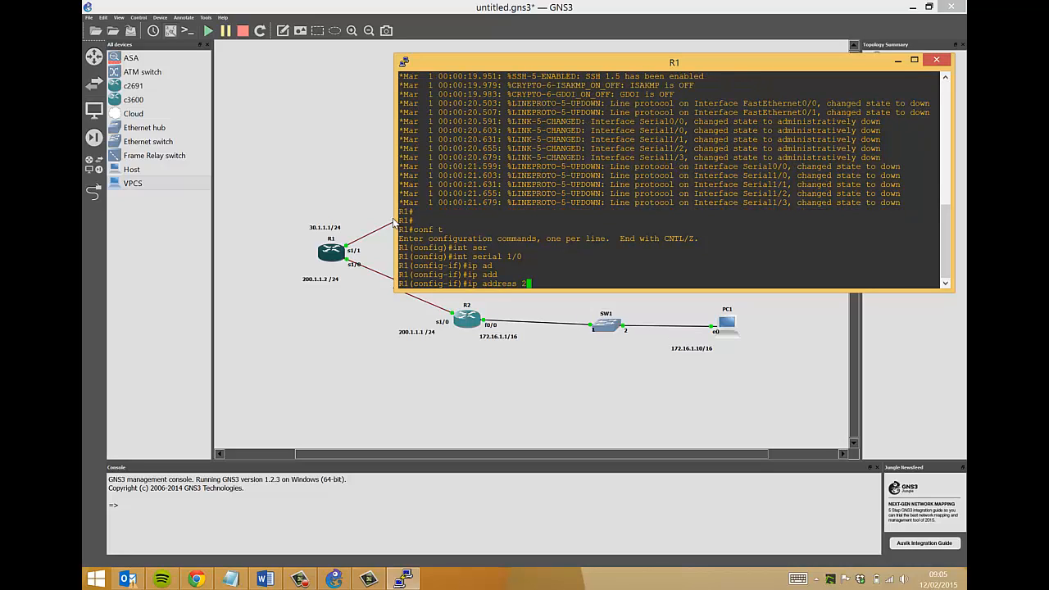
{"action": "type", "text": "00.1.1.2"}
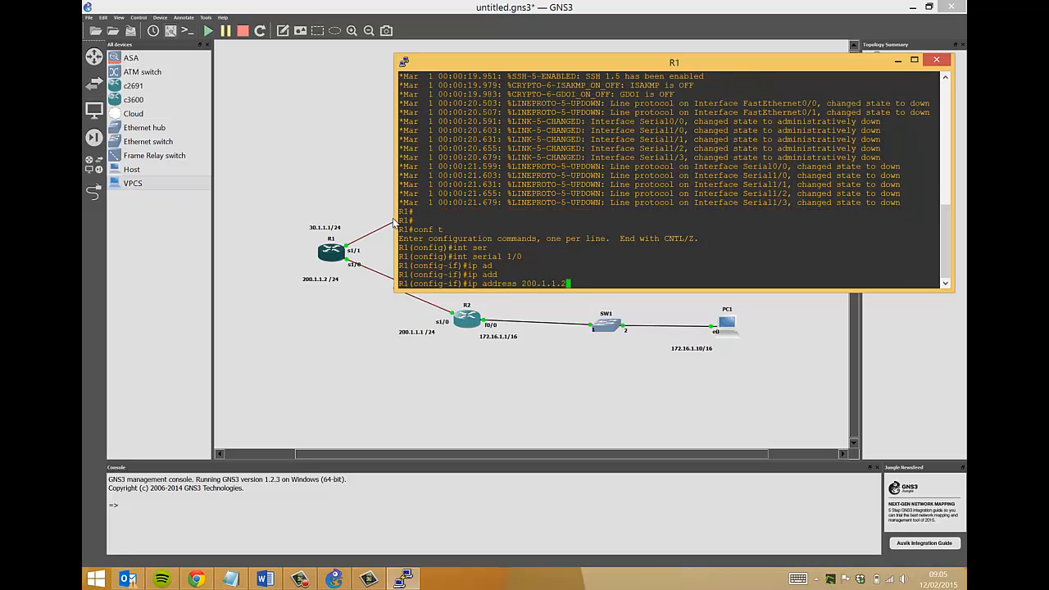
{"action": "type", "text": "255.255.25"}
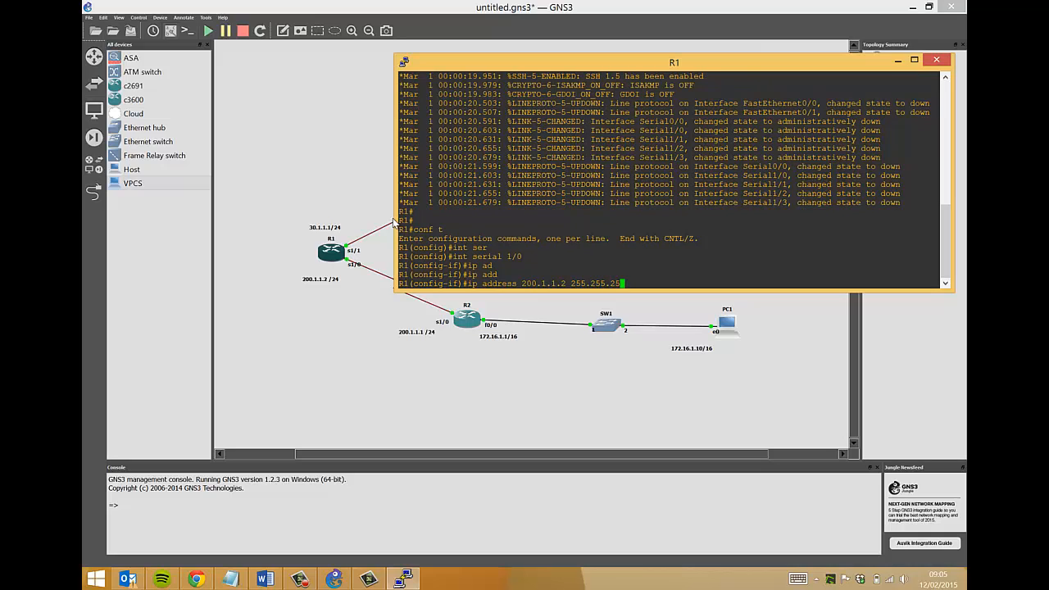
{"action": "type", "text": "no shutdown"}
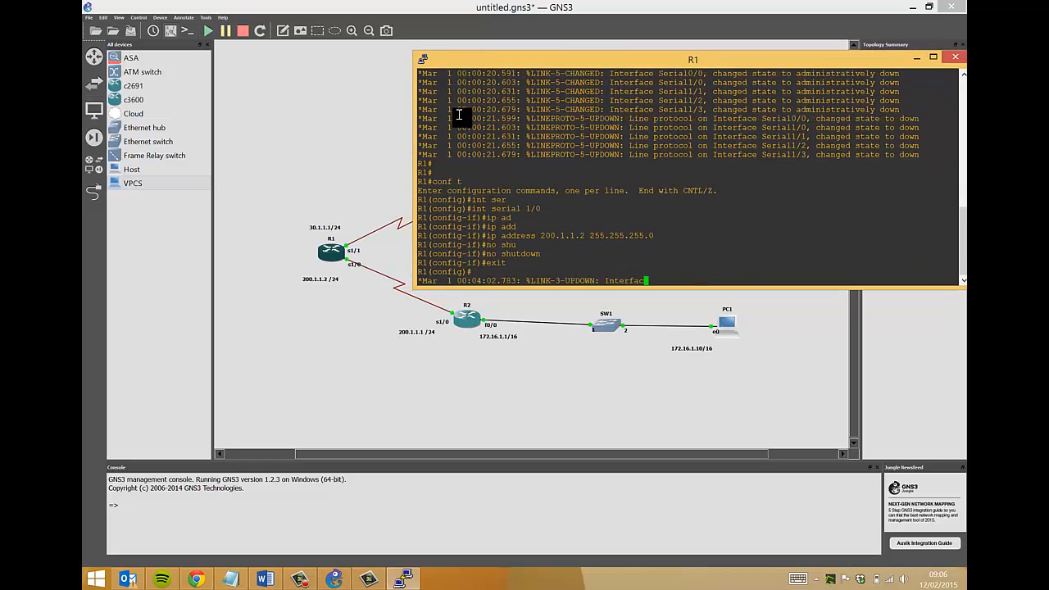
Give R1's Serial1/1 the address 30.1.1.1 255.255.255.0.
{"action": "type", "text": "int ser"}
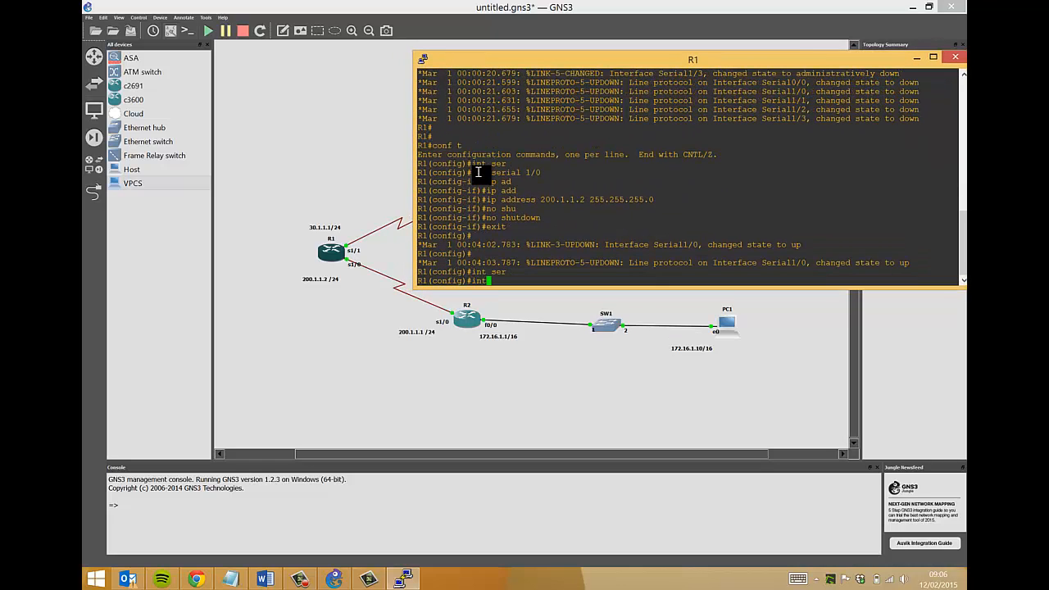
{"action": "type", "text": "serial 1/"}
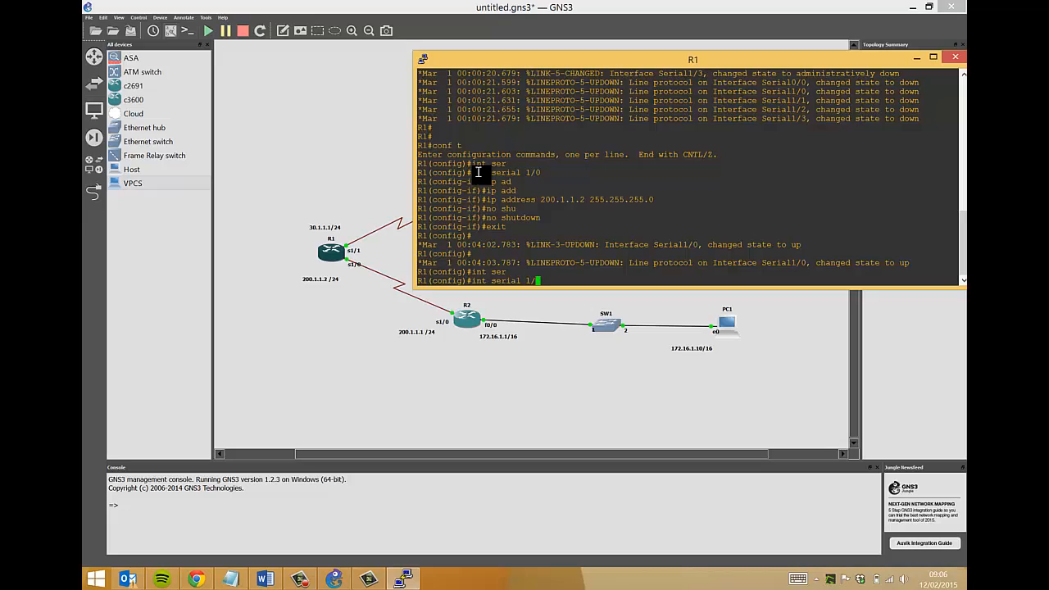
{"action": "key", "text": "enter"}
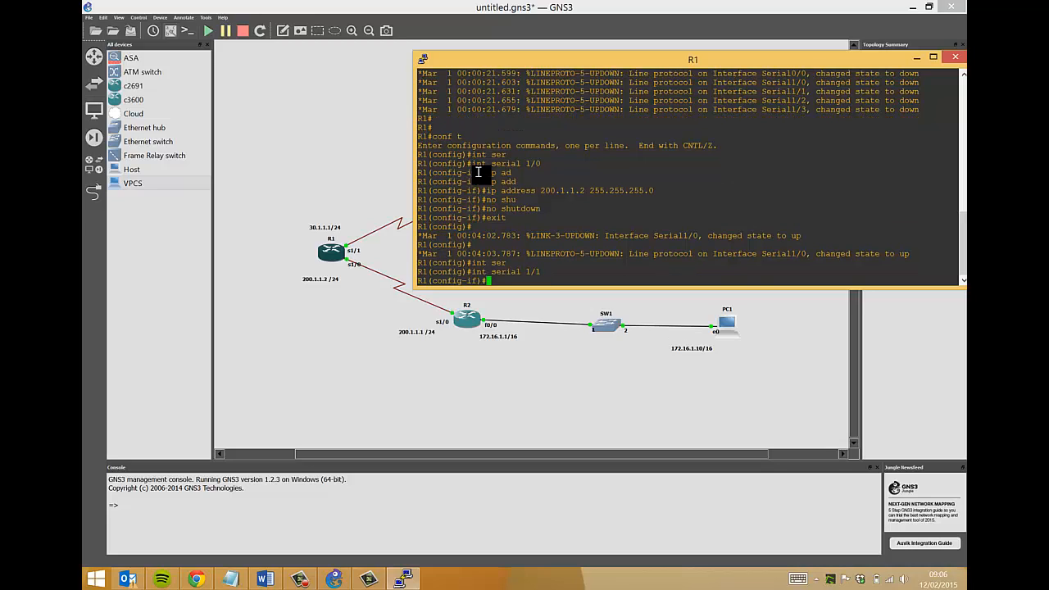
{"action": "type", "text": "ip address 30.1.1.1 25"}
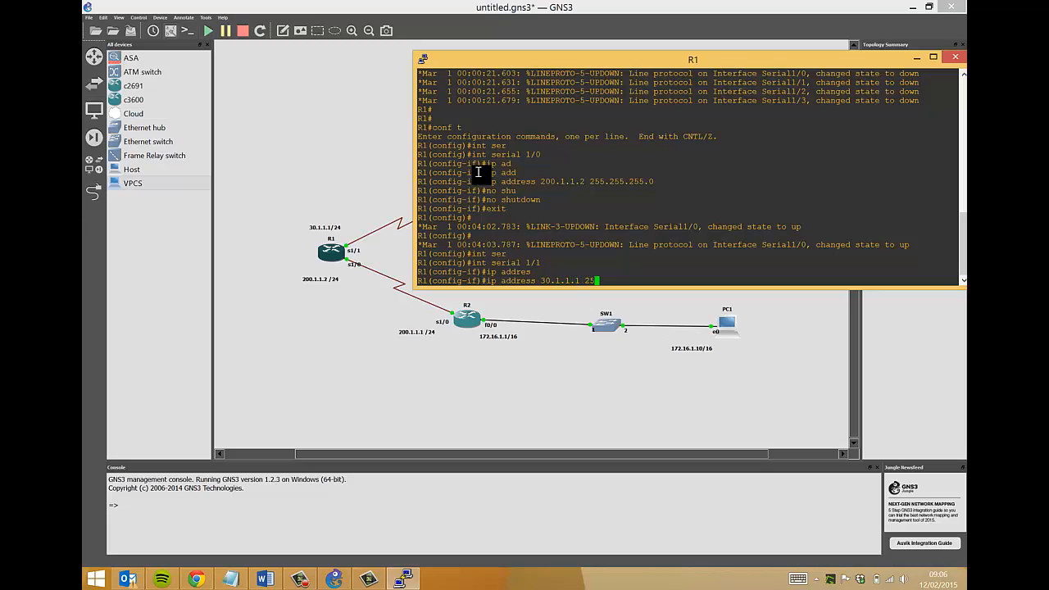
{"action": "key", "text": "enter"}
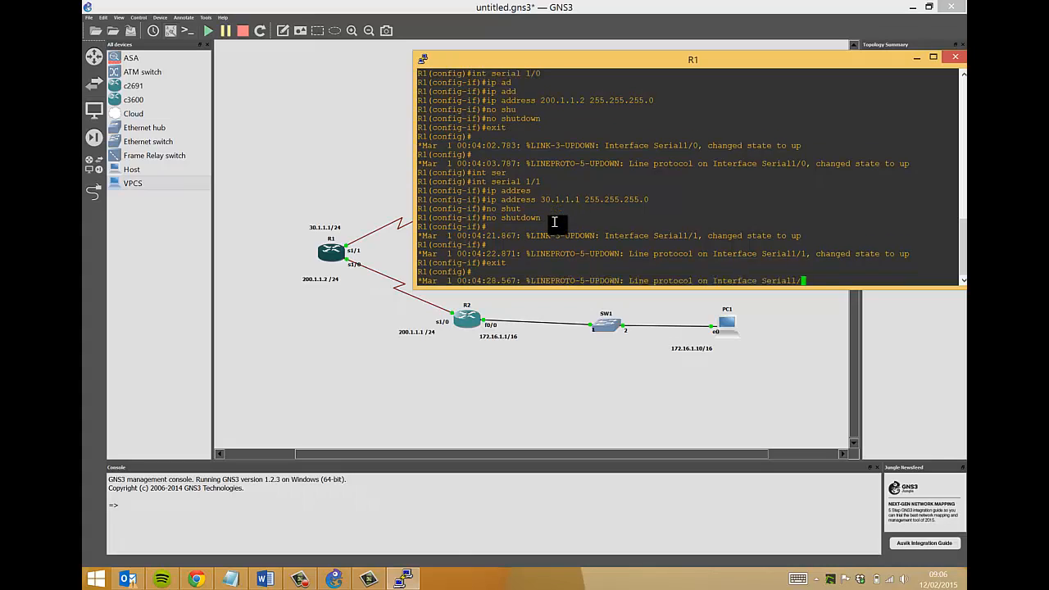
Enable router rip version 2 on R1 with networks 200.1.1.0 and 30.1.1.0, then wri mem.
{"action": "type", "text": "router"}
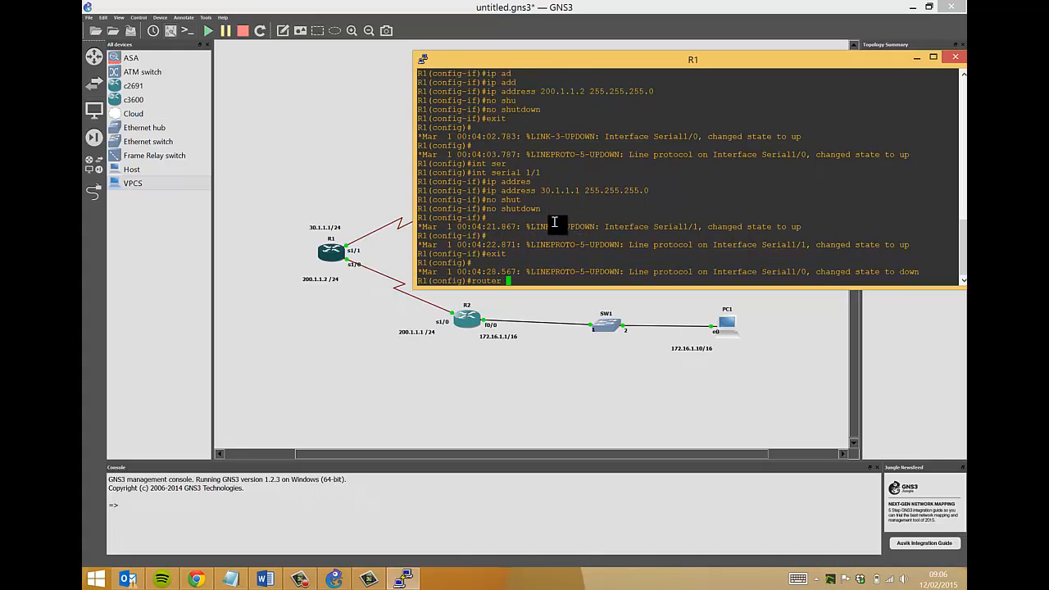
{"action": "type", "text": "rip"}
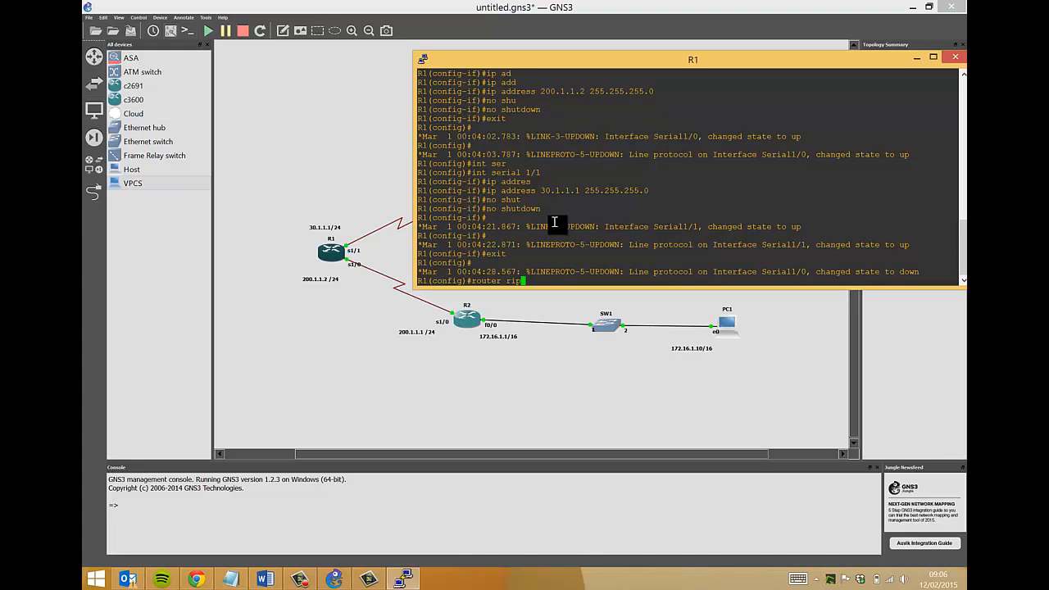
{"action": "key", "text": "enter"}
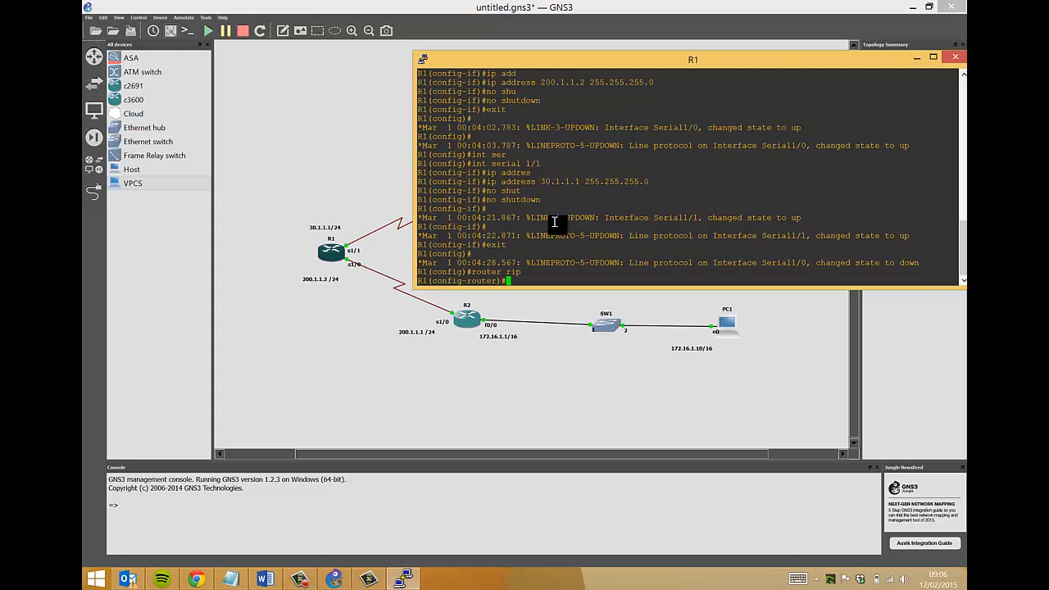
{"action": "type", "text": "ver"}
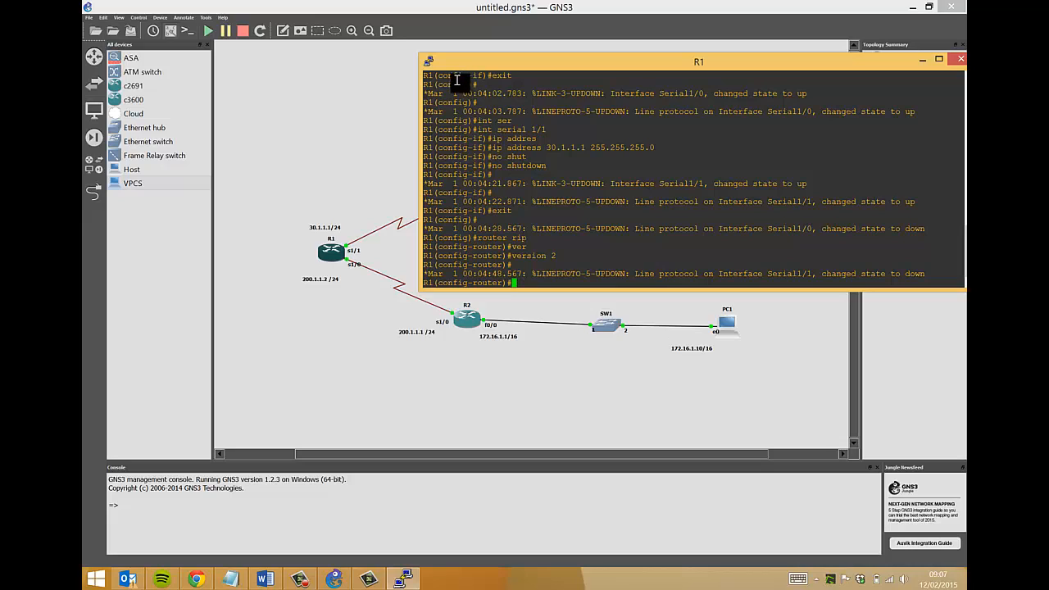
{"action": "type", "text": "network"}
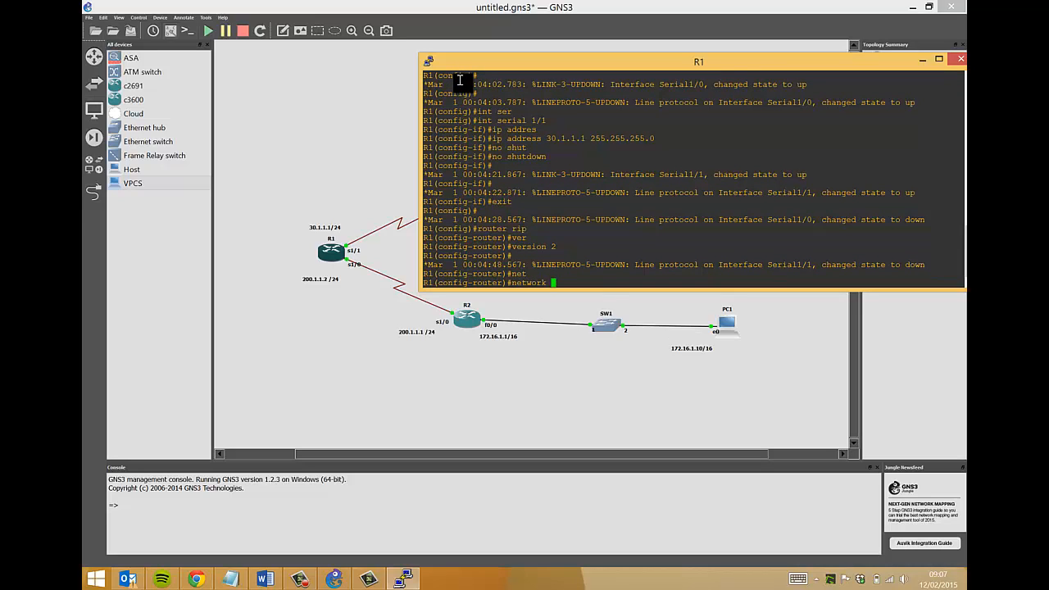
{"action": "type", "text": "200.1.1.0"}
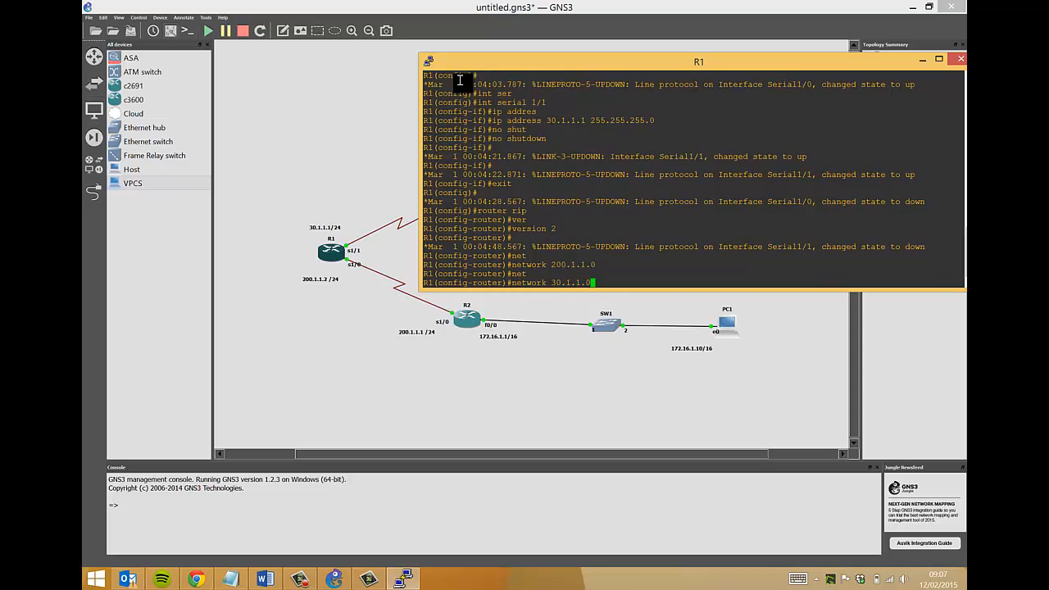
{"action": "key", "text": "enter"}
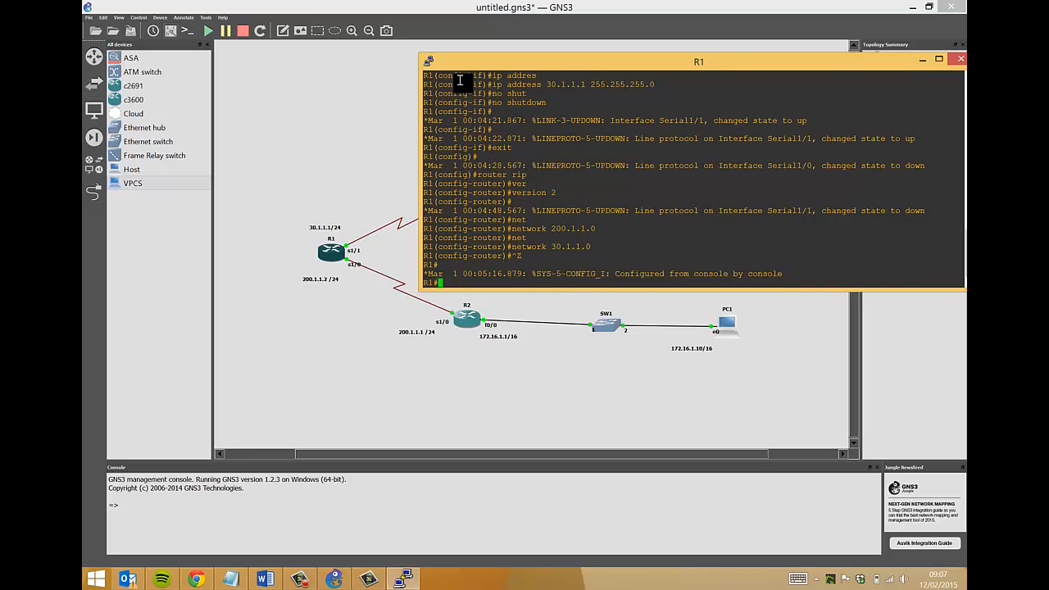
{"action": "type", "text": "wri mem"}
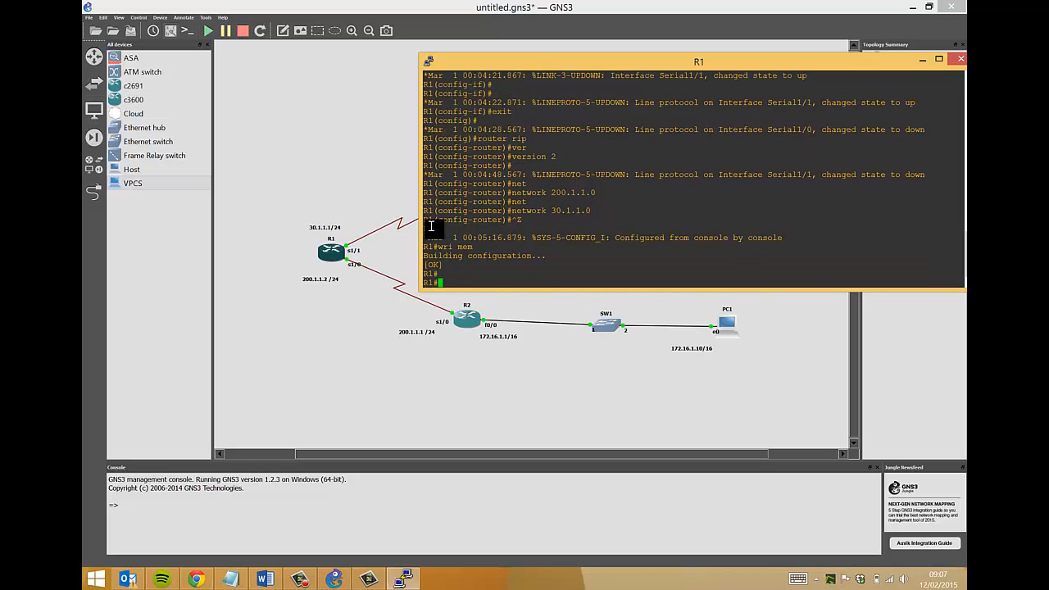
Run sh ip int brief on R1 to confirm Serial1/0 200.1.1.2 and Serial1/1 30.1.1.1 are up.
{"action": "type", "text": "sh ip int brief"}
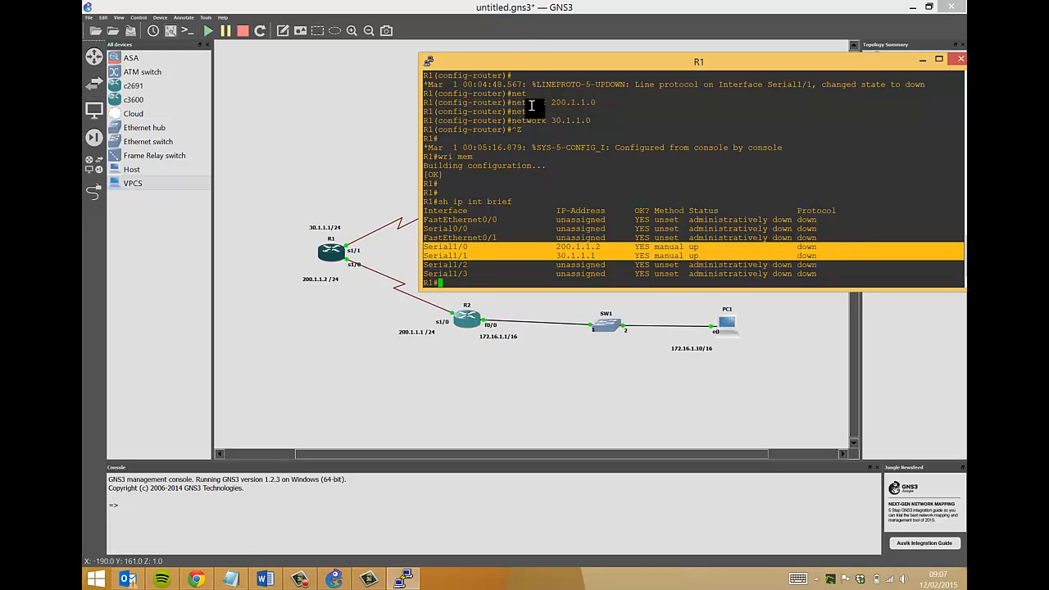
{"action": "mouse_move", "coordinate": [569, 246]}
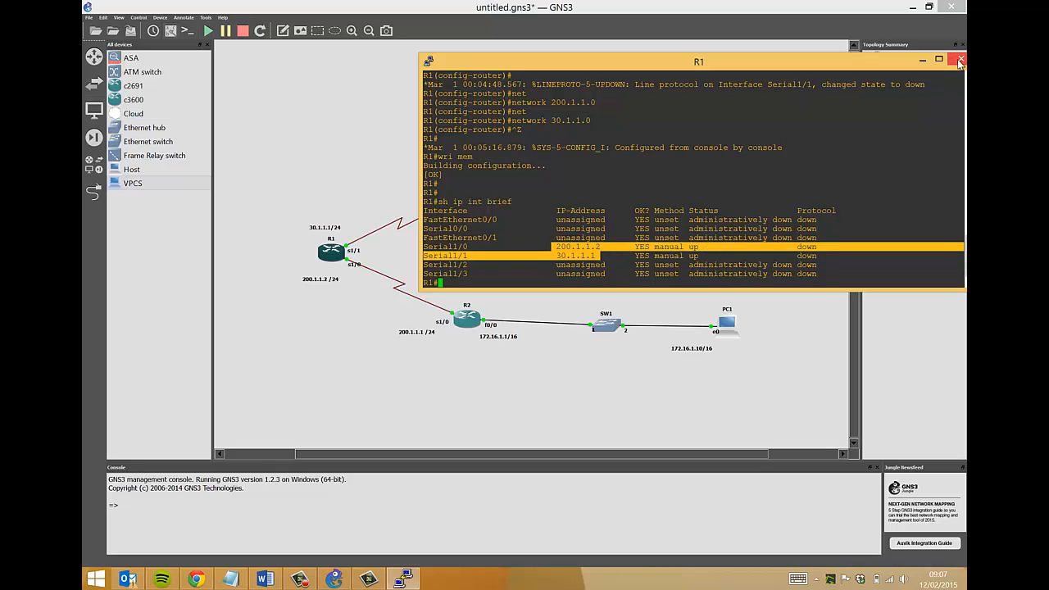
Switch to R2's console and give Serial1/0 200.1.1.1 255.255.255.0 with no shutdown.
{"action": "left_click", "coordinate": [959, 60]}
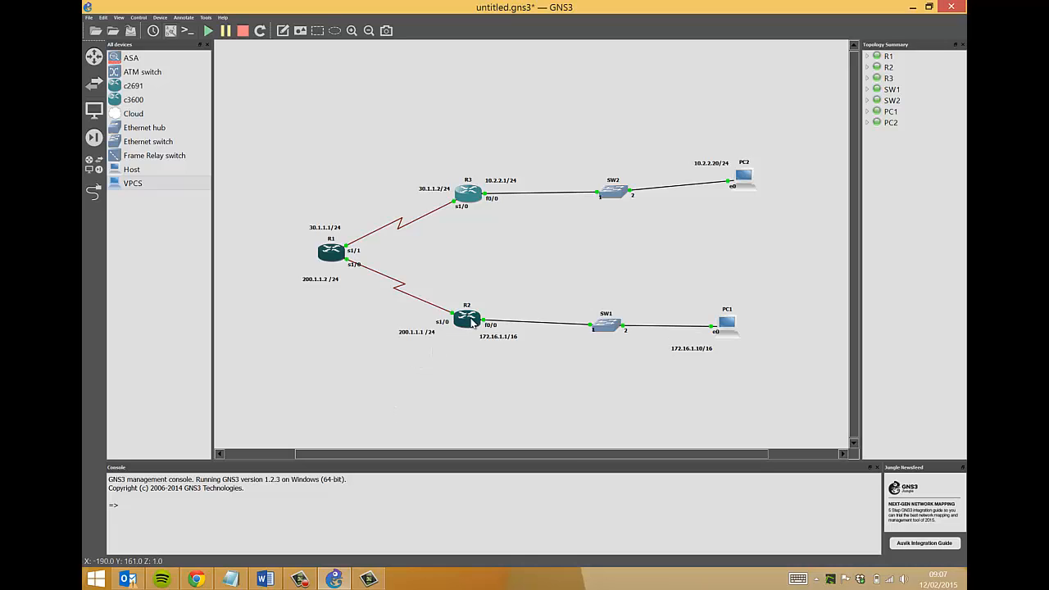
{"action": "double_click", "coordinate": [468, 318]}
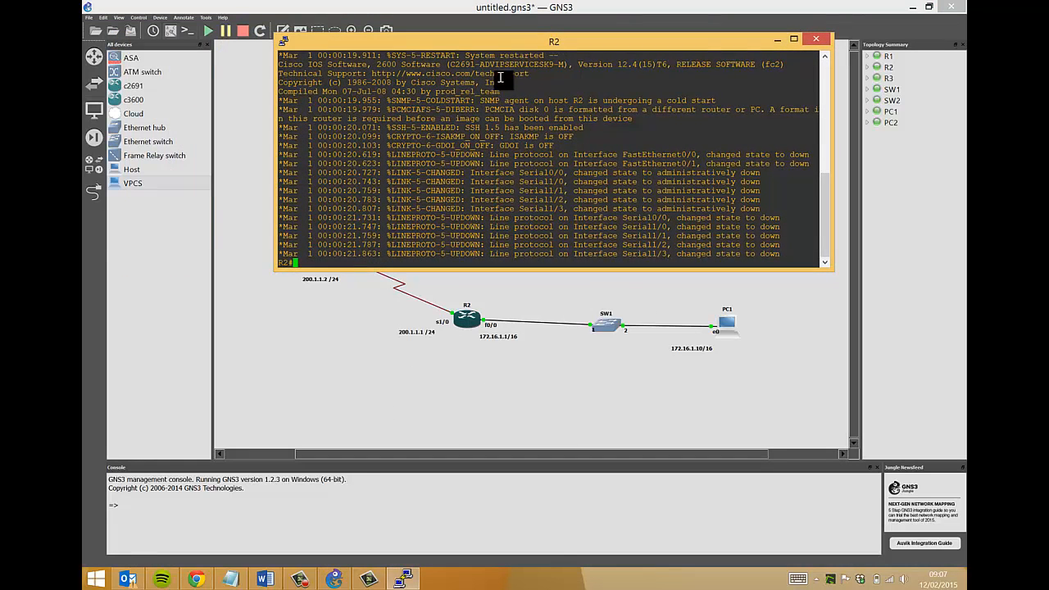
{"action": "type", "text": "conf t"}
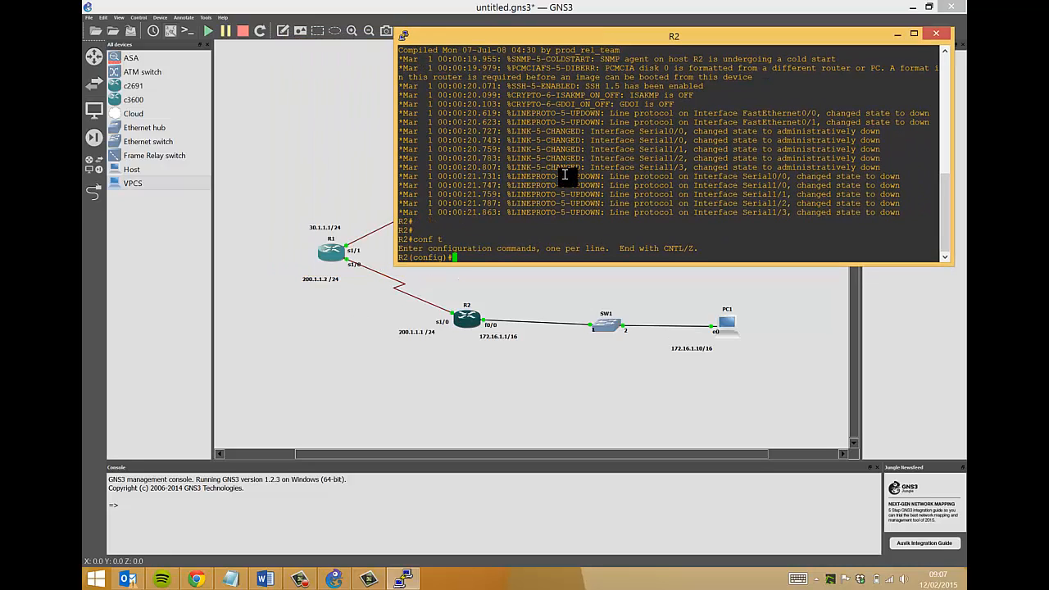
{"action": "type", "text": "int serial 1/0"}
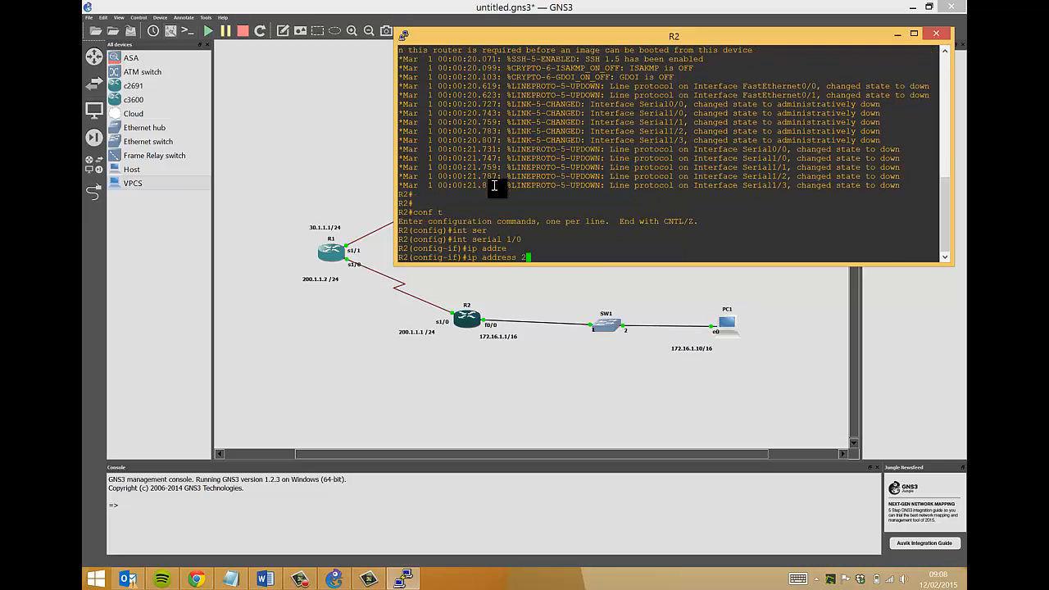
{"action": "type", "text": "200.1.1.1"}
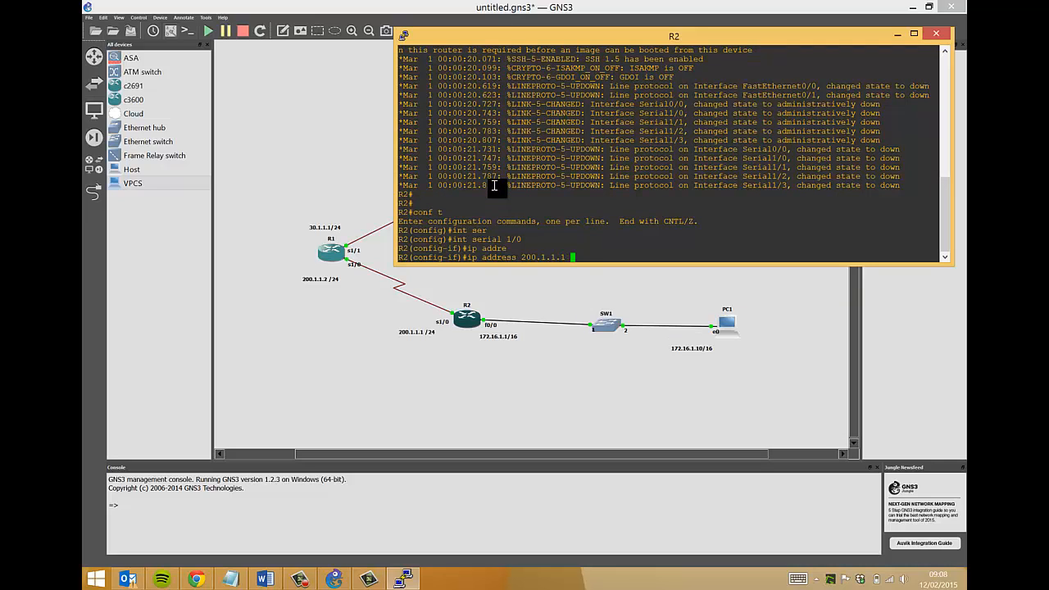
{"action": "type", "text": "255.255.255.0"}
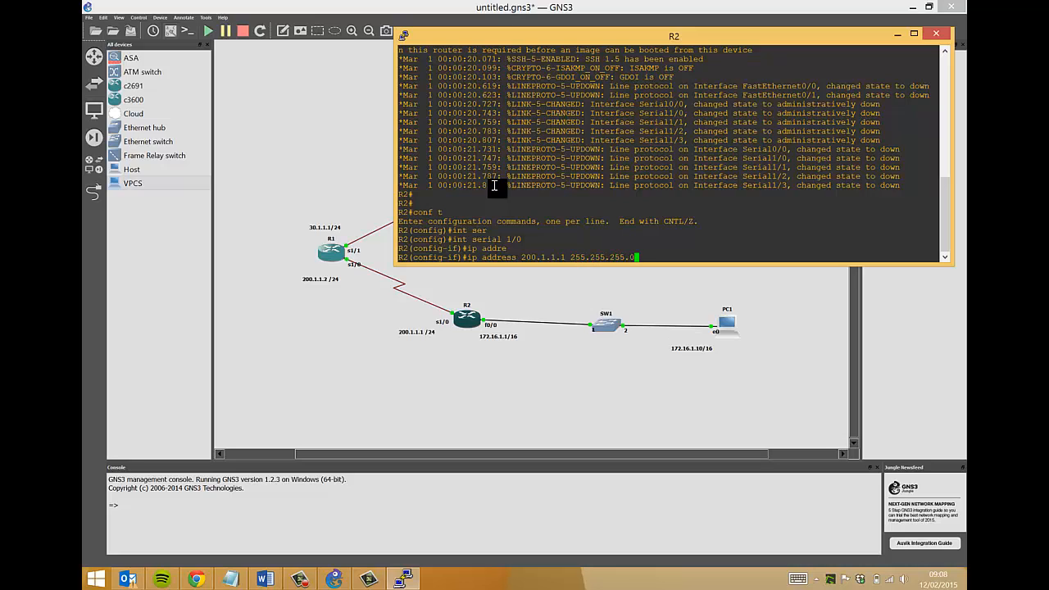
{"action": "type", "text": "no shu"}
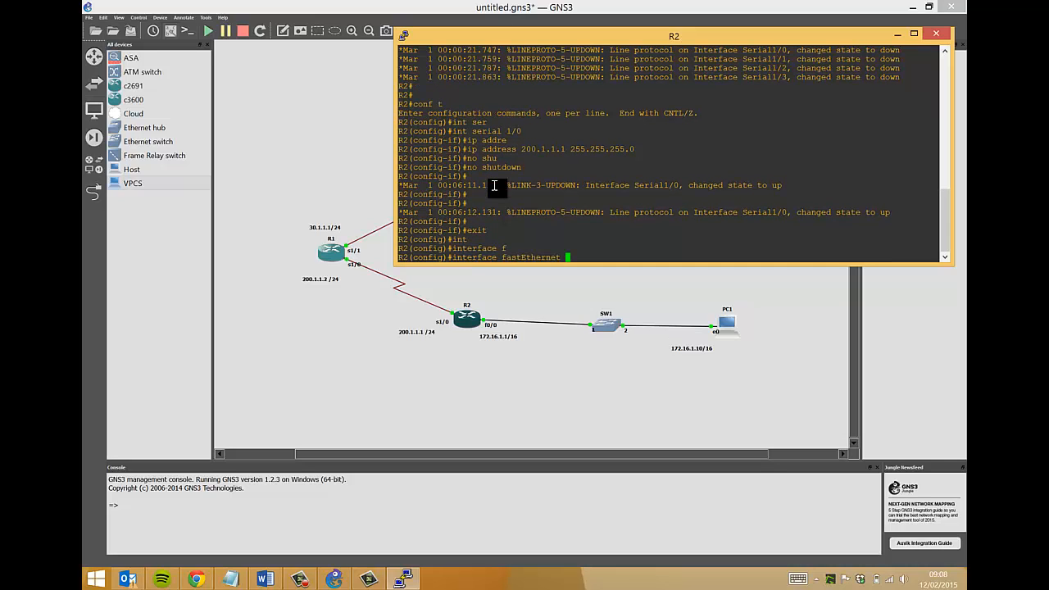
Give R2's FastEthernet0/0 172.16.1.1 255.255.0.0, bring it up and exit the interface.
{"action": "type", "text": "0/0"}
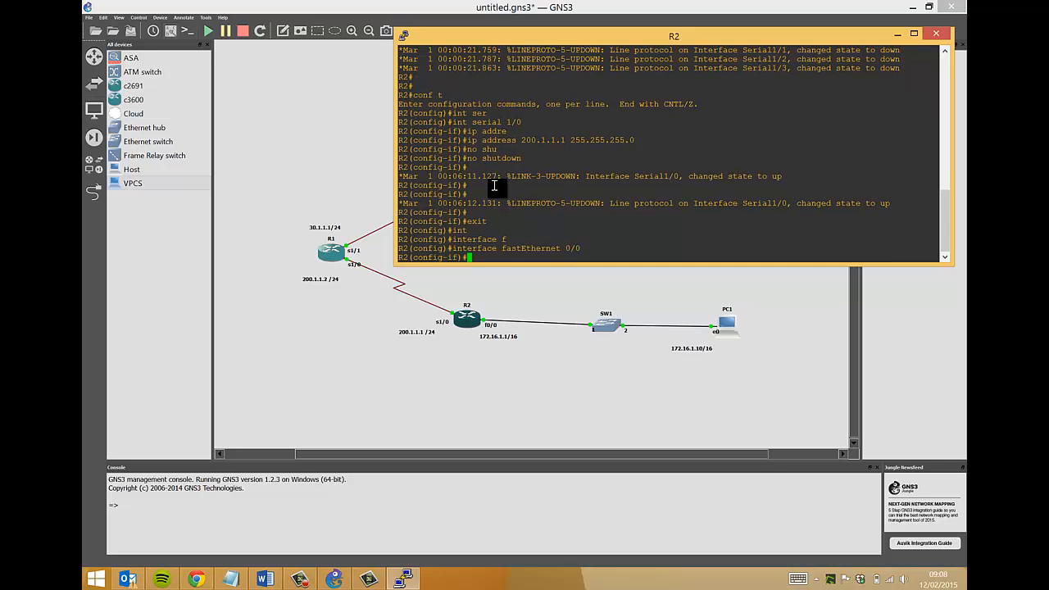
{"action": "type", "text": "ip adDress"}
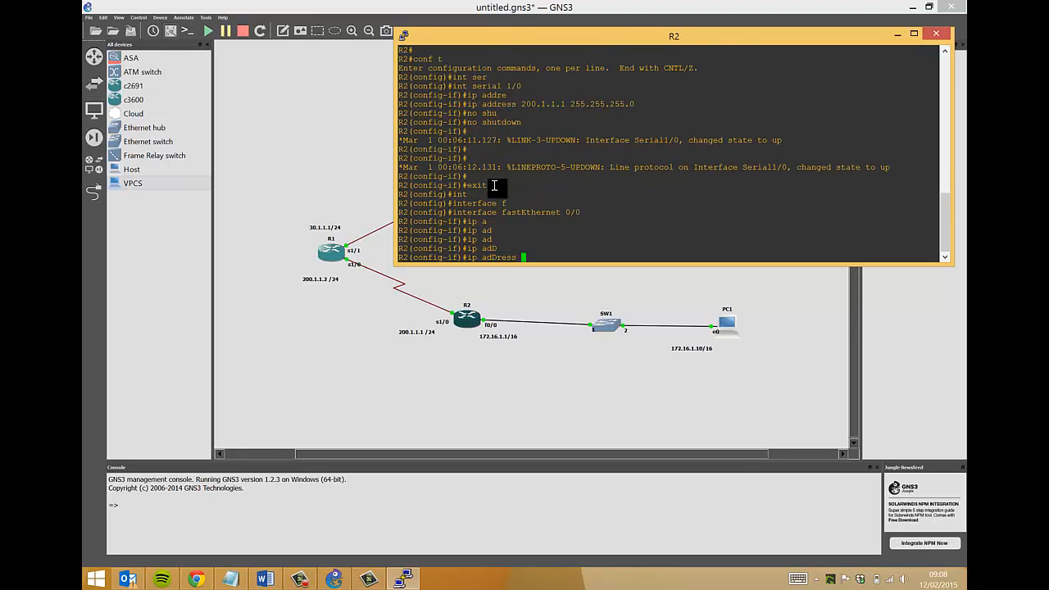
{"action": "type", "text": "1"}
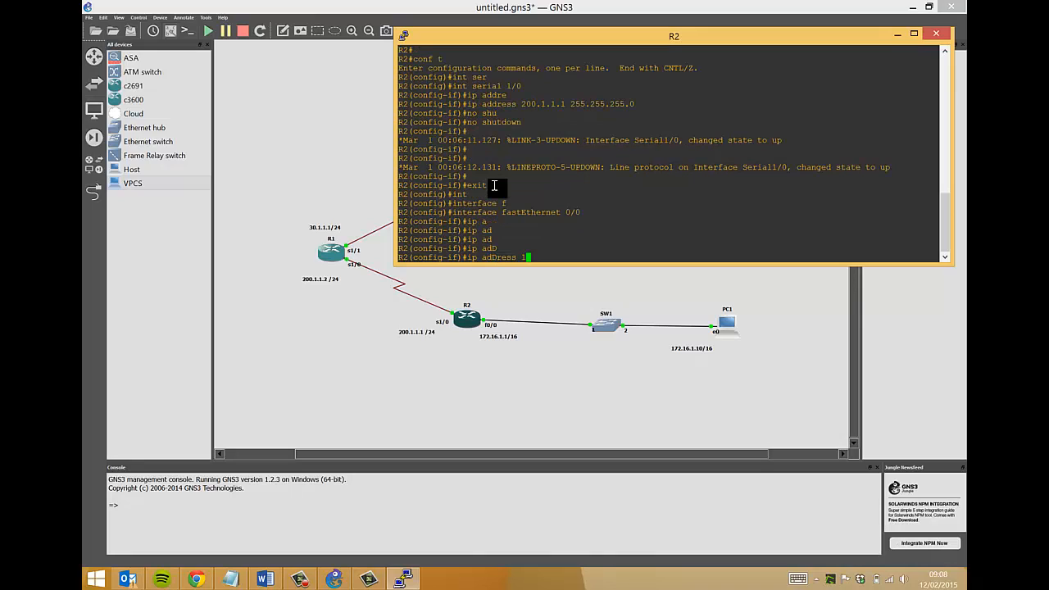
{"action": "type", "text": "172.16.1."}
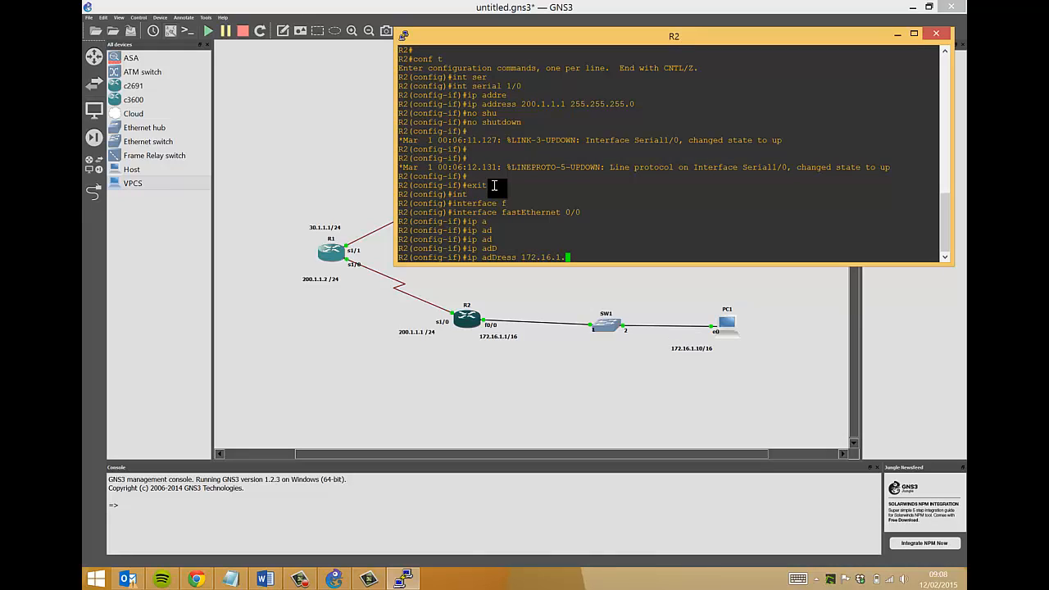
{"action": "type", "text": "255.255.0.0"}
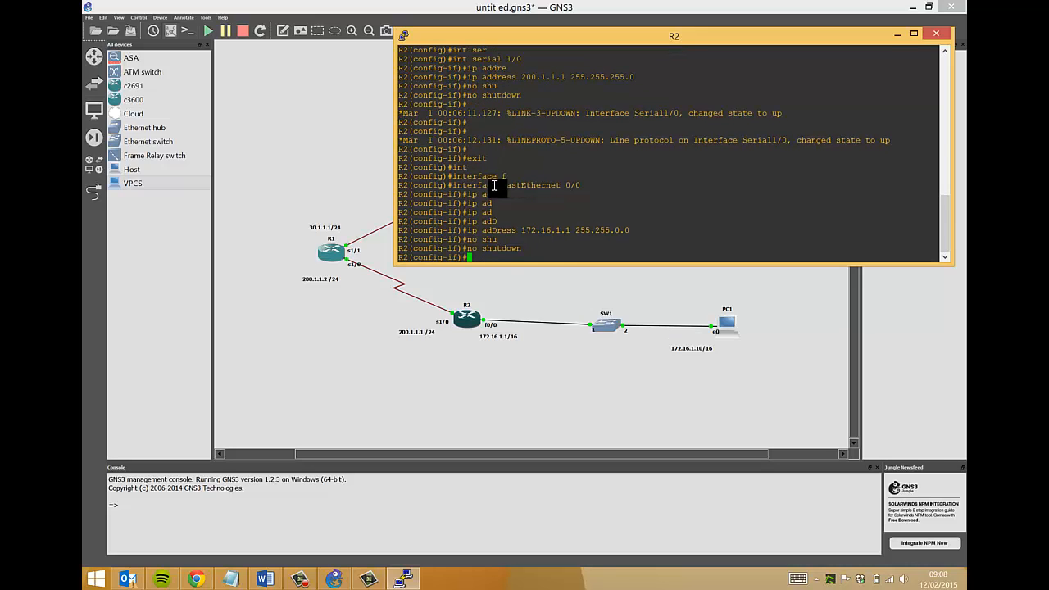
{"action": "type", "text": "exit"}
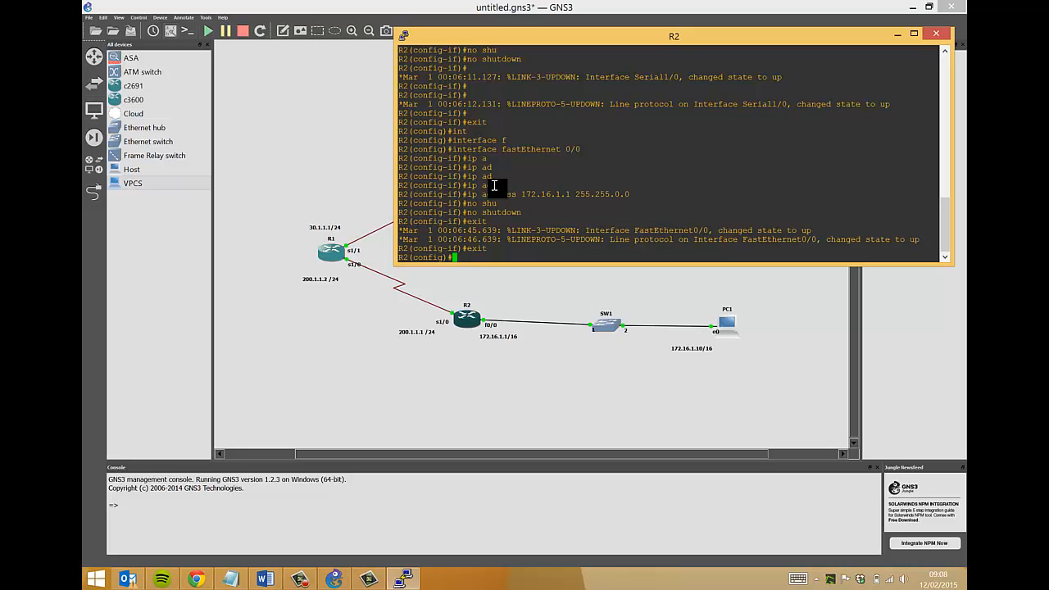
Enable router rip version 2 on R2 advertising networks 172.16.0.0 and 200.1.1.0.
{"action": "type", "text": "router r"}
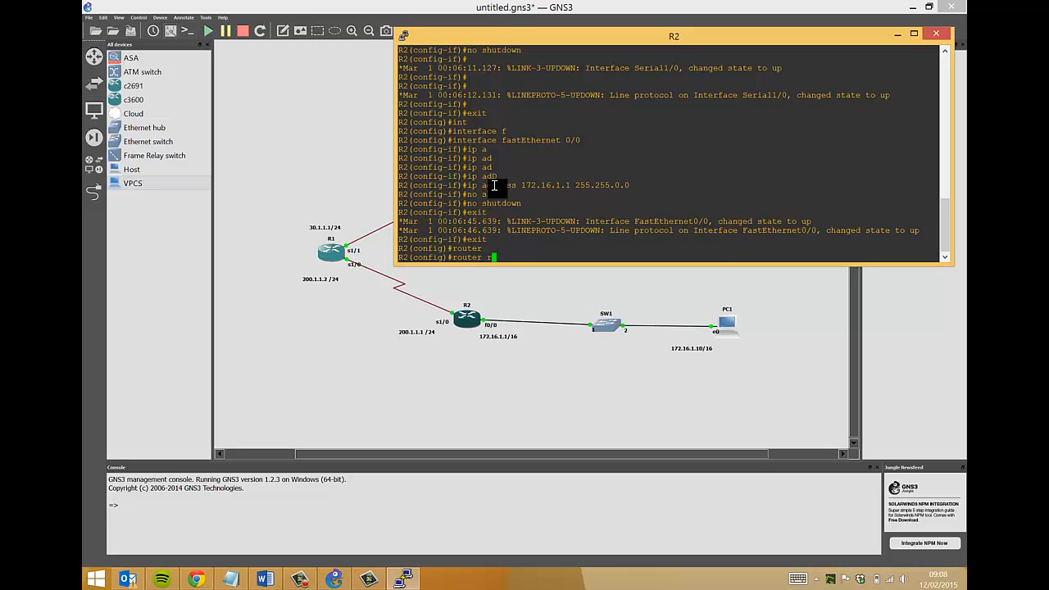
{"action": "type", "text": "rip"}
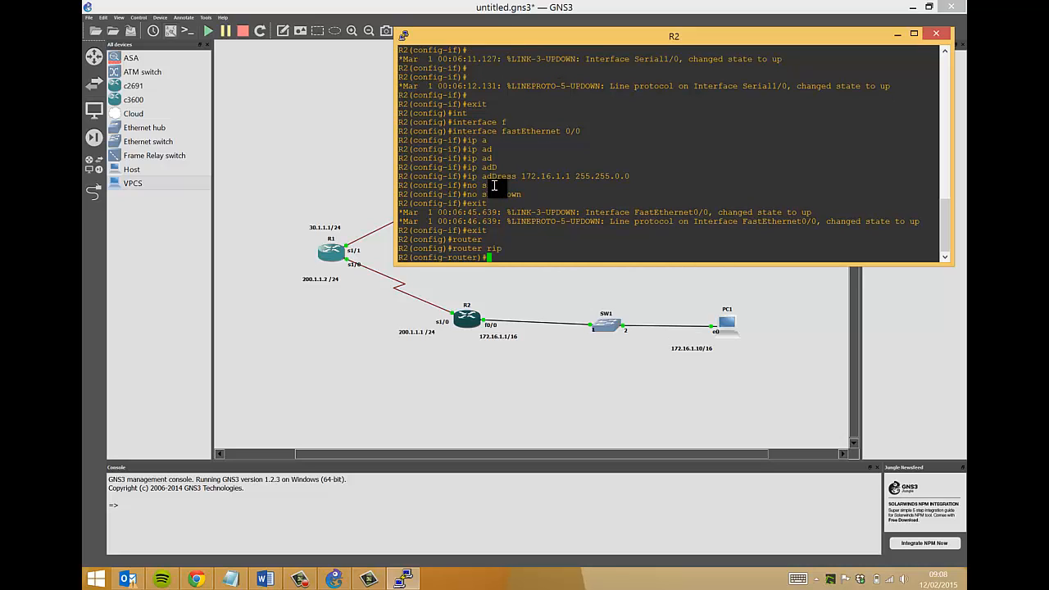
{"action": "type", "text": "ver"}
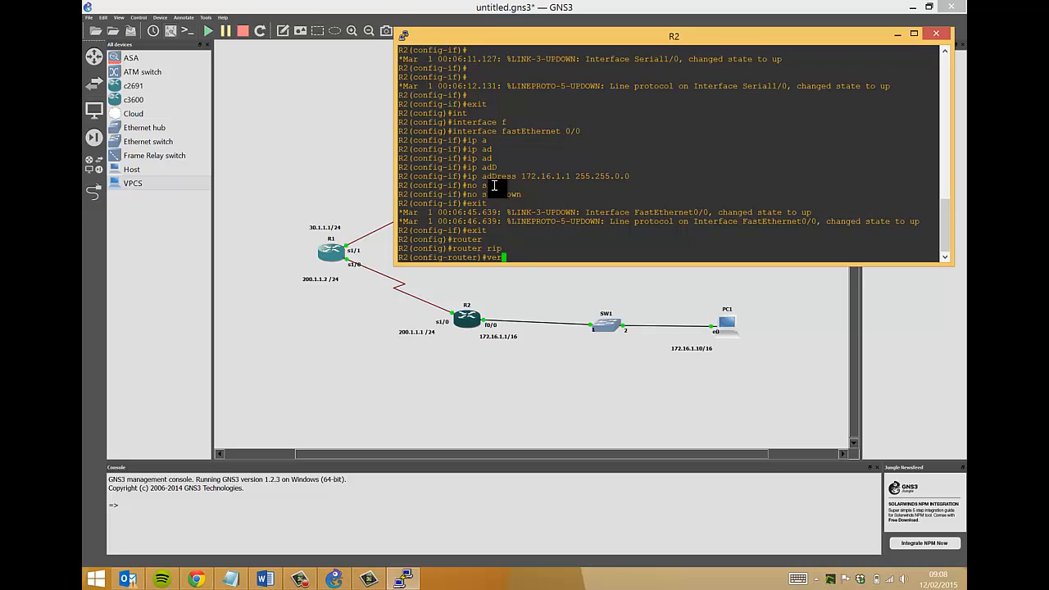
{"action": "type", "text": "sion 2"}
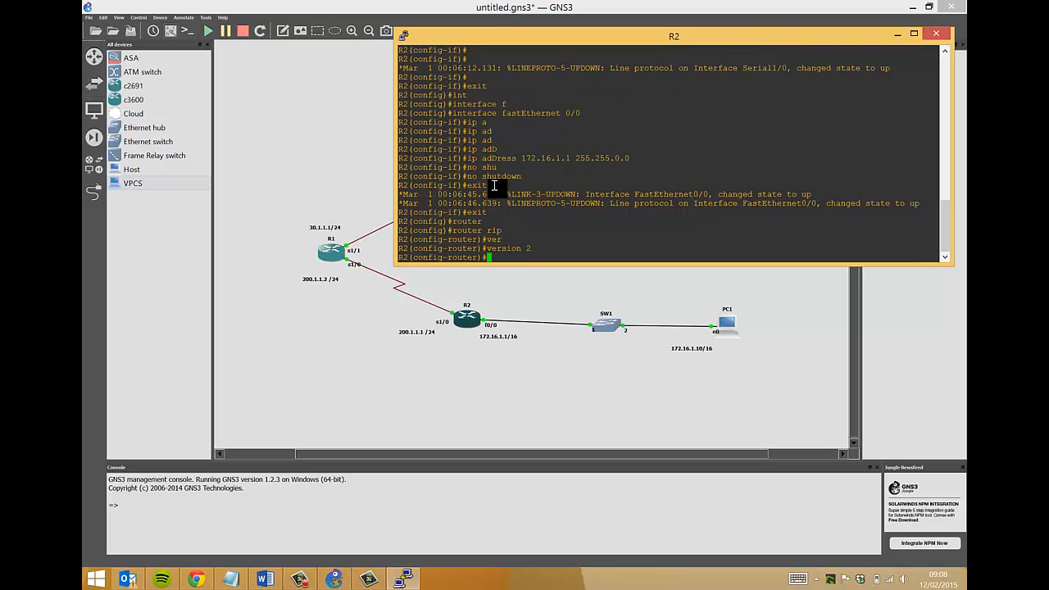
{"action": "type", "text": "network"}
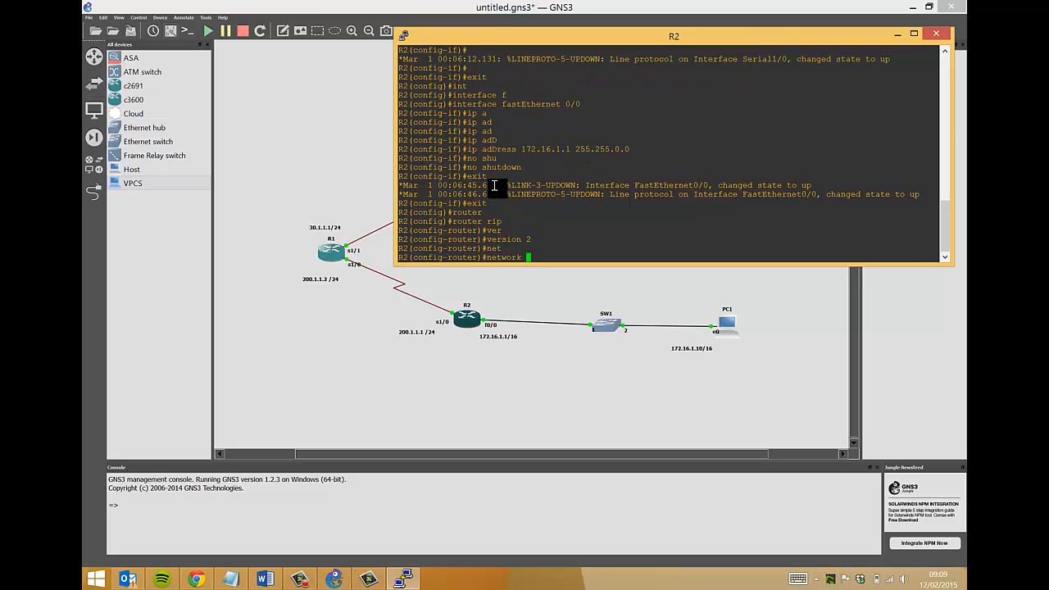
{"action": "type", "text": "172.16.0.0"}
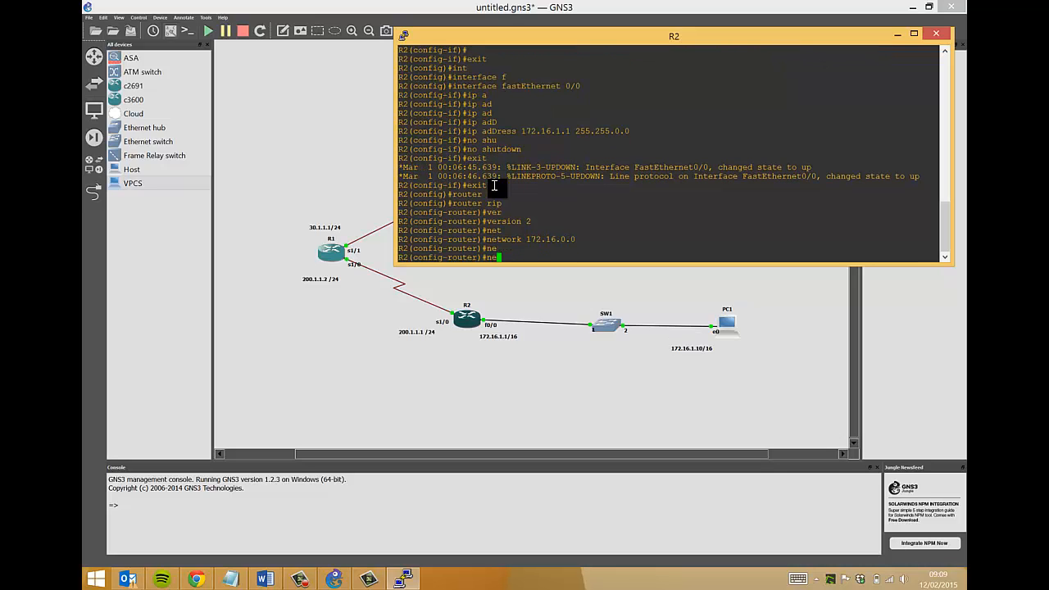
{"action": "type", "text": "network"}
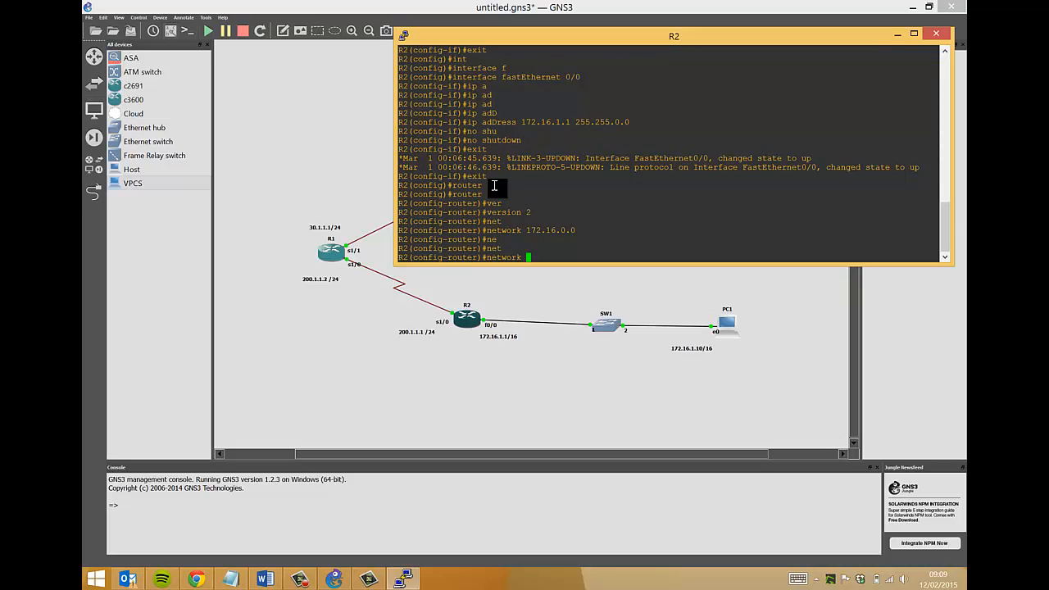
{"action": "type", "text": "200.1"}
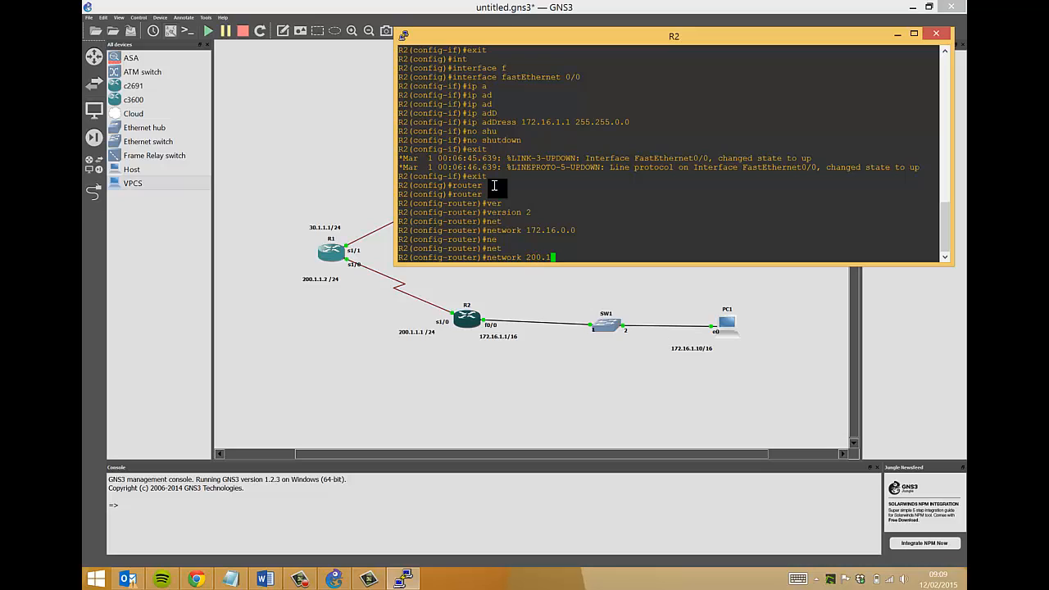
{"action": "key", "text": "enter"}
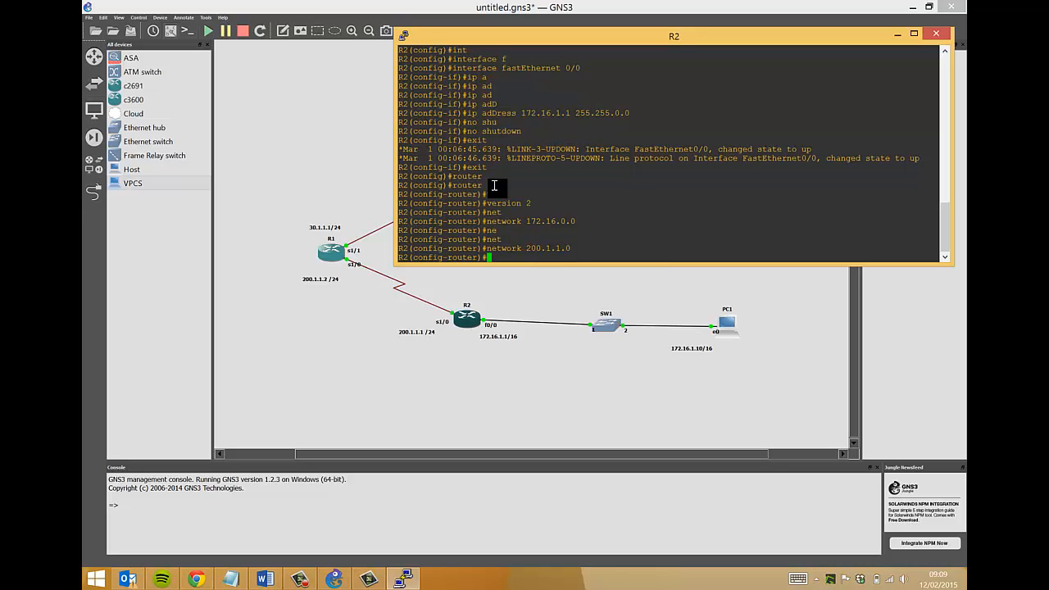
Leave config mode with Ctrl+Z and check R2's interfaces with sh ip int brief.
{"action": "key", "text": "ctrl+z"}
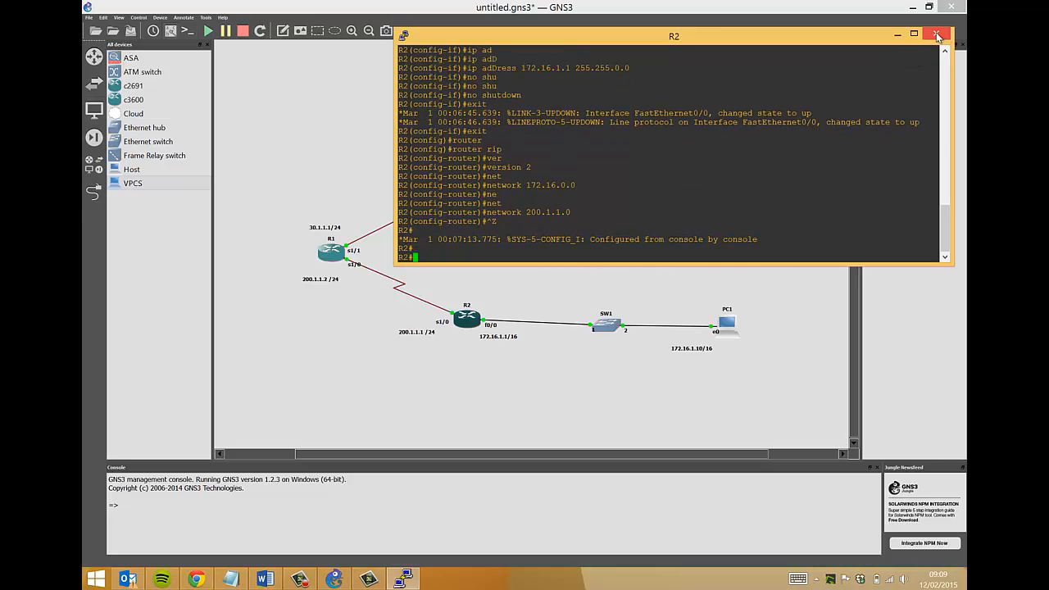
{"action": "type", "text": "sh ip int brief"}
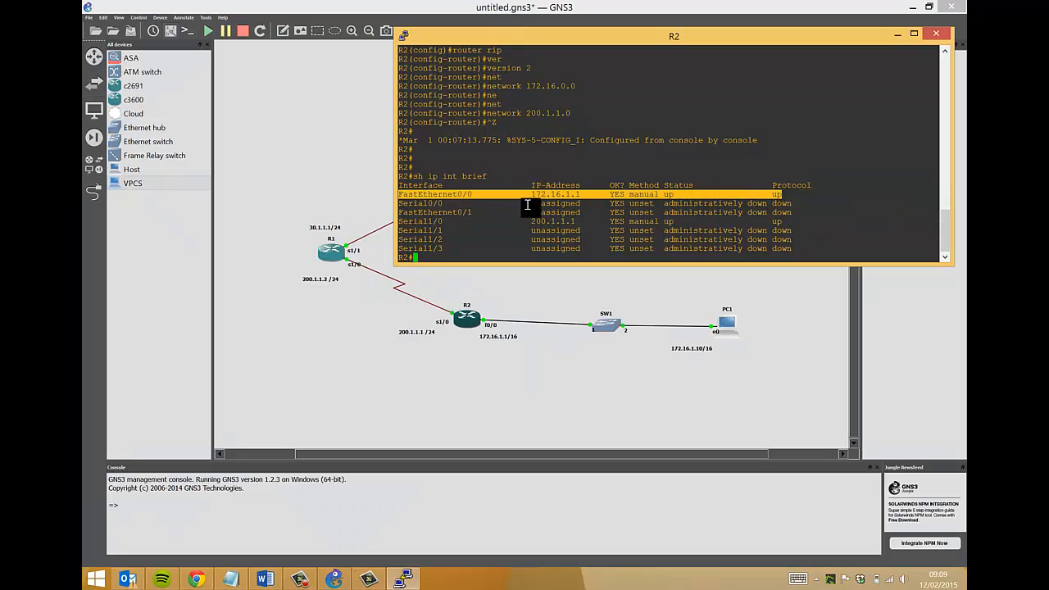
{"action": "type", "text": "ex"}
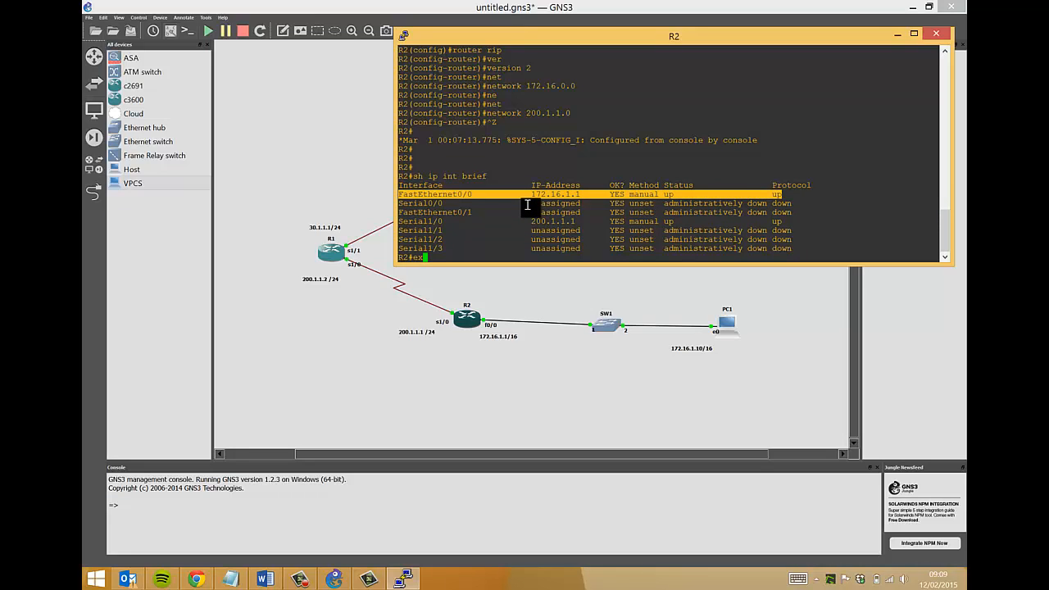
{"action": "type", "text": "wr mem"}
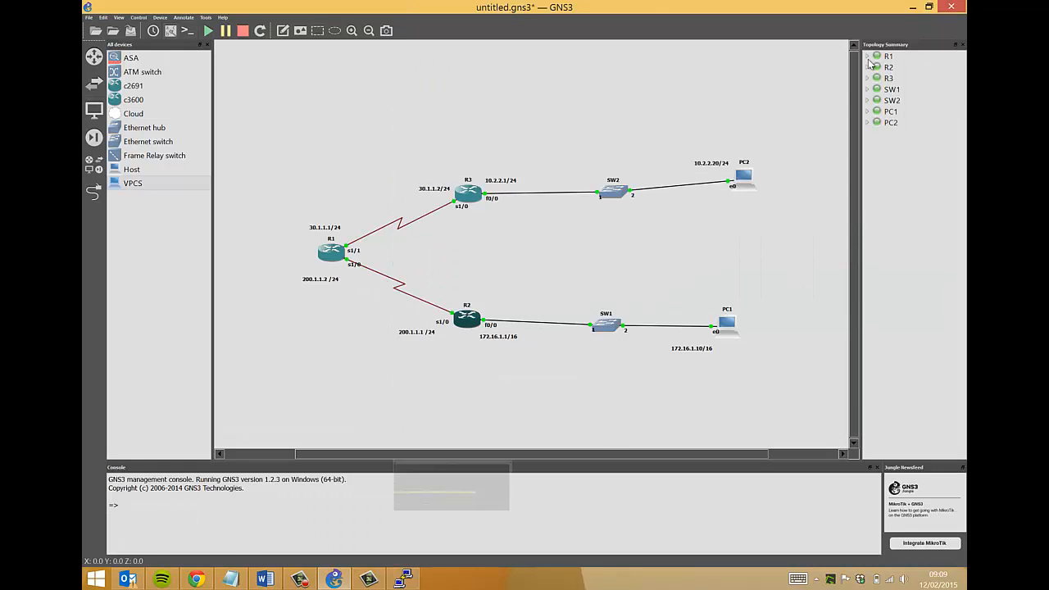
From R3's console, address Serial1/0 as 30.1.1.2 255.255.255.0 in config mode.
{"action": "right_click", "coordinate": [468, 193]}
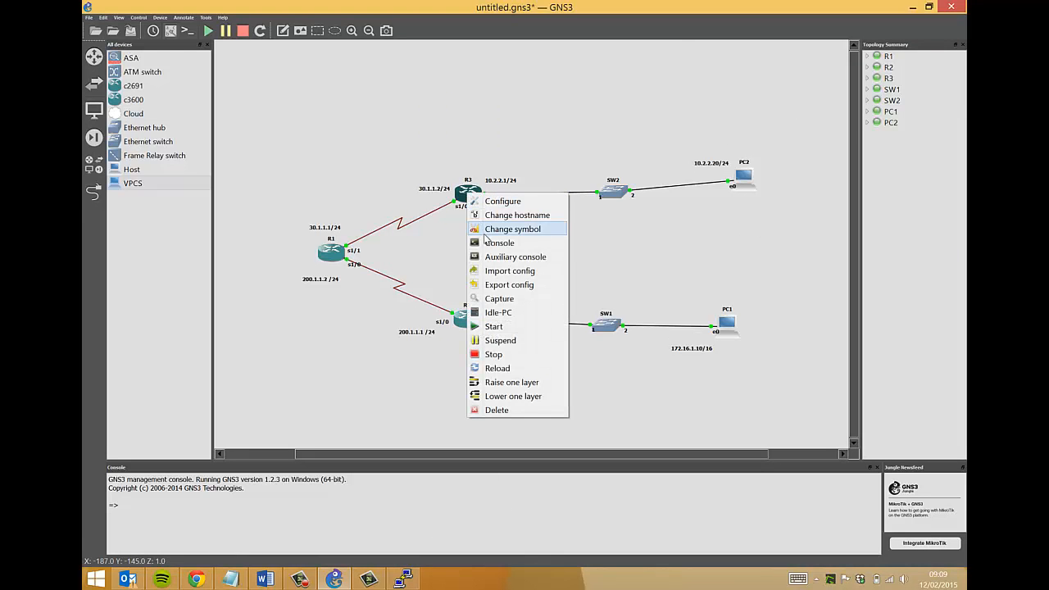
{"action": "left_click", "coordinate": [499, 243]}
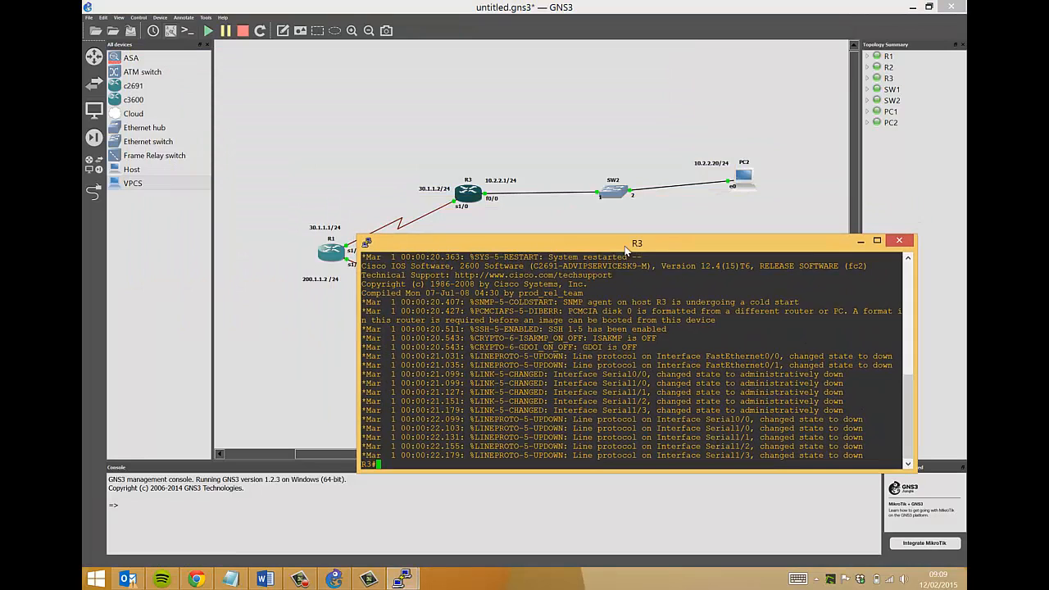
{"action": "type", "text": "conf t"}
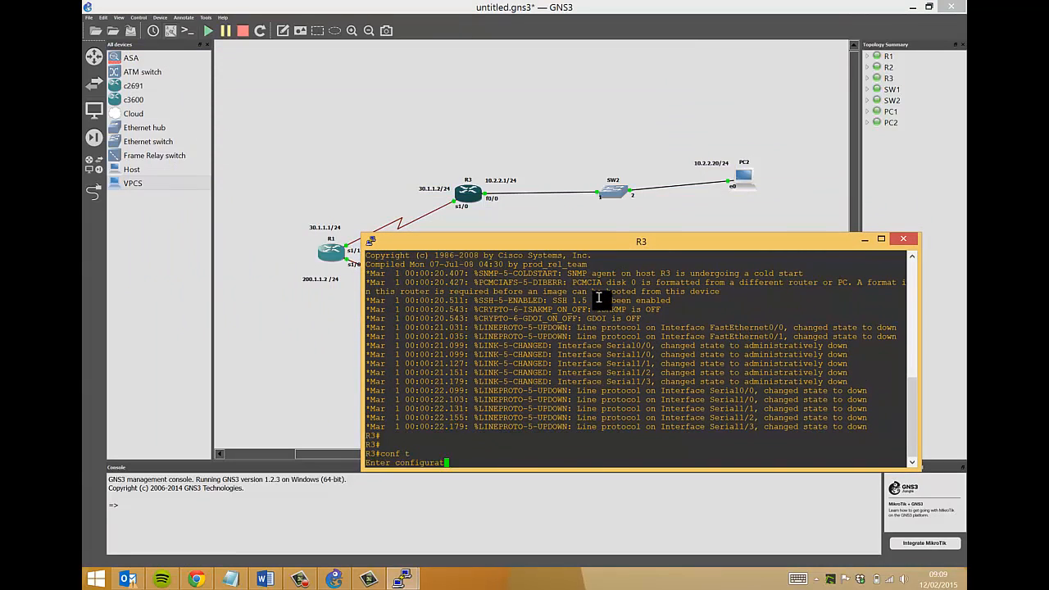
{"action": "type", "text": "int"}
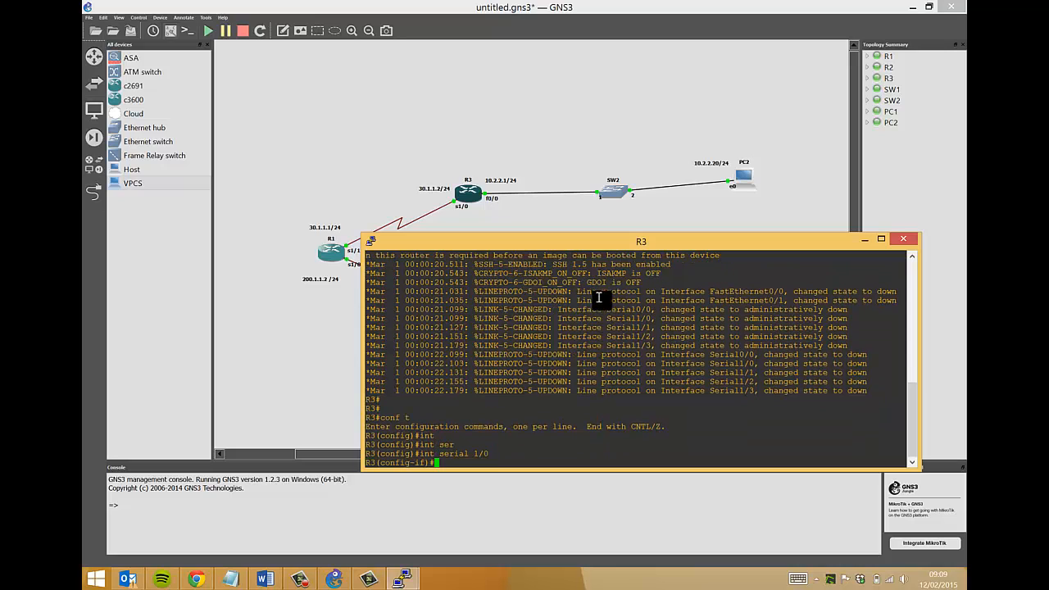
{"action": "type", "text": "ip address 30.1.1.2"}
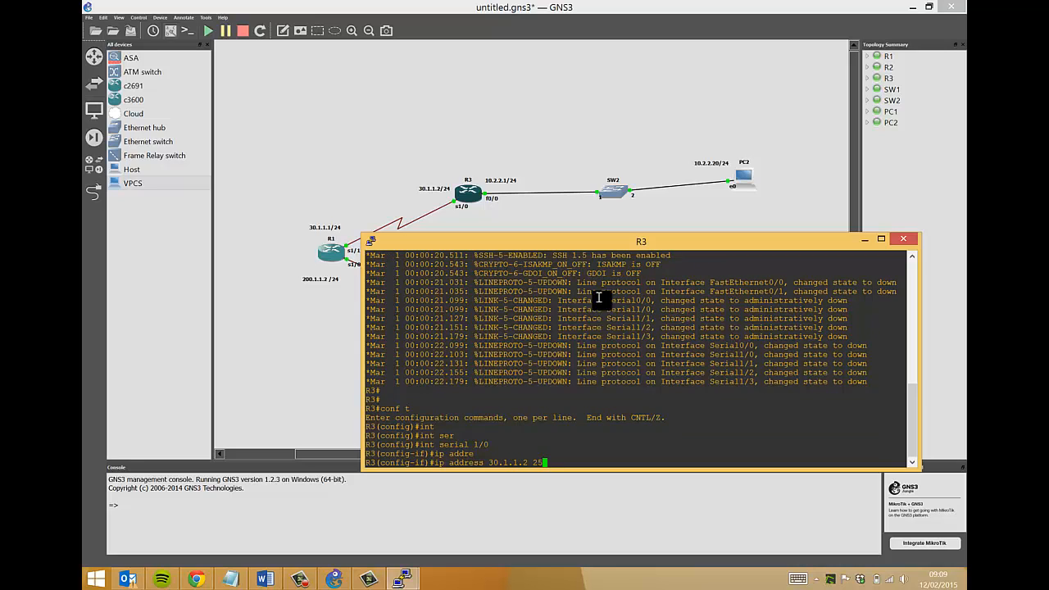
{"action": "type", "text": "255.255.255.0"}
{"action": "type", "text": "no shutdown"}
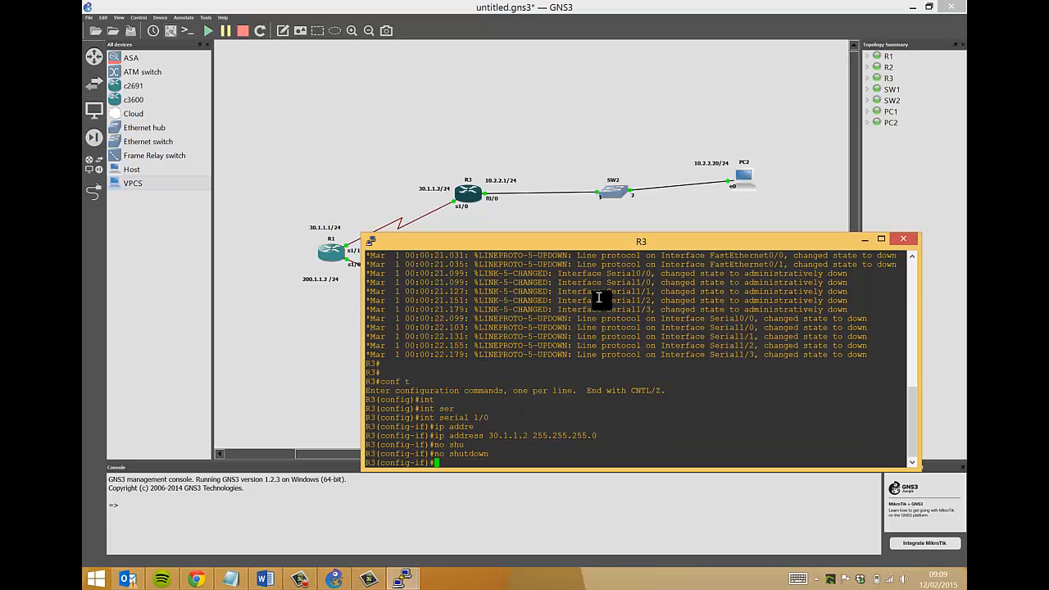
{"action": "type", "text": "exit"}
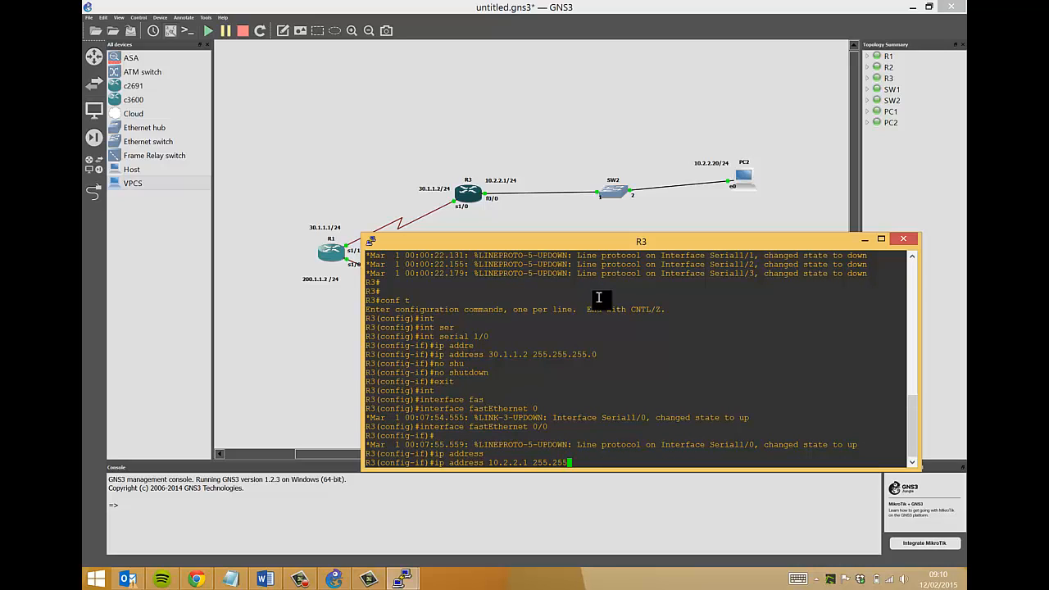
Give FastEthernet0/0 10.2.2.1/24, enable it, and verify both interfaces up with sh ip int brief.
{"action": "type", "text": "no shutdown"}
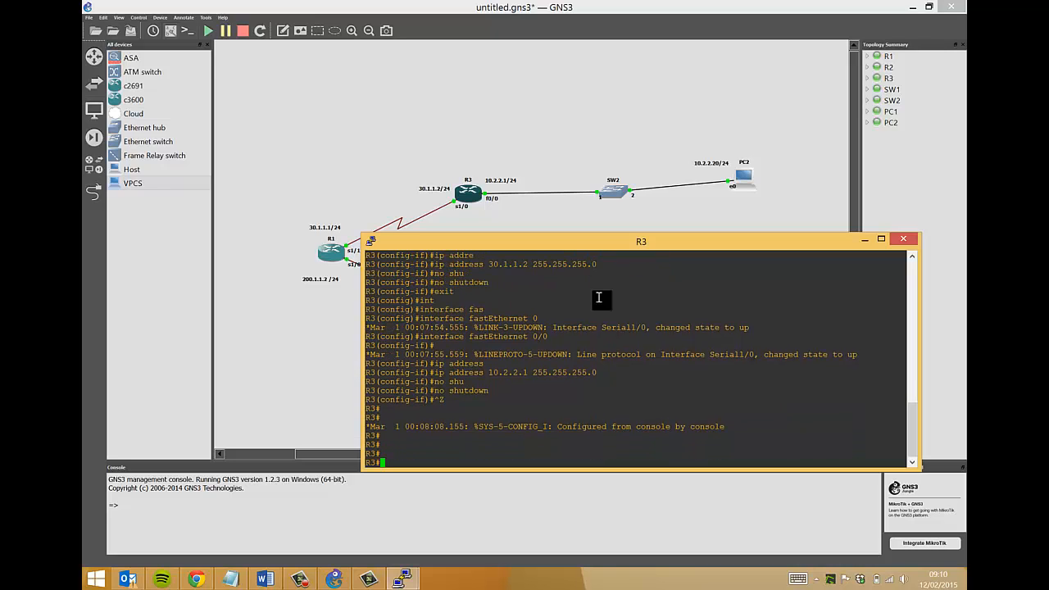
{"action": "type", "text": "sh ip int"}
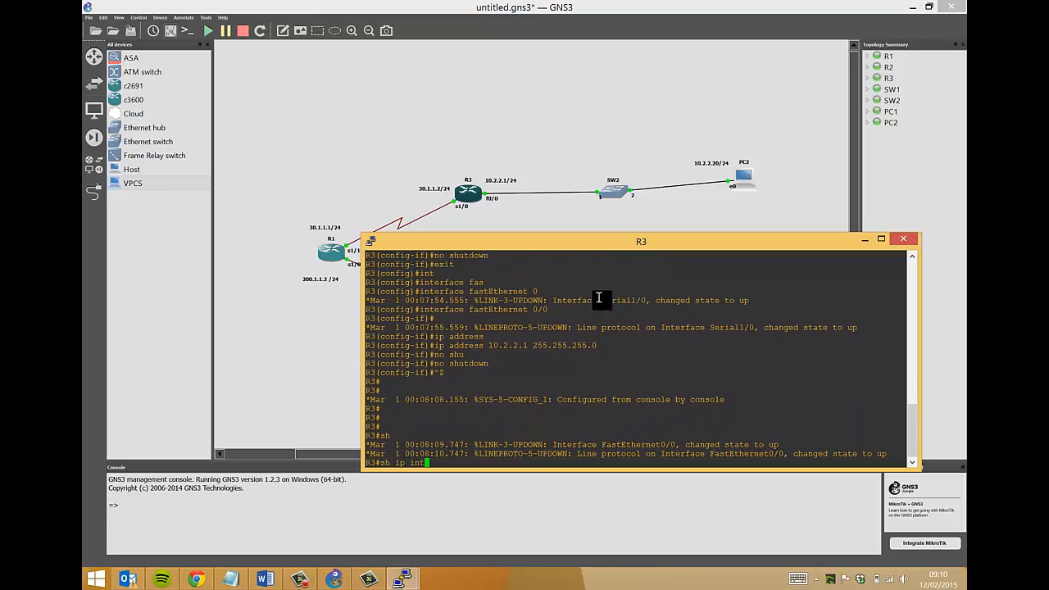
{"action": "type", "text": "brr"}
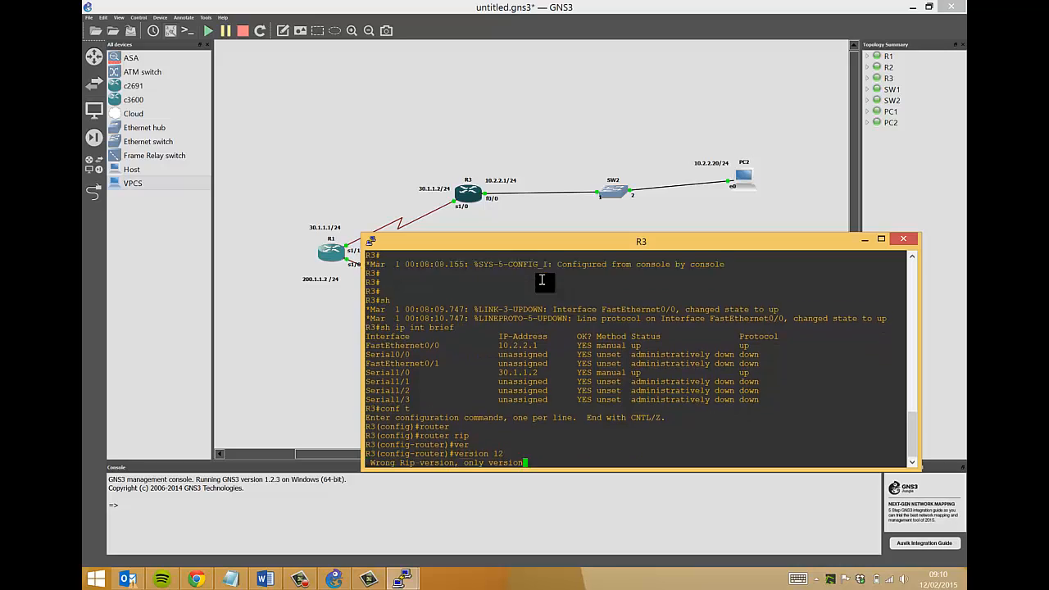
Under router rip on R3, set version 2 and advertise networks 10.2.2.0 and 30.1.1.0.
{"action": "type", "text": "version 2"}
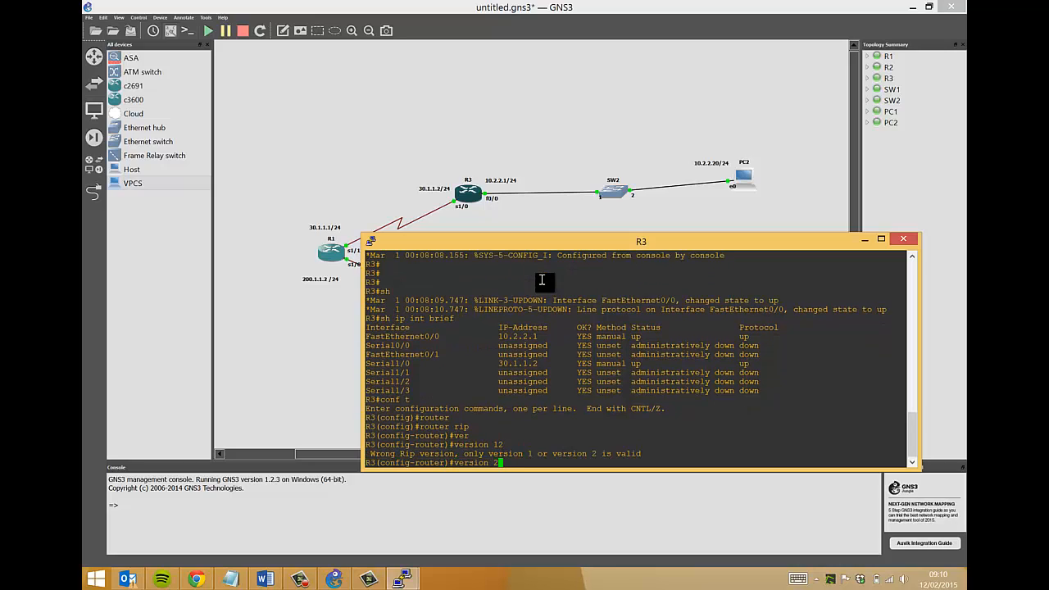
{"action": "key", "text": "enter"}
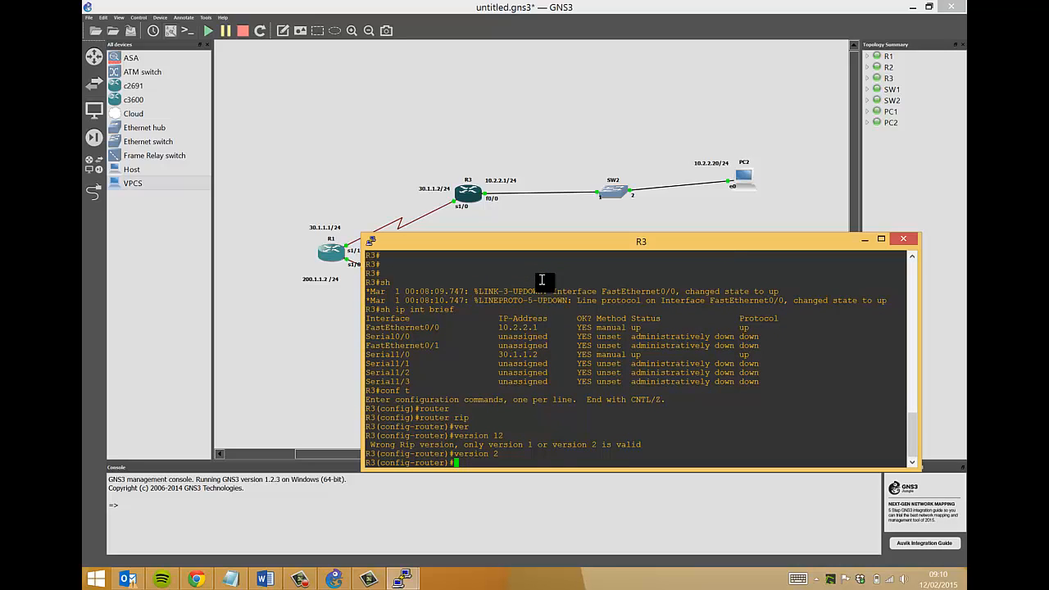
{"action": "type", "text": "network"}
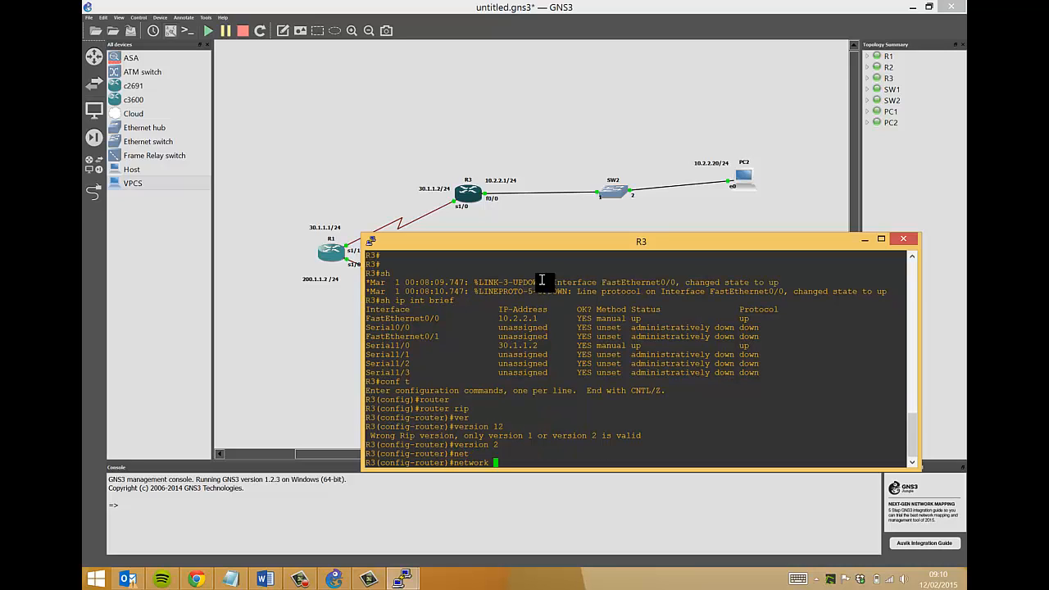
{"action": "type", "text": "10.2.2.0"}
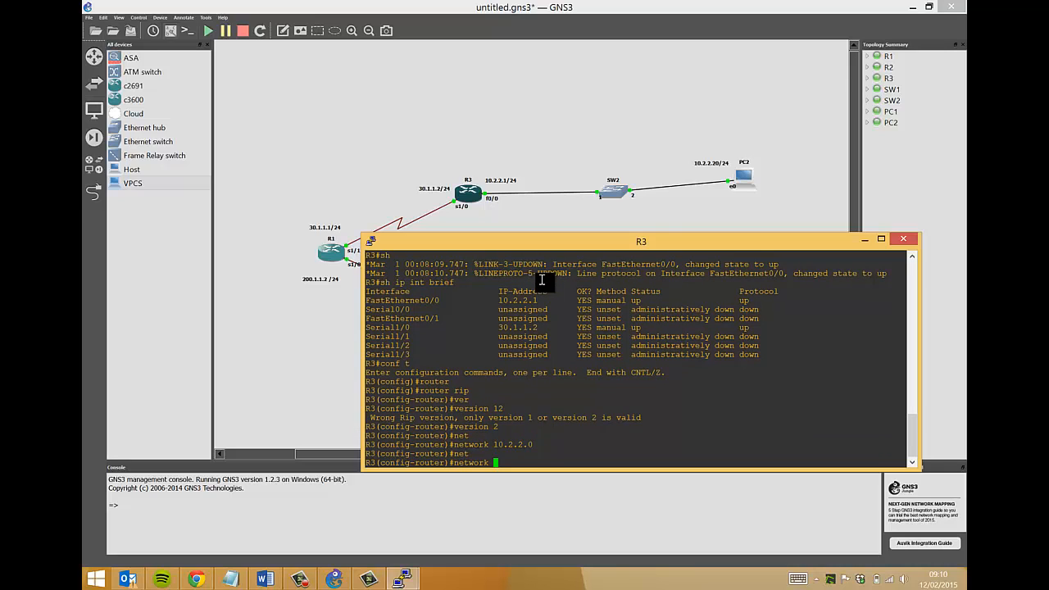
{"action": "type", "text": "3"}
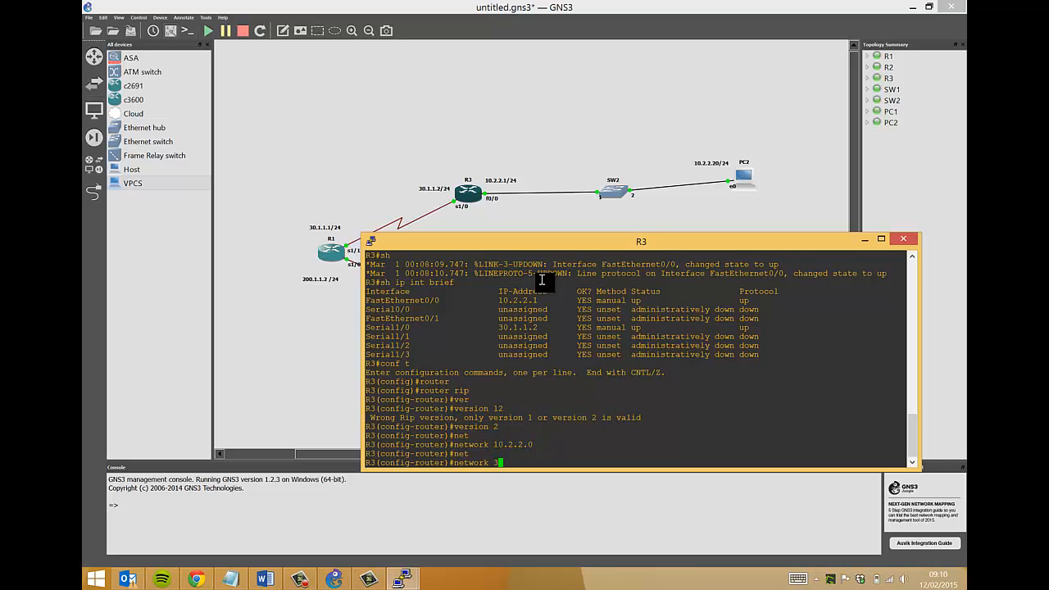
{"action": "type", "text": "30.1.1."}
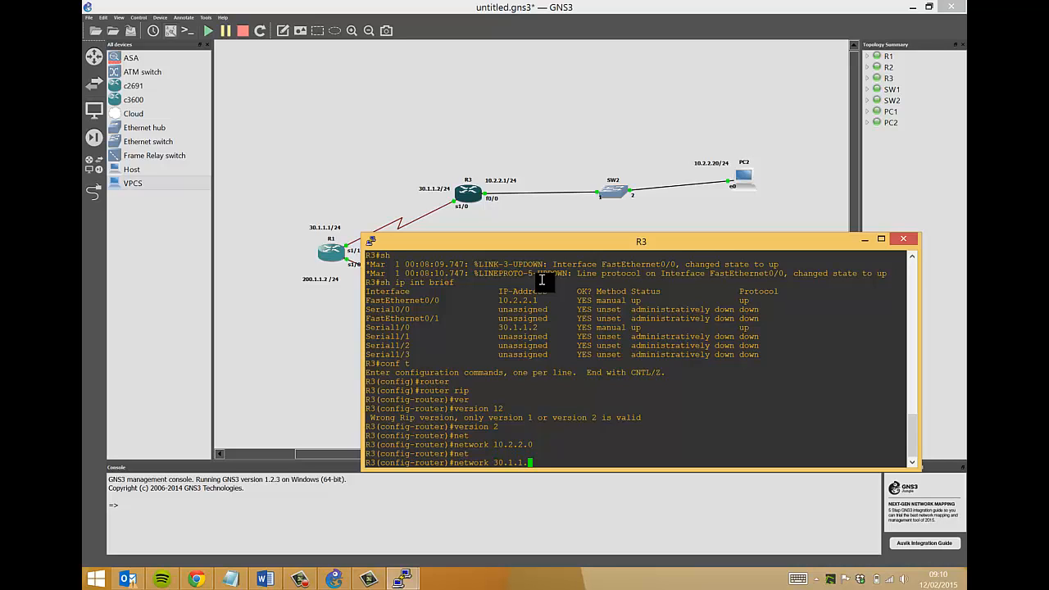
{"action": "key", "text": "enter"}
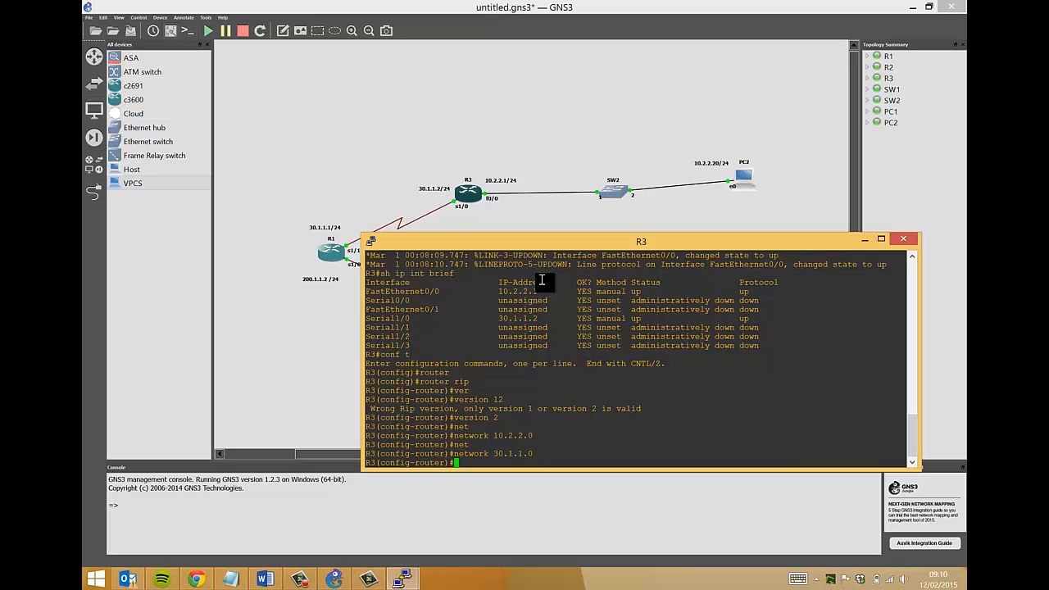
Save R3's configuration to memory with wr mem.
{"action": "type", "text": "wr me"}
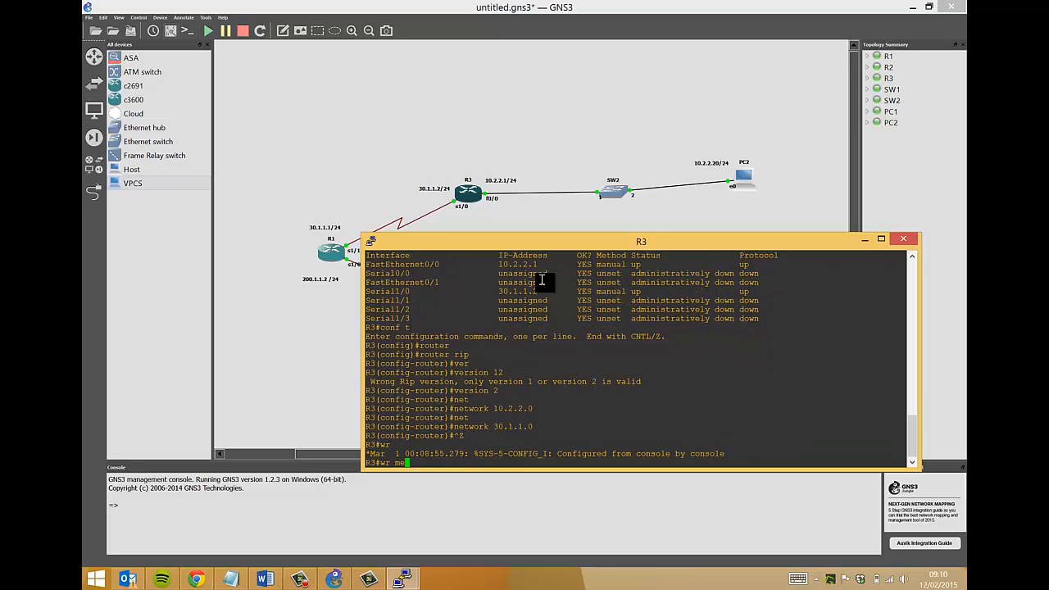
{"action": "key", "text": "Return"}
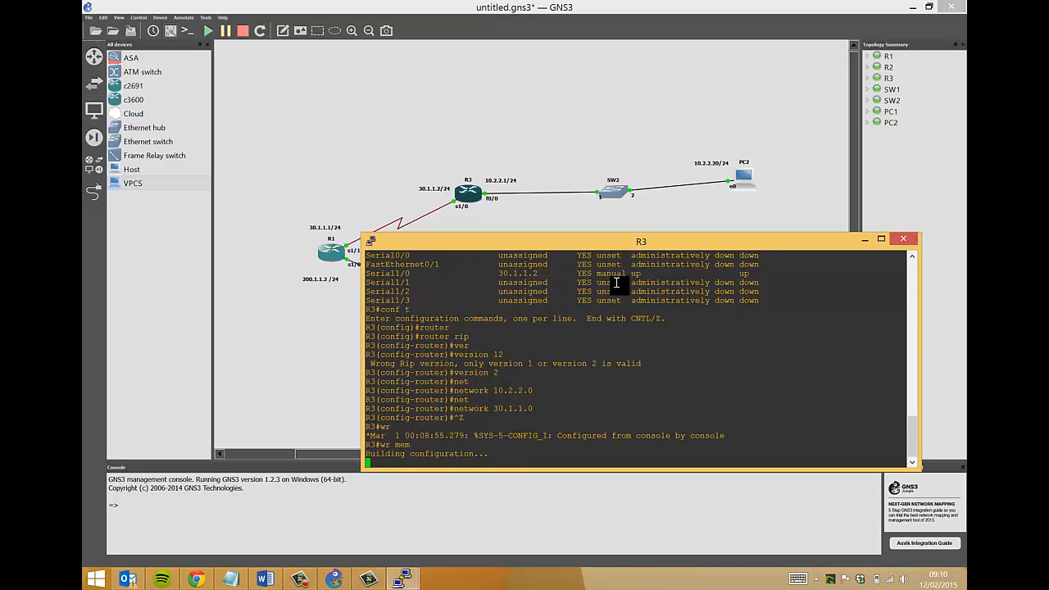
{"action": "key", "text": "Return"}
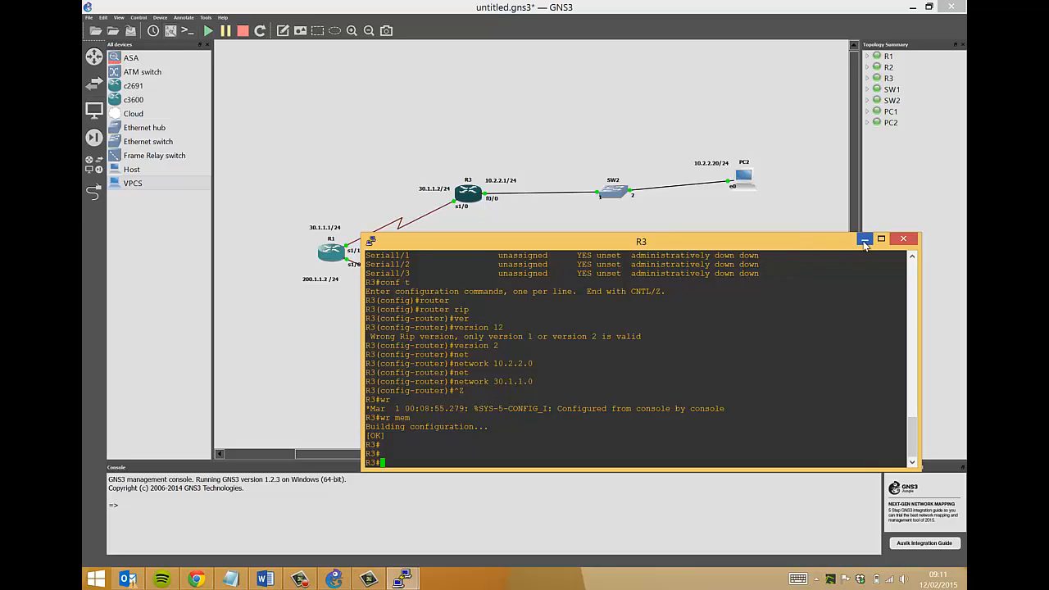
{"action": "mouse_move", "coordinate": [824, 230]}
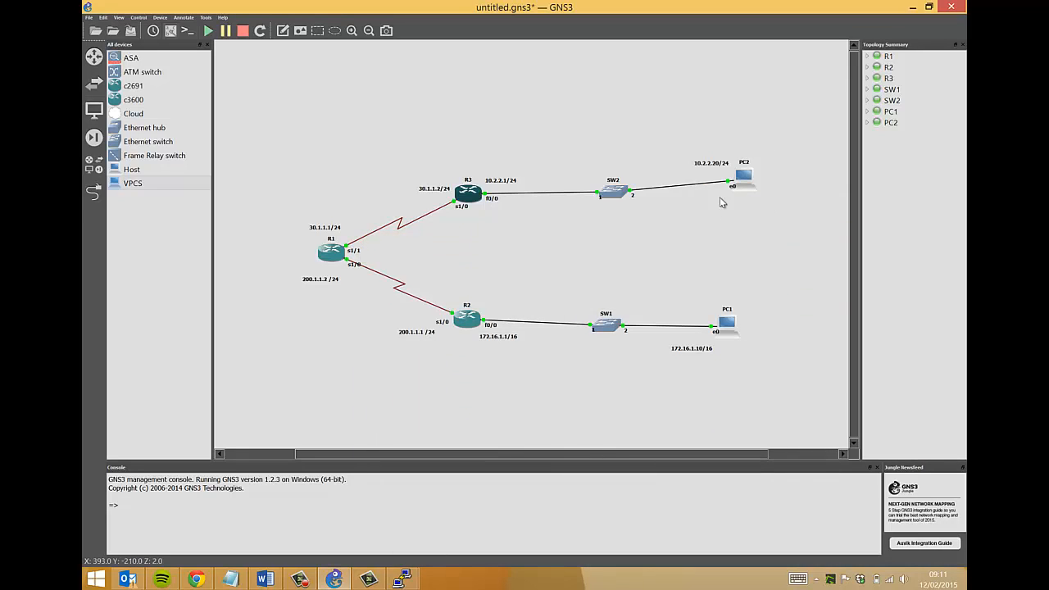
{"action": "mouse_move", "coordinate": [723, 215]}
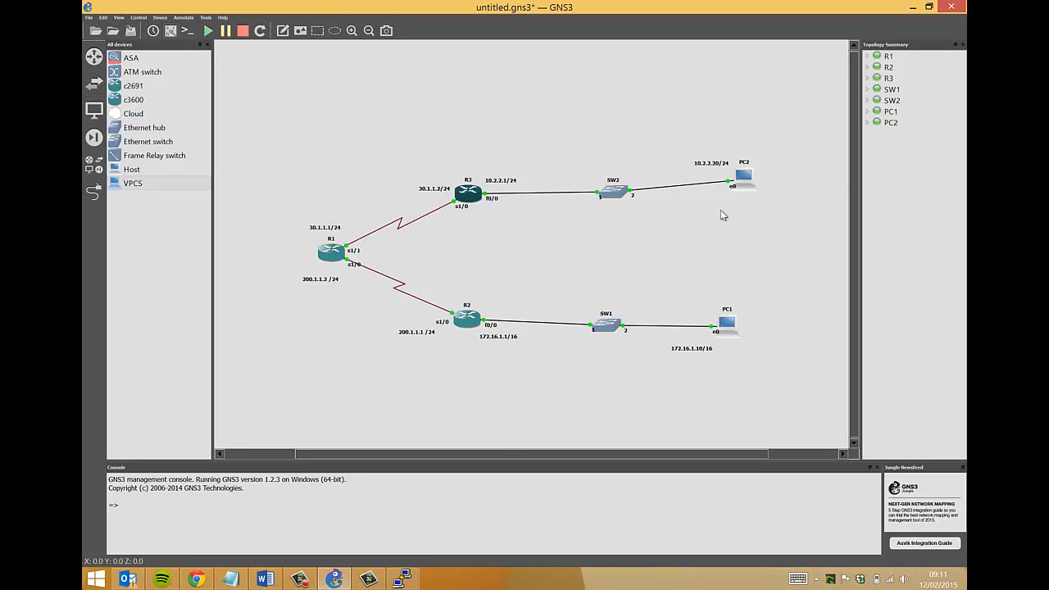
In PC1's VPCS console, assign ip 172.16.1.10/16 with gateway 172.16.1.1.
{"action": "right_click", "coordinate": [727, 324]}
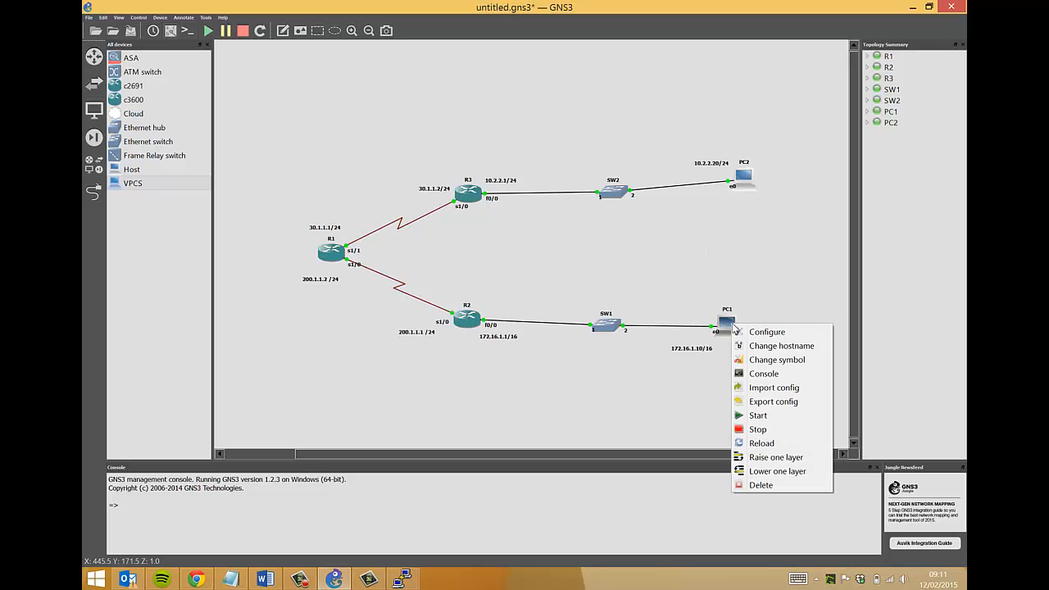
{"action": "left_click", "coordinate": [764, 373]}
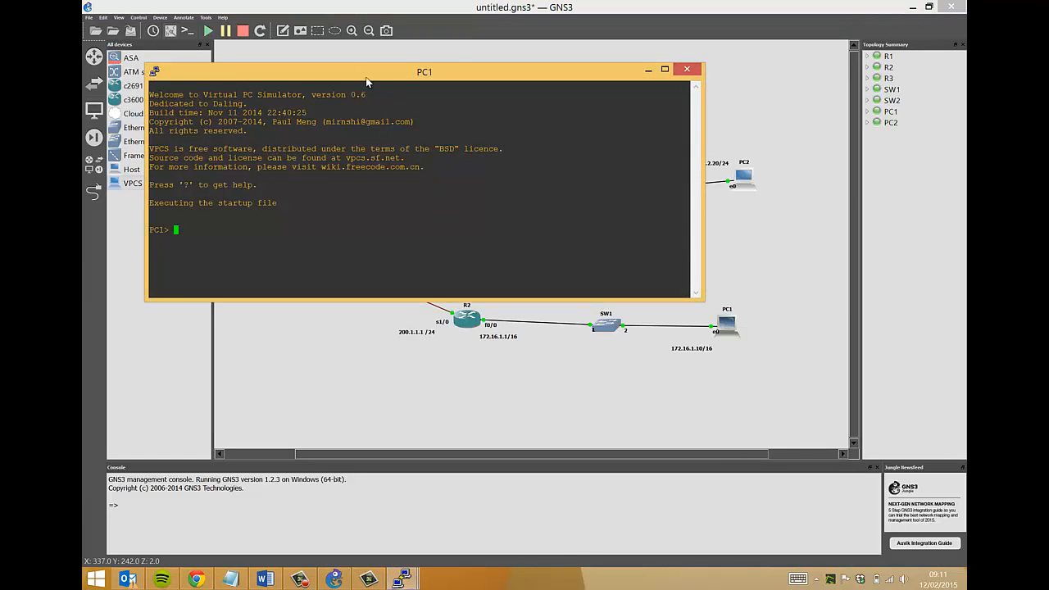
{"action": "left_click_drag", "start_coordinate": [425, 71], "coordinate": [617, 41]}
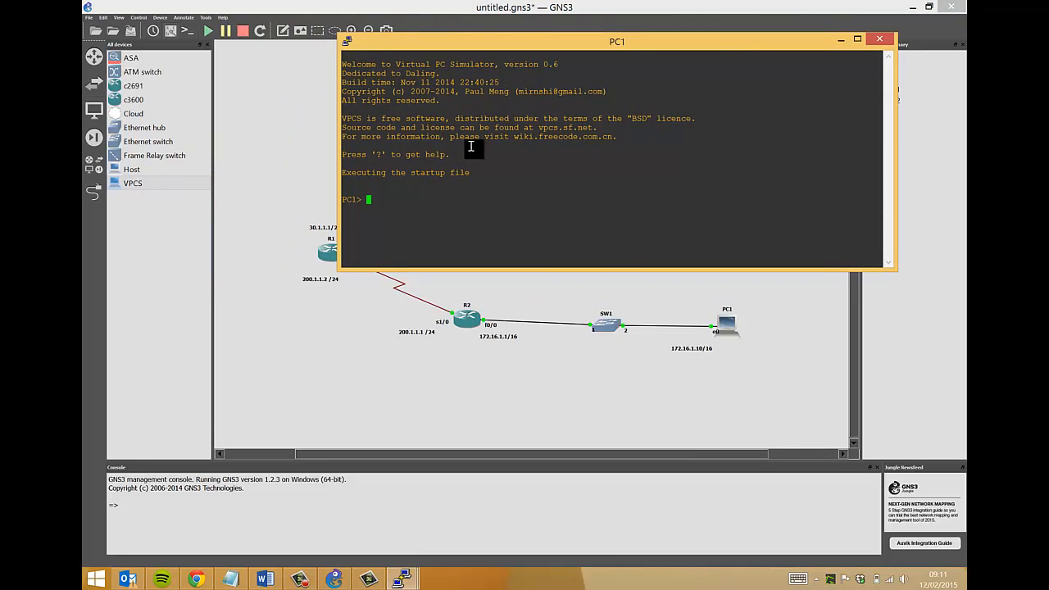
{"action": "type", "text": "ip 172.16.1."}
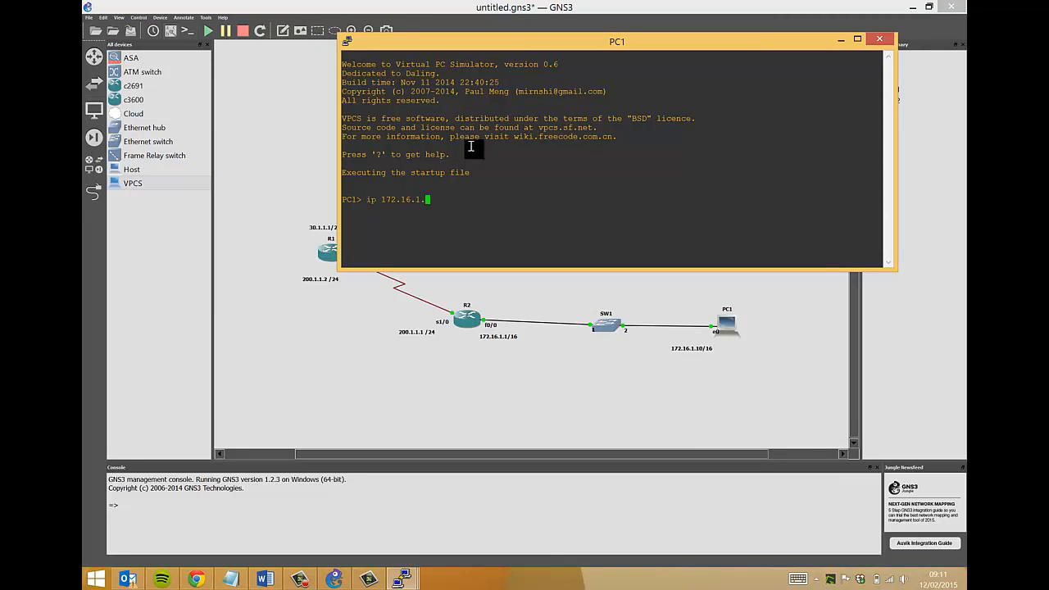
{"action": "type", "text": "10/16"}
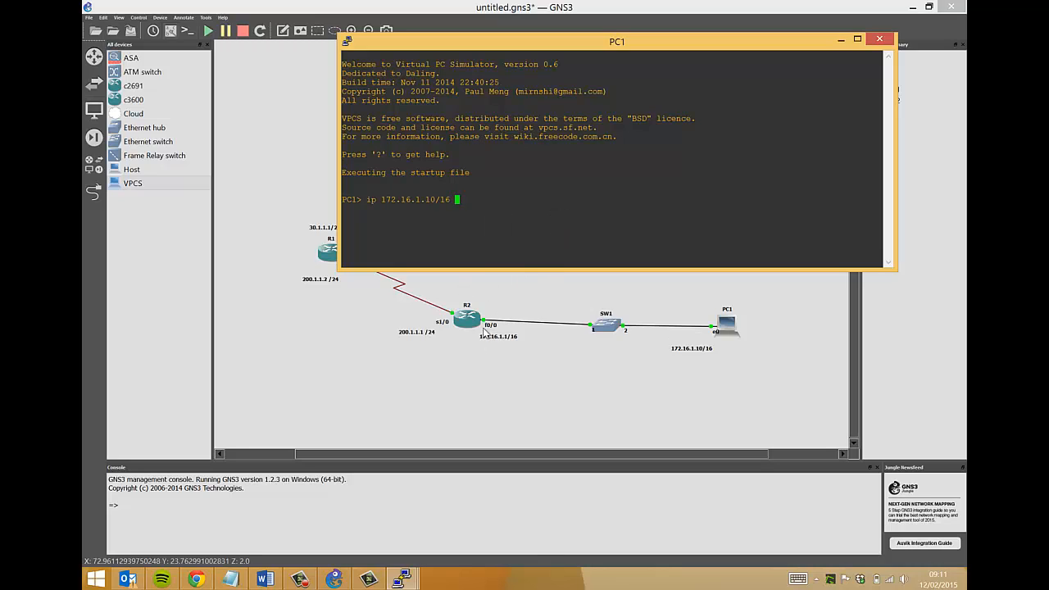
{"action": "type", "text": "1"}
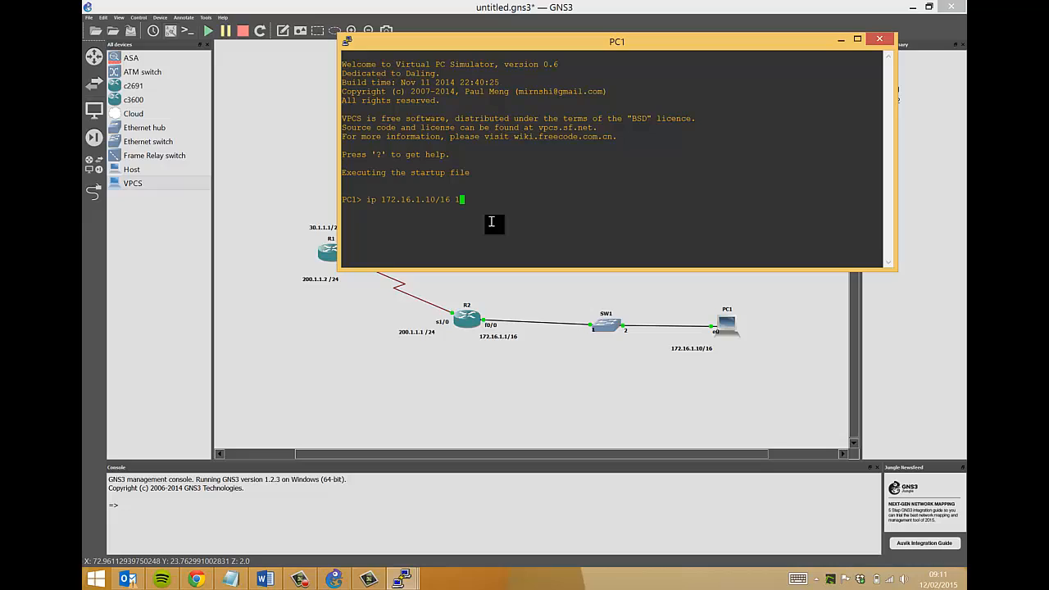
{"action": "type", "text": "72.16[17~."}
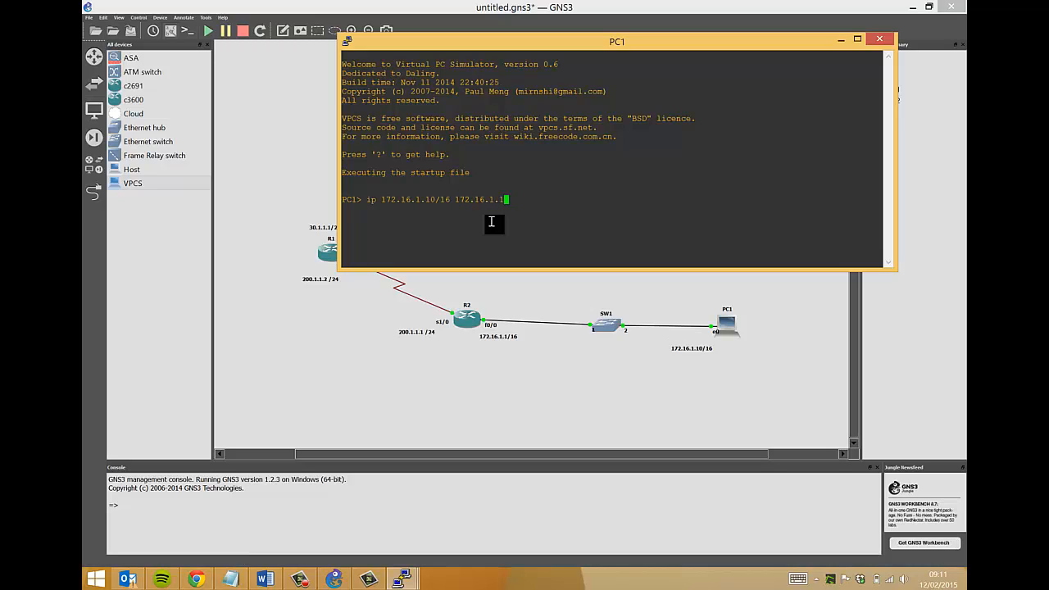
{"action": "key", "text": "enter"}
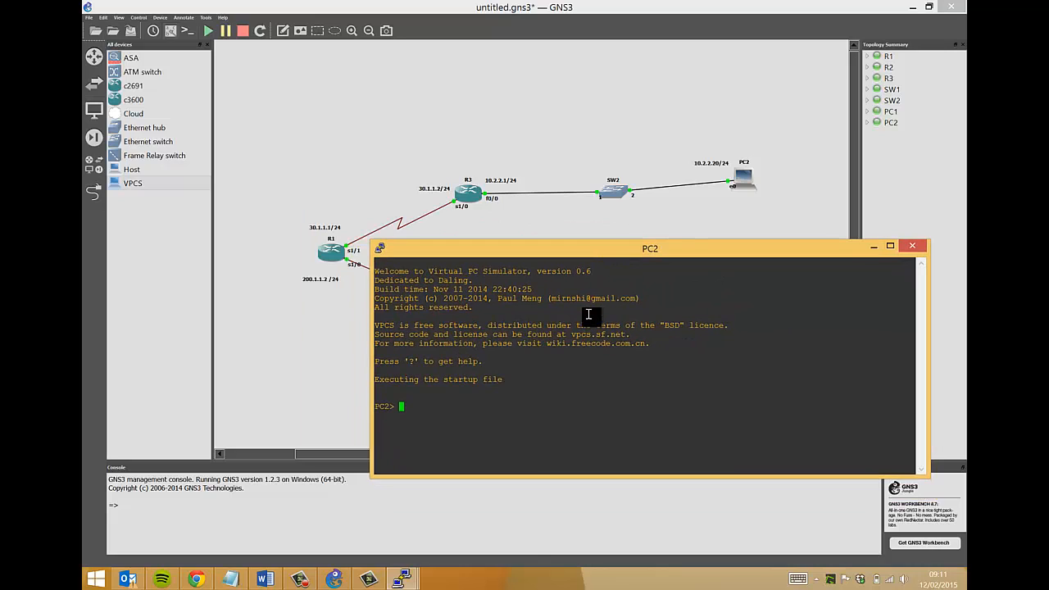
In PC2's console, assign ip 10.2.2.20/24 with gateway 10.2.2.1 and start a ping.
{"action": "type", "text": "ip 10.2.2.20"}
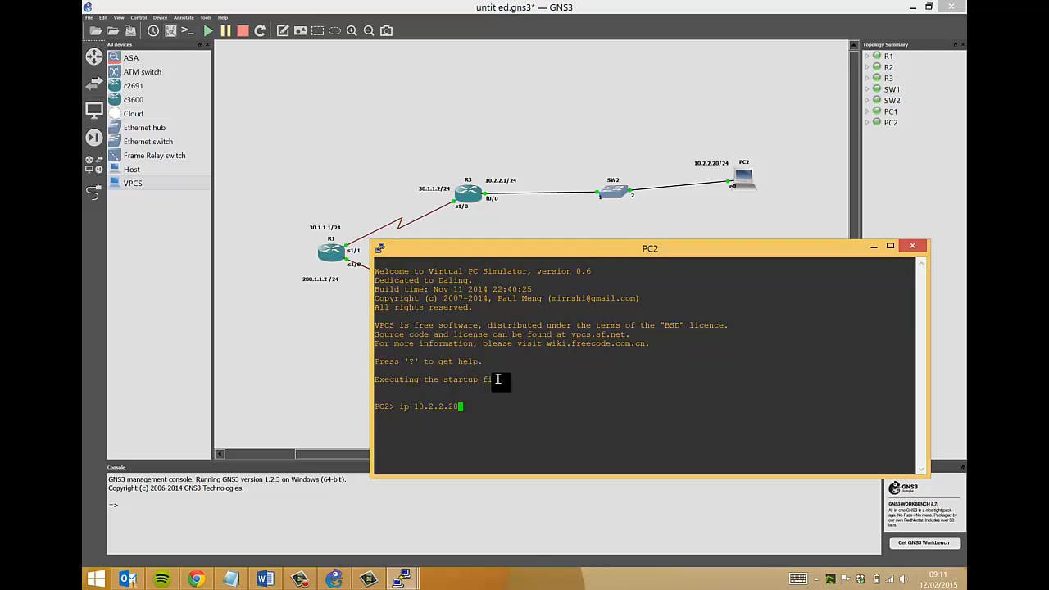
{"action": "type", "text": "/24"}
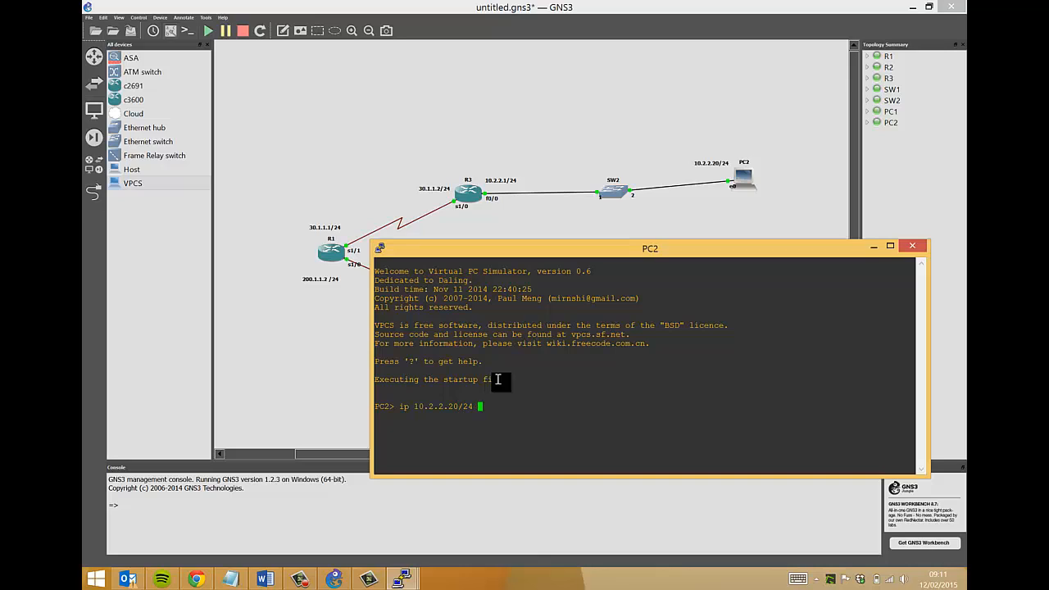
{"action": "type", "text": "10."}
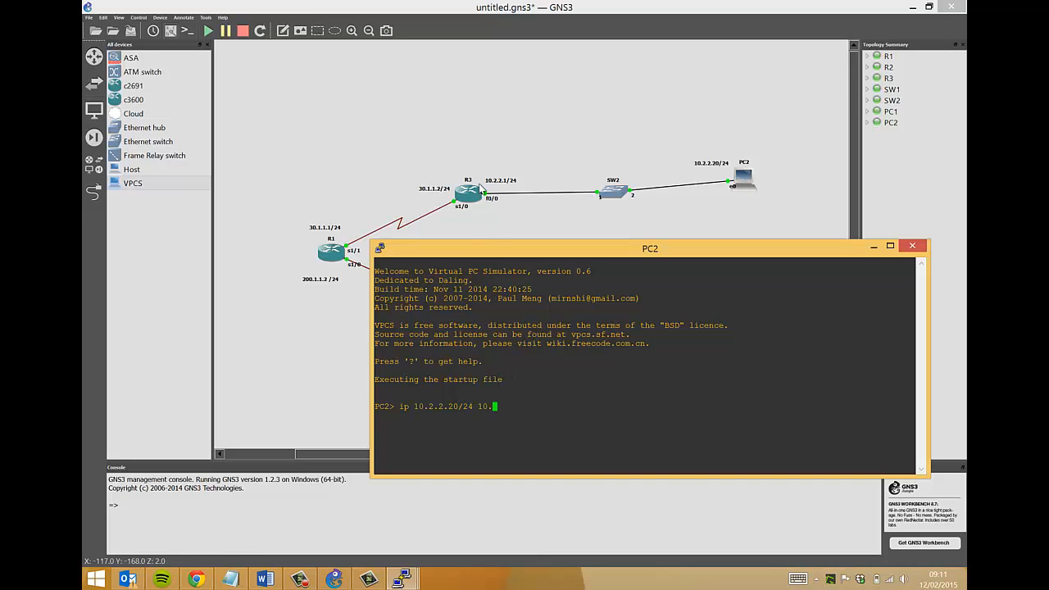
{"action": "mouse_move", "coordinate": [463, 385]}
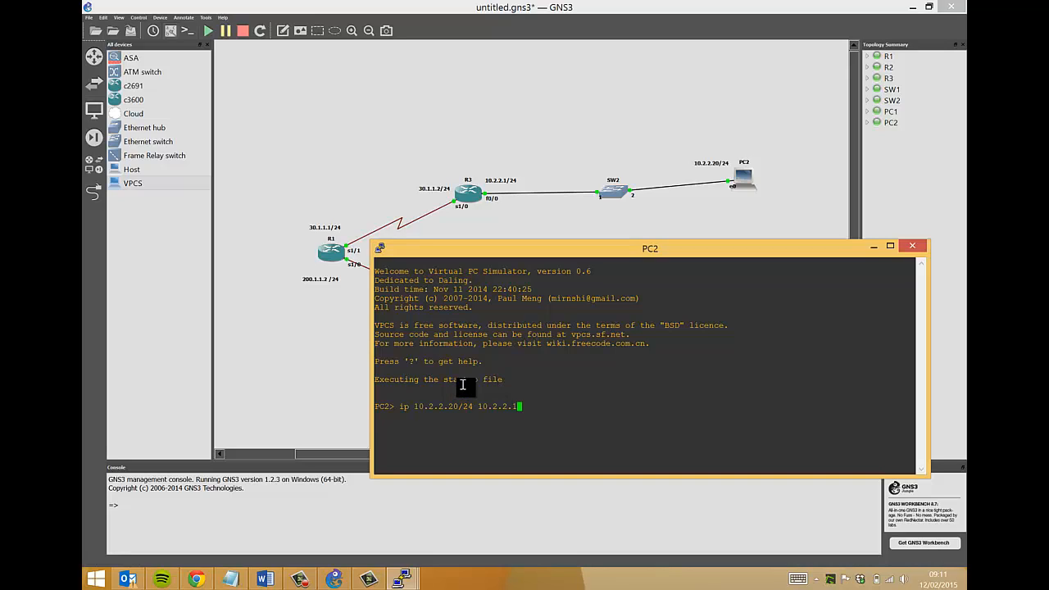
{"action": "key", "text": "enter"}
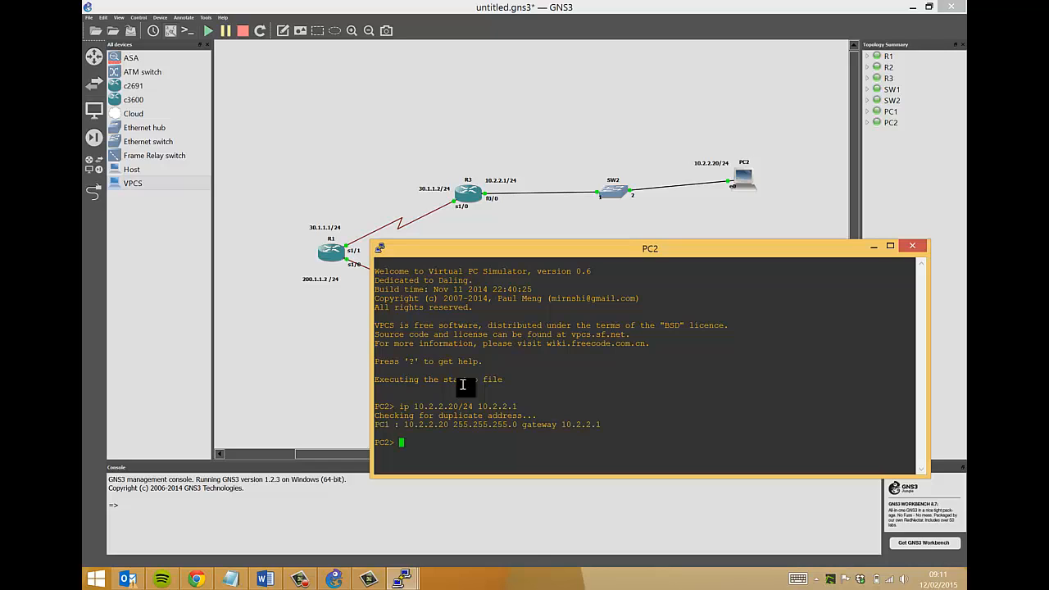
{"action": "left_click_drag", "start_coordinate": [650, 248], "coordinate": [667, 279]}
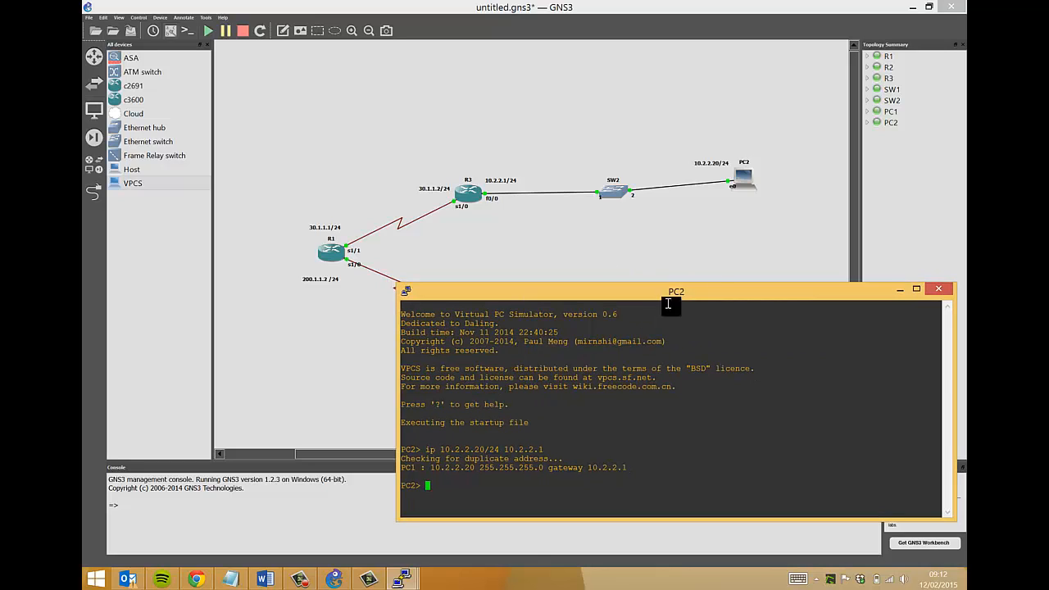
{"action": "type", "text": "ping 10.2.2.1"}
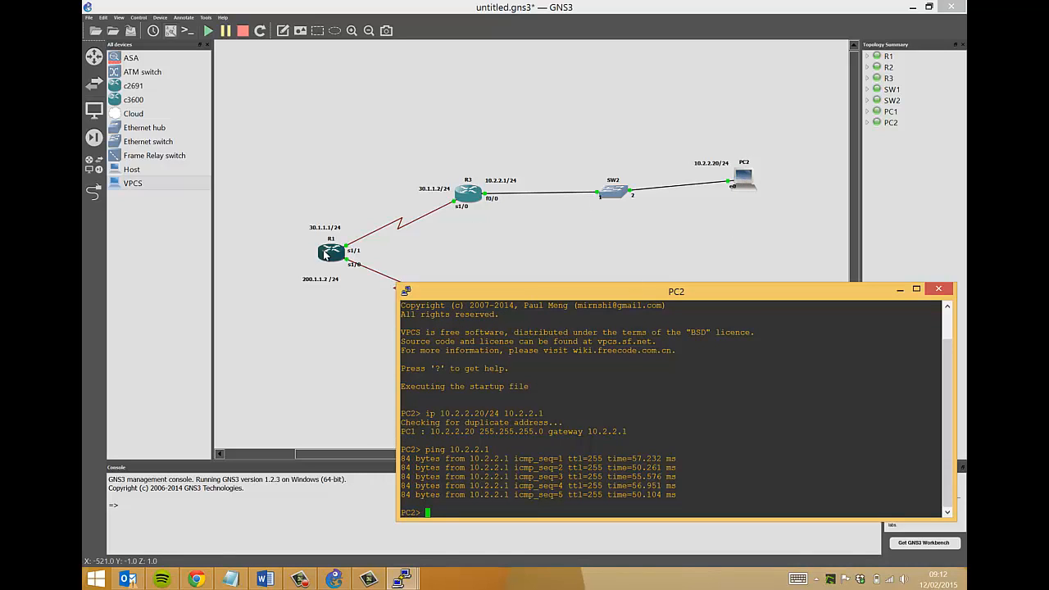
{"action": "mouse_move", "coordinate": [342, 273]}
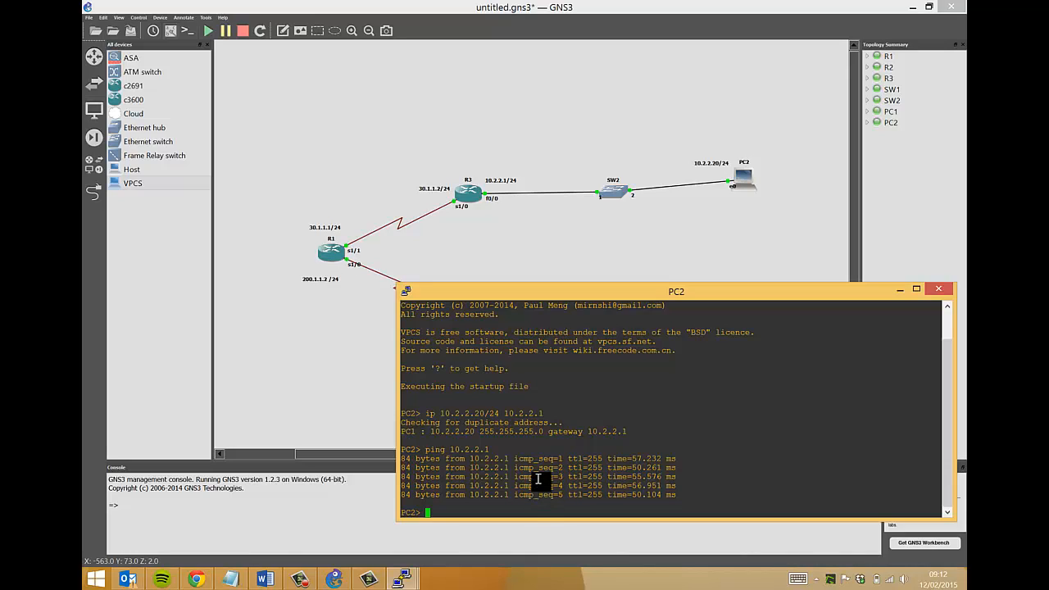
From PC2, ping R1 at 200.1.1.2 and read the five replies.
{"action": "type", "text": "ping 200"}
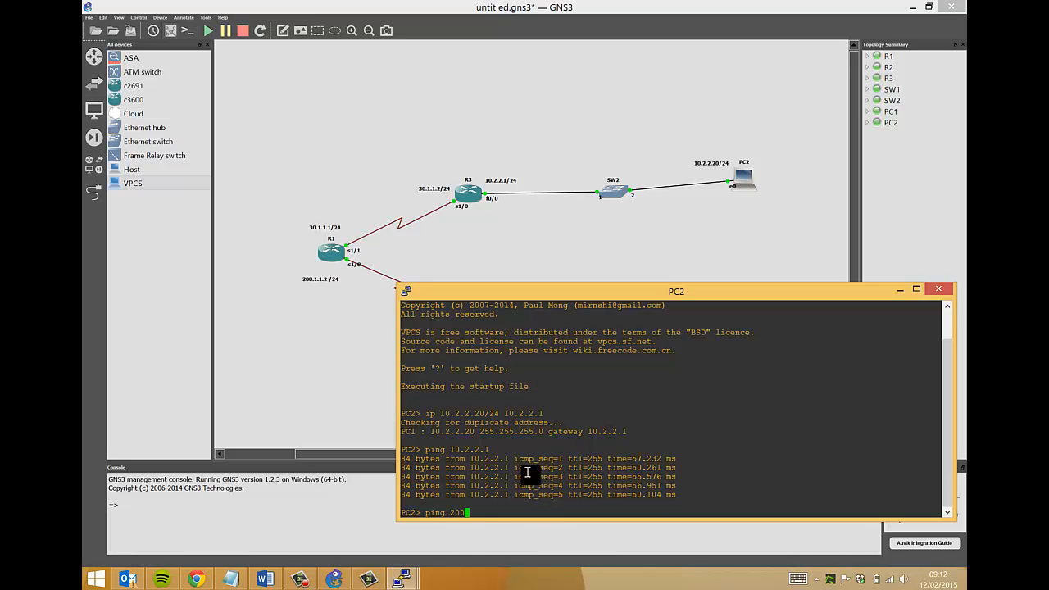
{"action": "type", "text": ".12.1.2"}
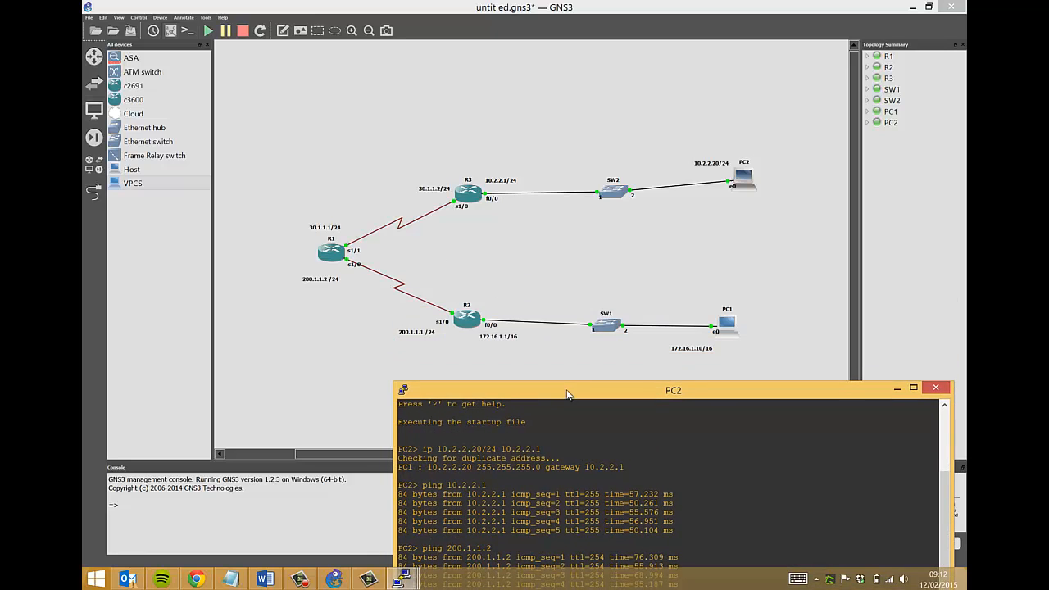
{"action": "left_click_drag", "start_coordinate": [568, 394], "coordinate": [569, 390]}
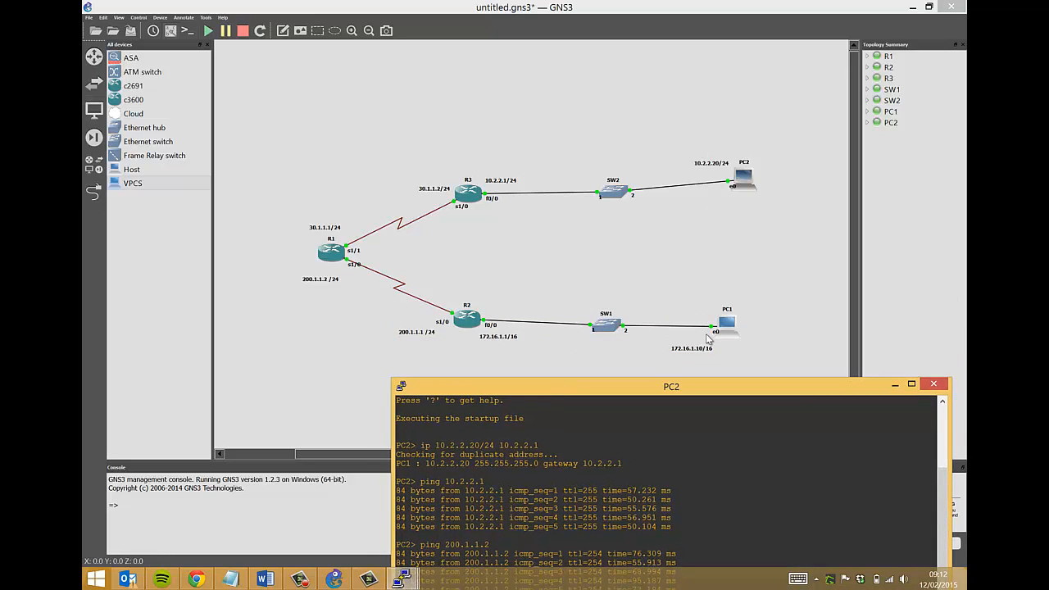
{"action": "mouse_move", "coordinate": [662, 395]}
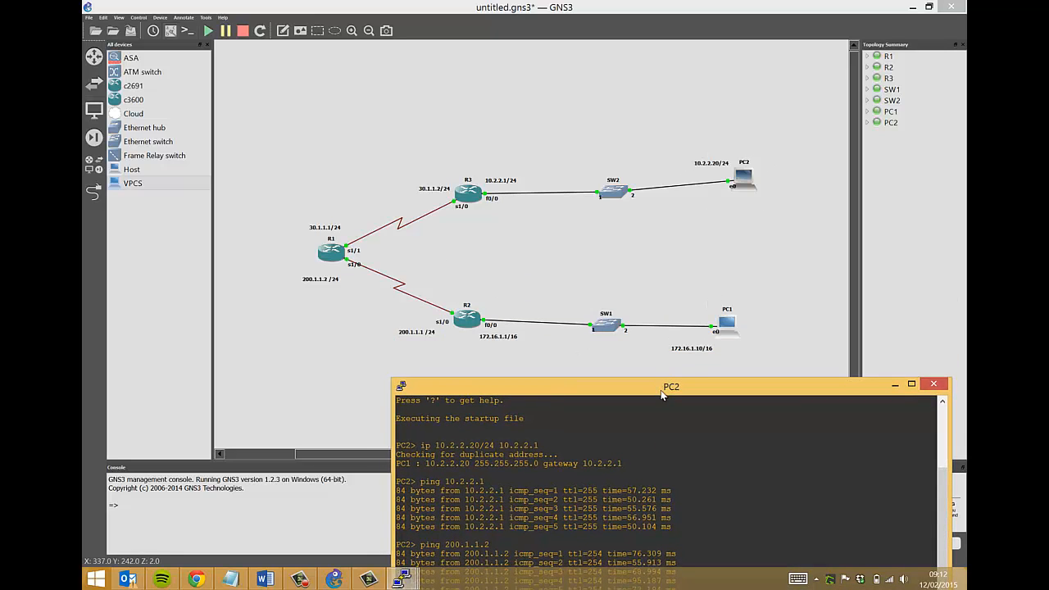
{"action": "left_click_drag", "start_coordinate": [672, 386], "coordinate": [432, 47]}
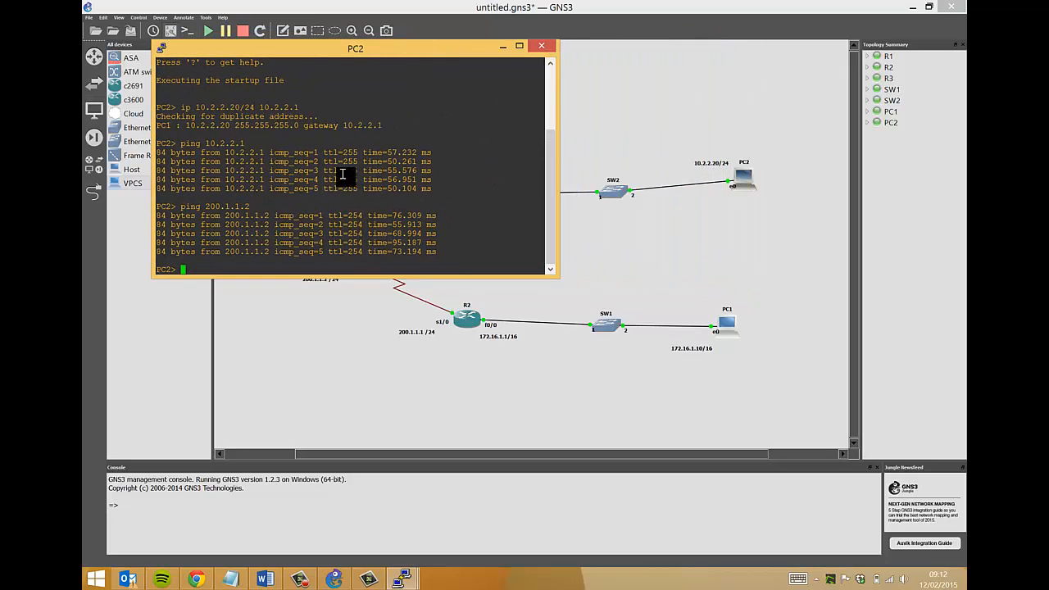
From PC2, ping PC1 at 172.16.1.10 and view the replies beside the topology.
{"action": "type", "text": "ping 172.16.1.10"}
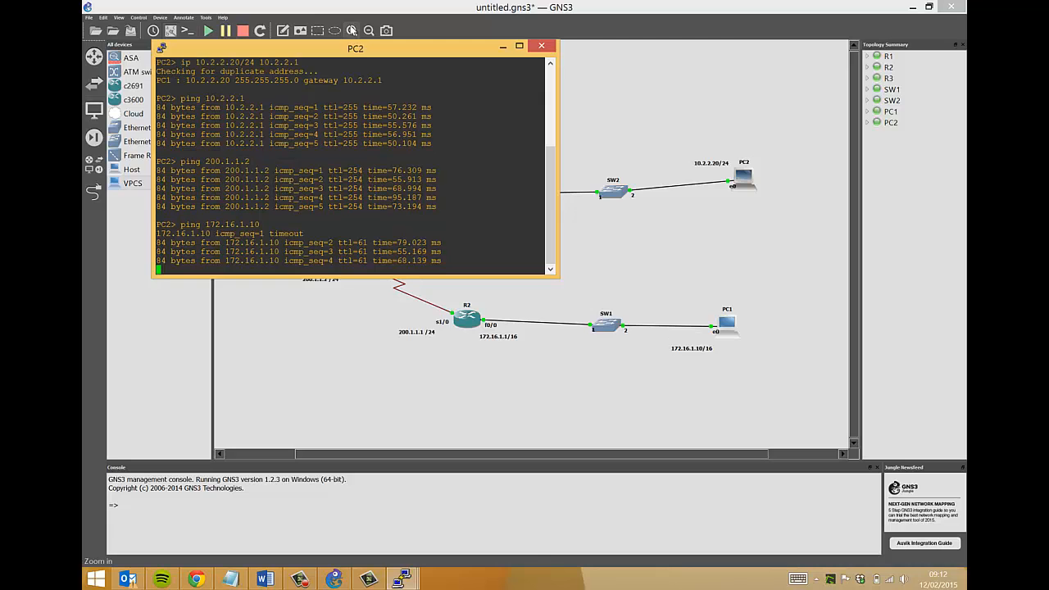
{"action": "left_click_drag", "start_coordinate": [355, 48], "coordinate": [337, 349]}
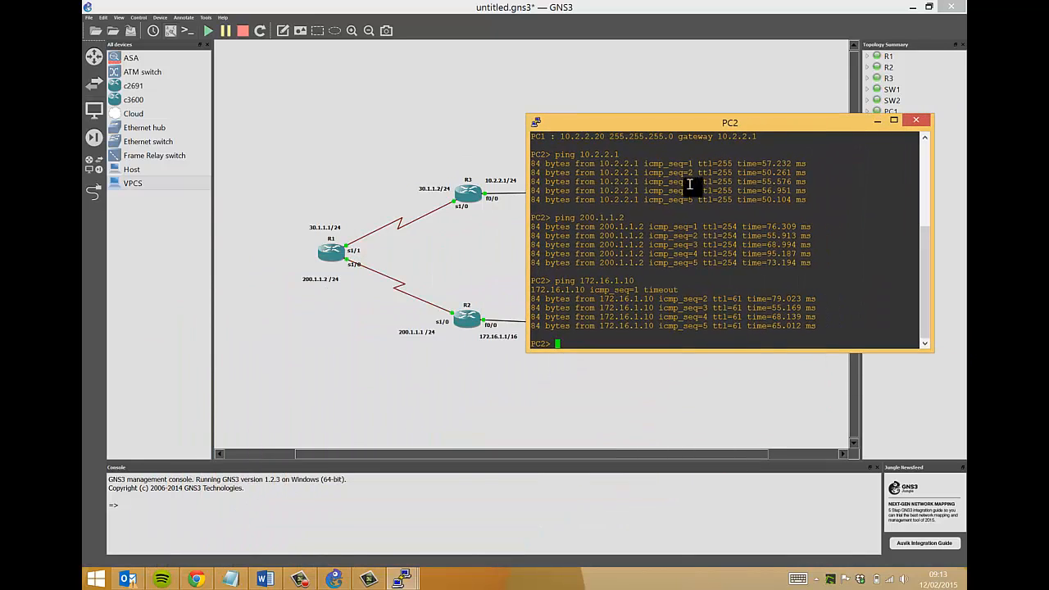
{"action": "left_click_drag", "start_coordinate": [730, 122], "coordinate": [764, 123]}
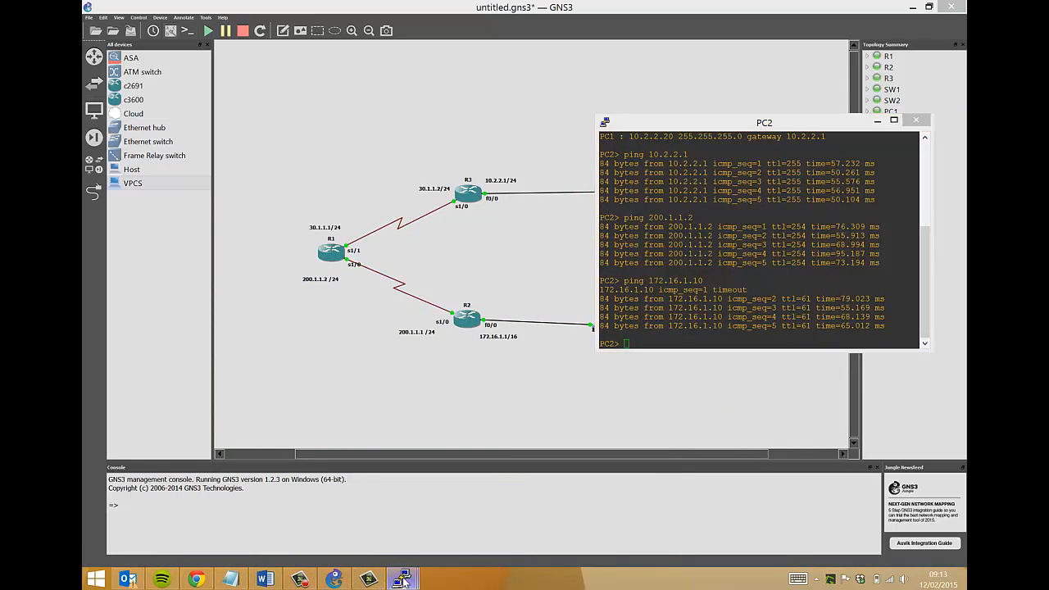
On R1's console, show ip route and highlight the RIP-learned 172.16.0.0 route.
{"action": "right_click", "coordinate": [331, 251]}
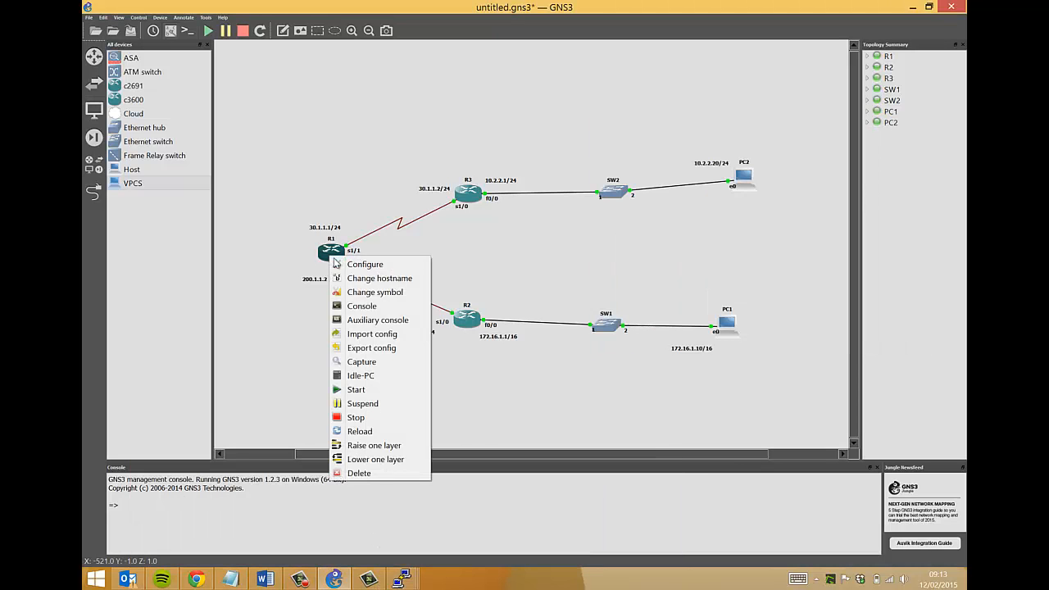
{"action": "left_click", "coordinate": [362, 306]}
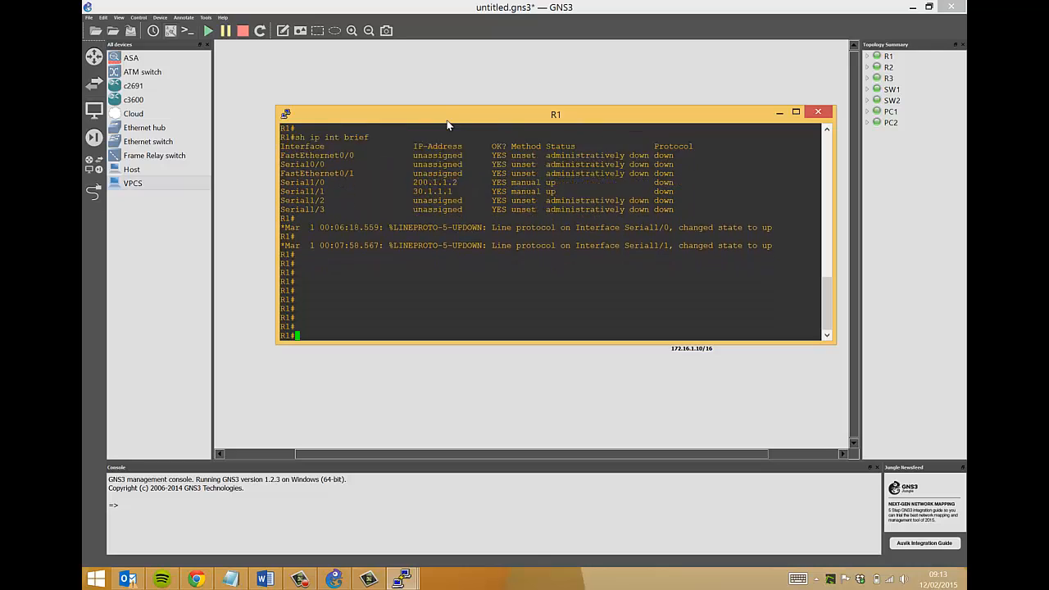
{"action": "type", "text": "show ip route"}
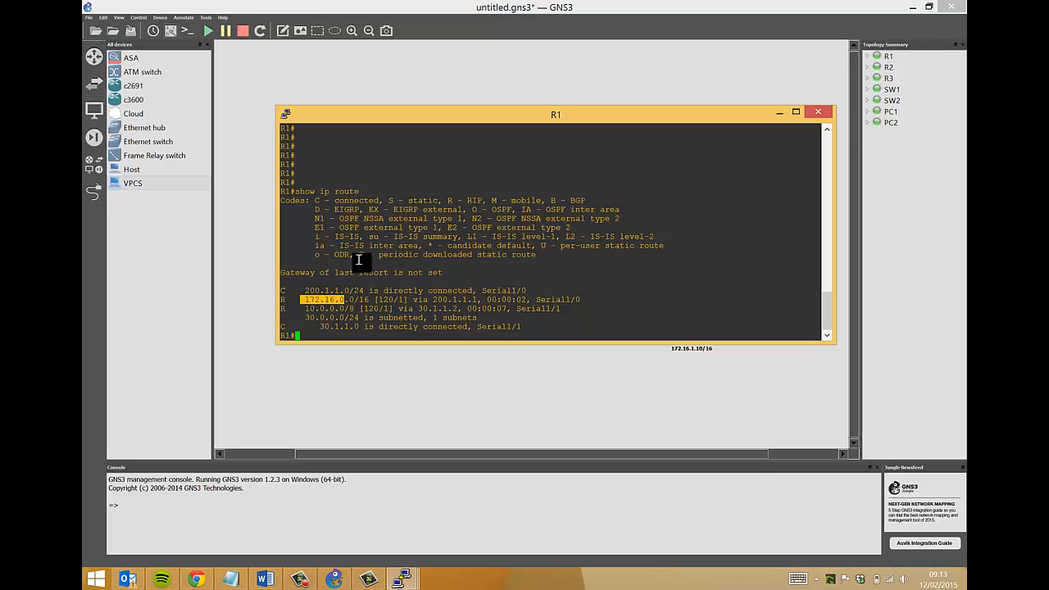
{"action": "left_click_drag", "start_coordinate": [556, 114], "coordinate": [627, 96]}
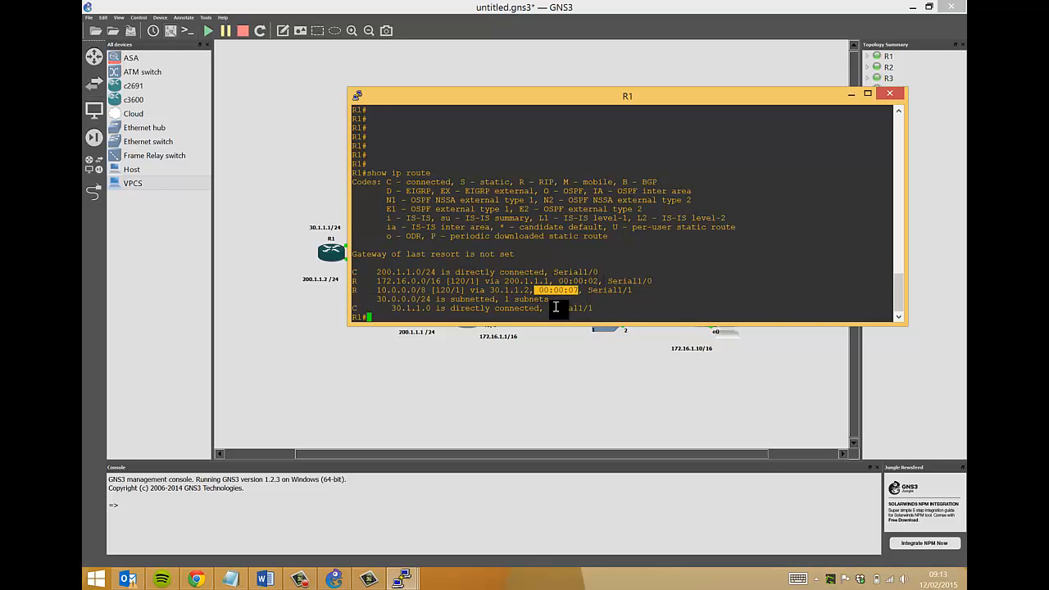
{"action": "type", "text": "show ip route"}
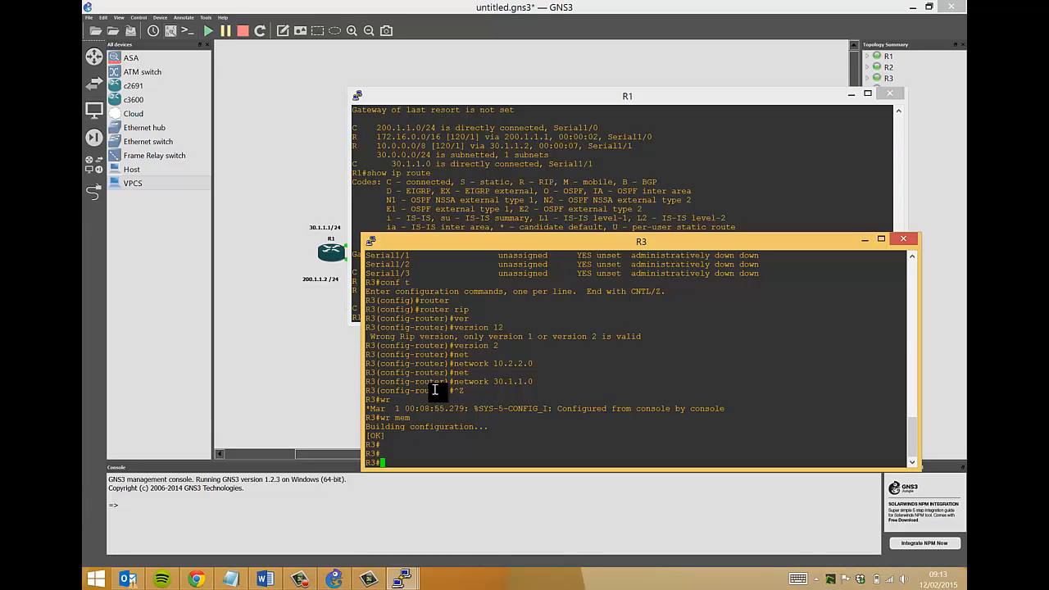
Refresh R1's routing table with sh ip r, then minimise the console to show the topology.
{"action": "type", "text": "sh ip r"}
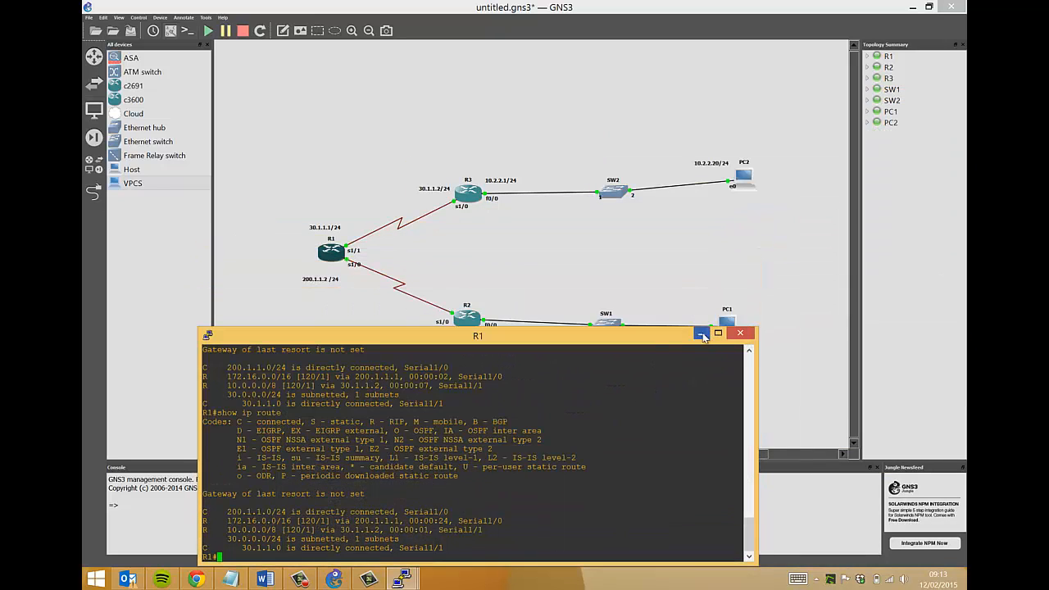
{"action": "left_click", "coordinate": [741, 333]}
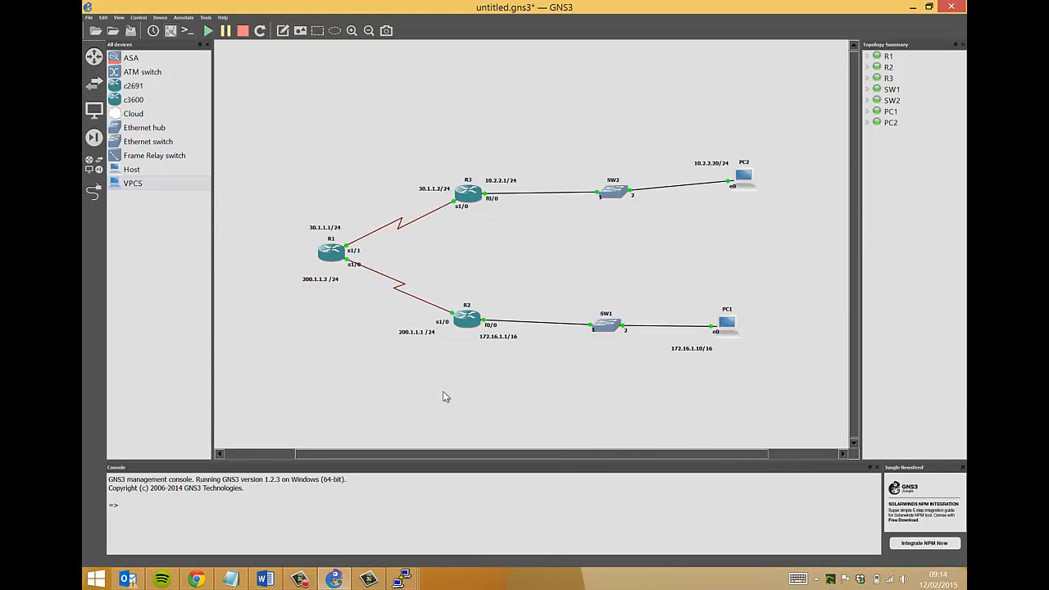